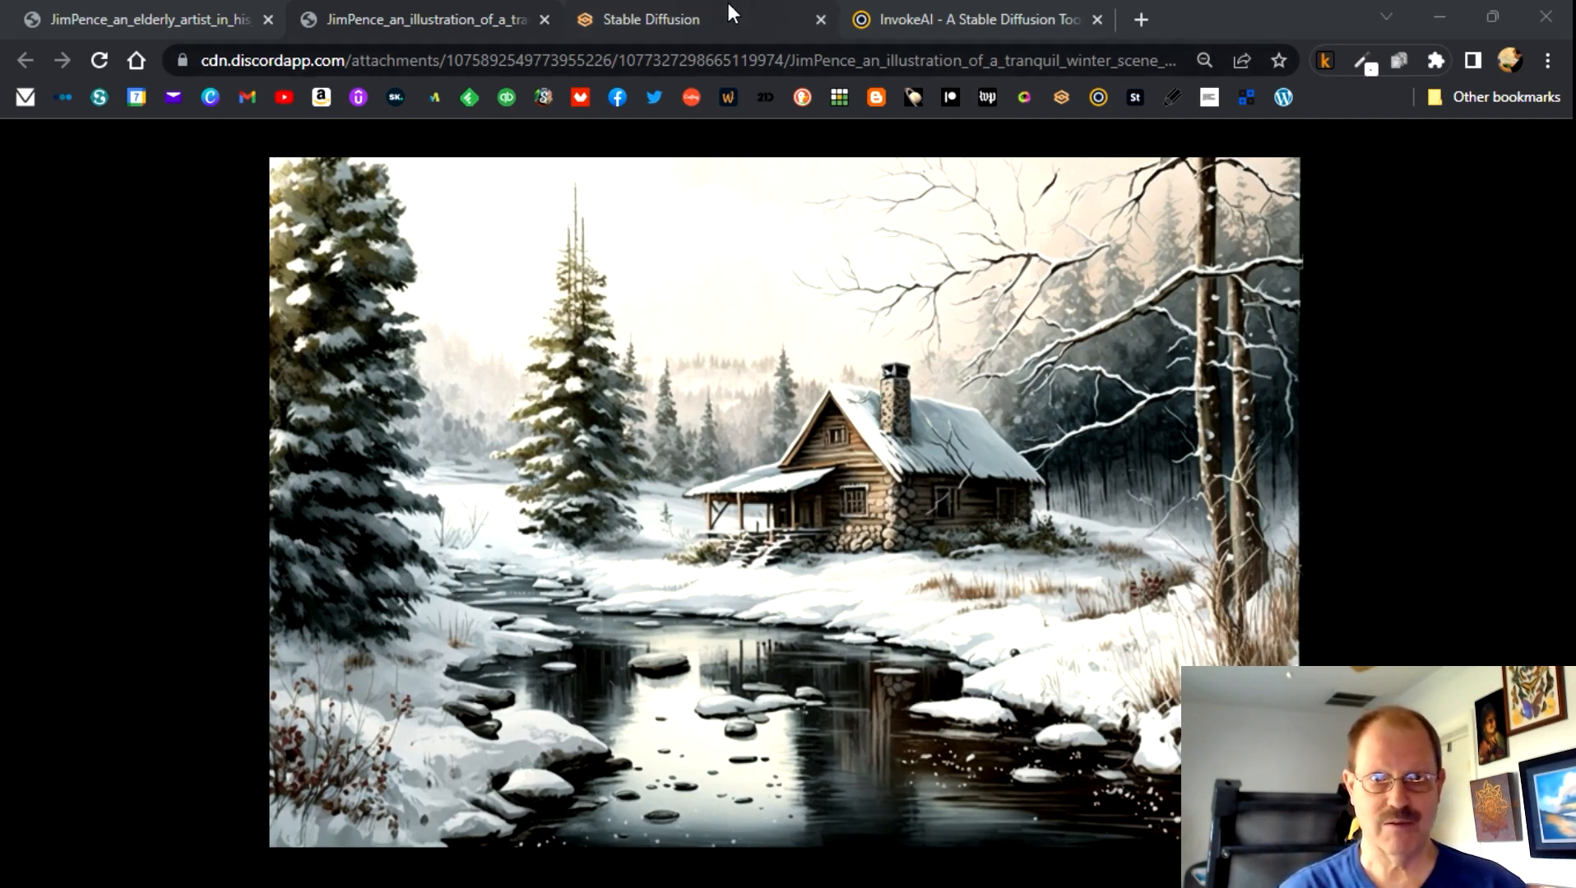
- Leave the Discord CDN cabin image for the Stable Diffusion web UI tab
{"action": "left_click", "coordinate": [648, 19]}
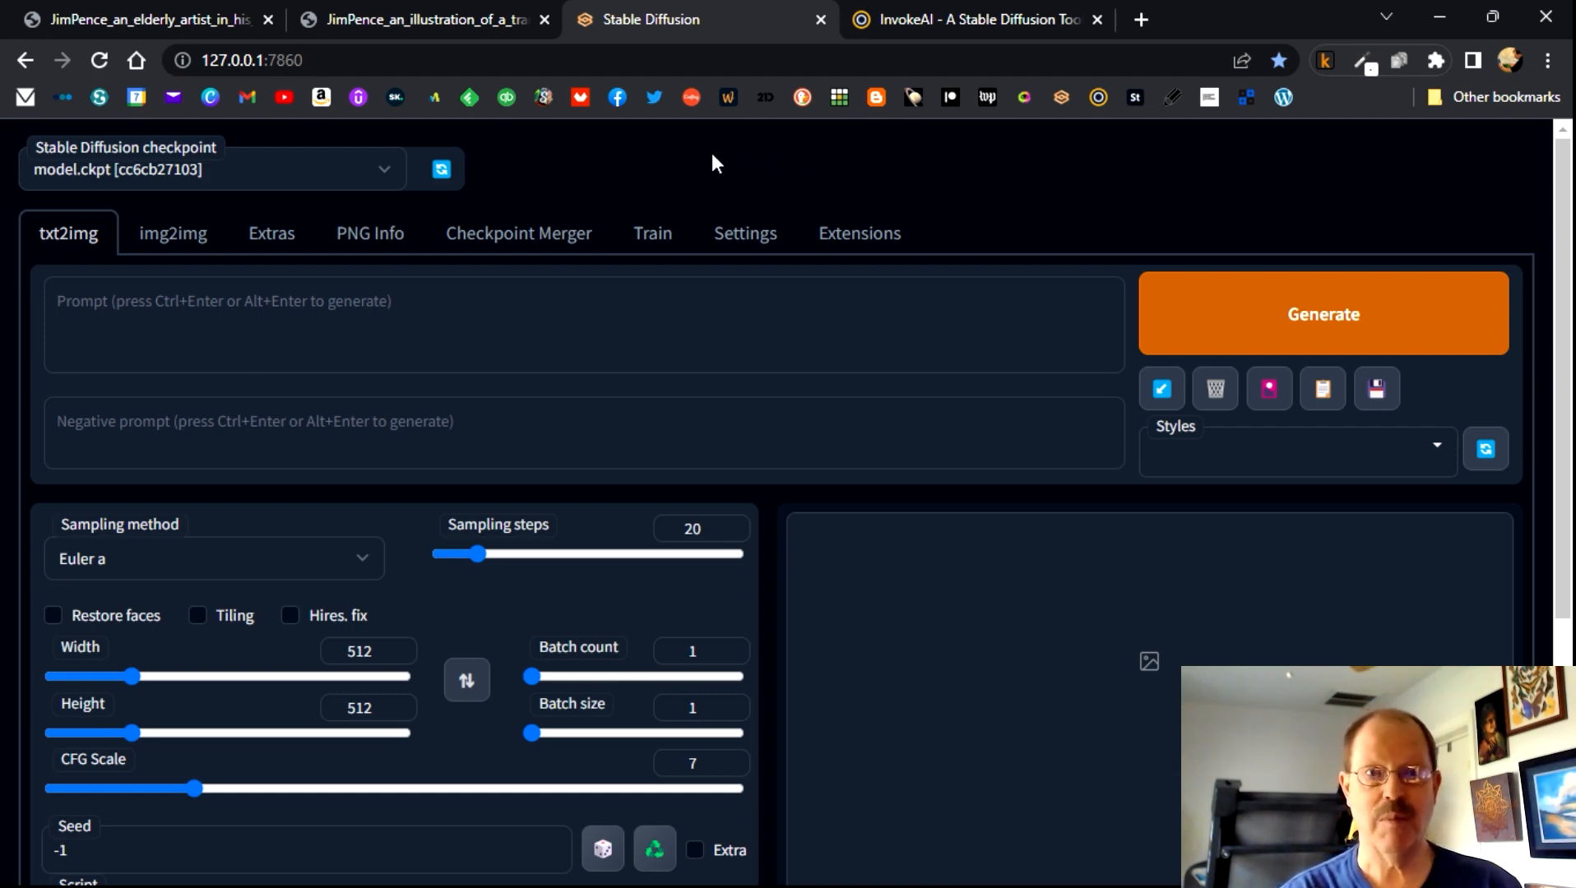
{"action": "mouse_move", "coordinate": [676, 174]}
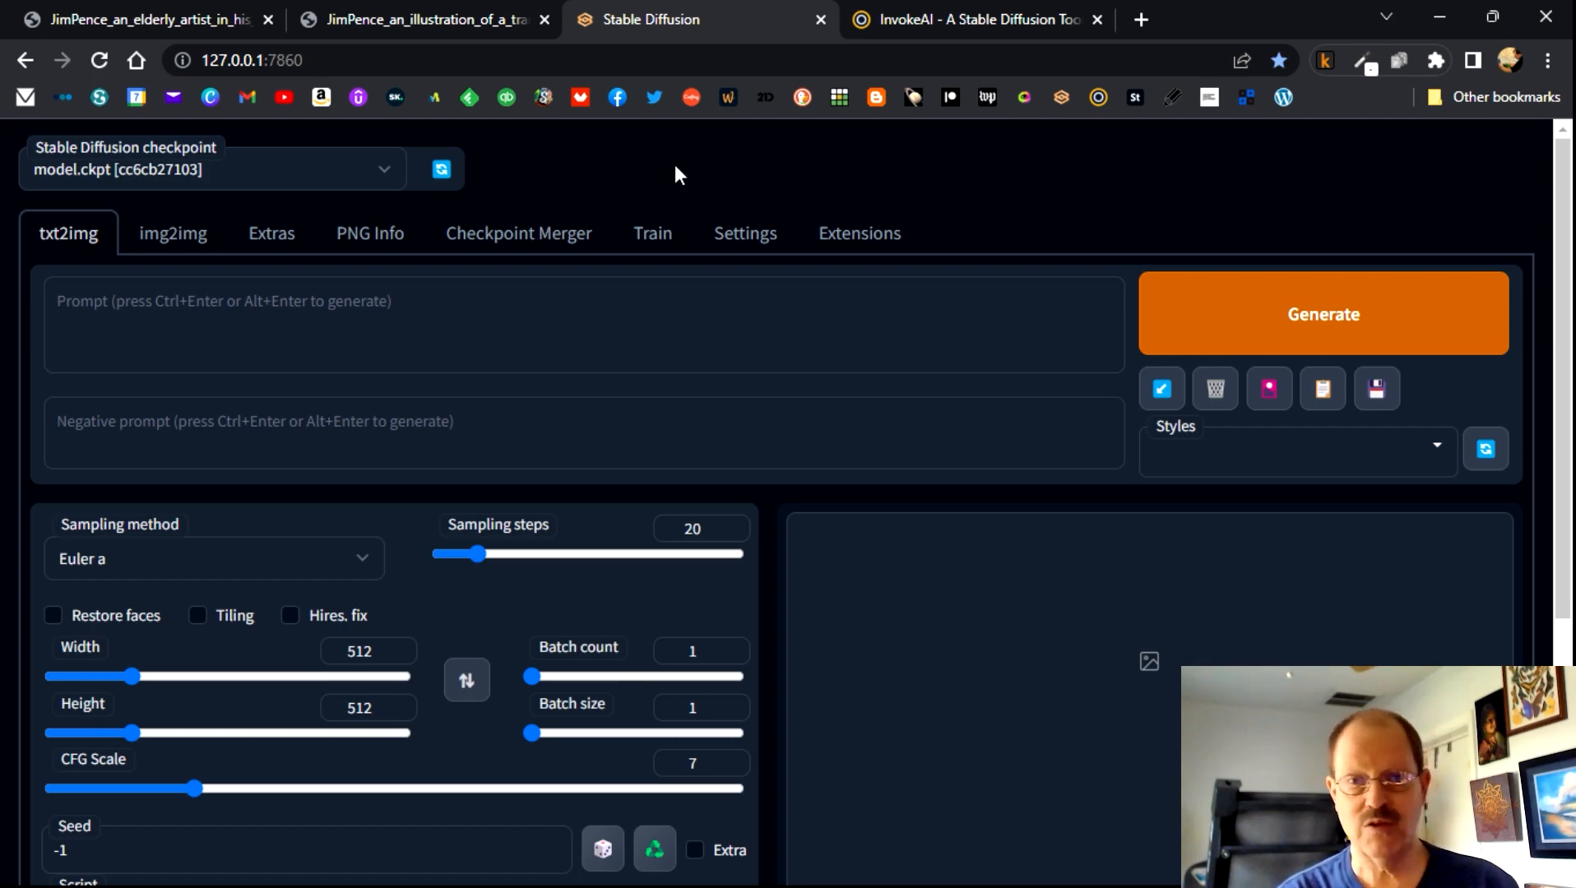
{"action": "mouse_move", "coordinate": [762, 164]}
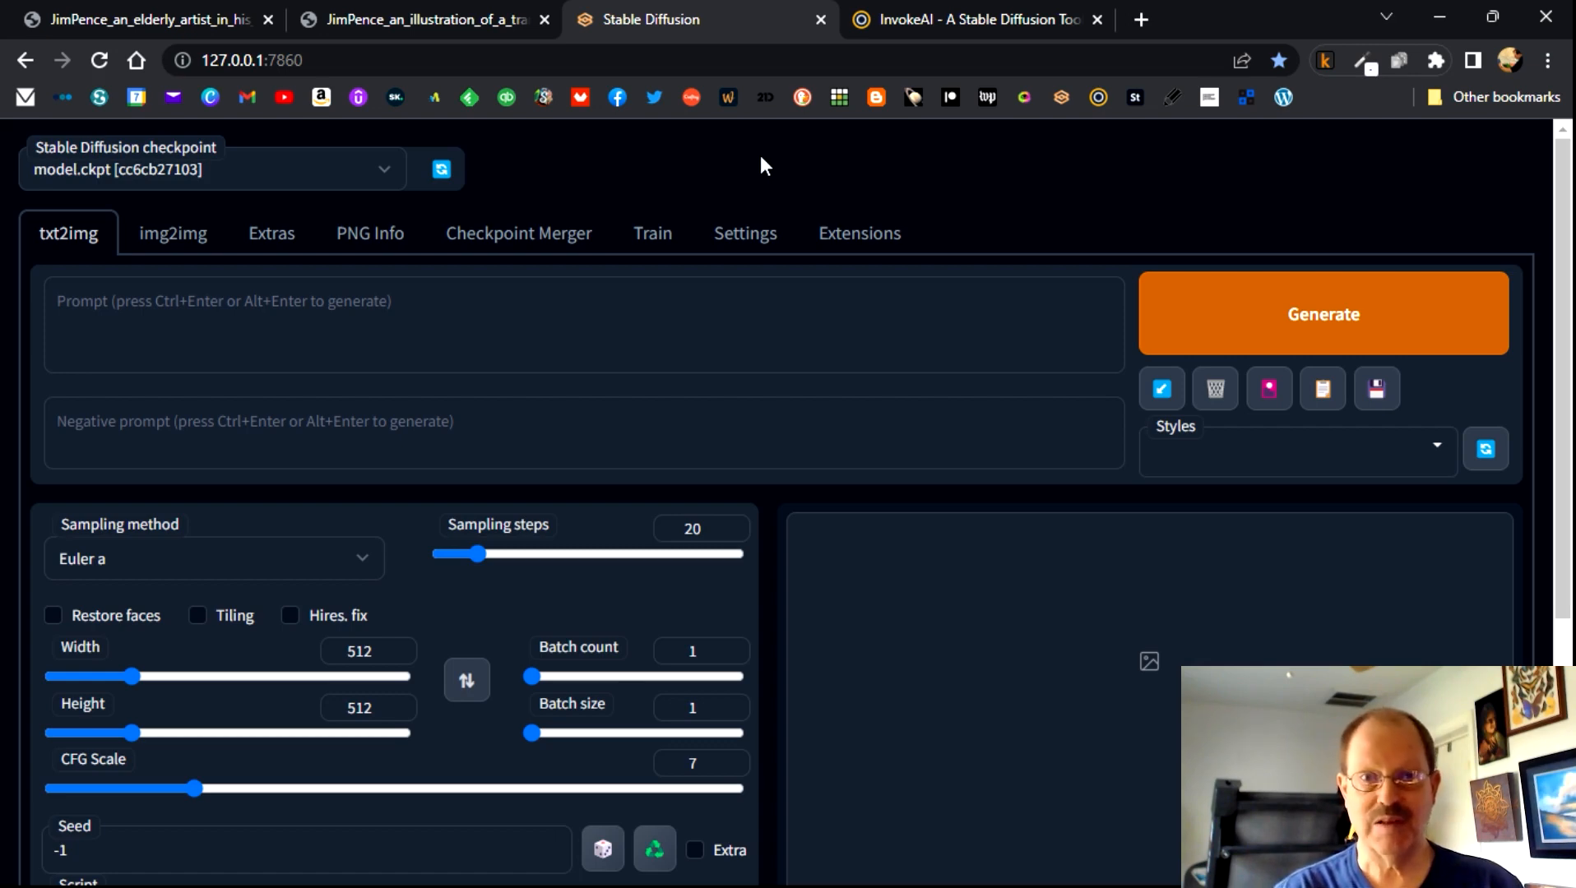
{"action": "mouse_move", "coordinate": [670, 172]}
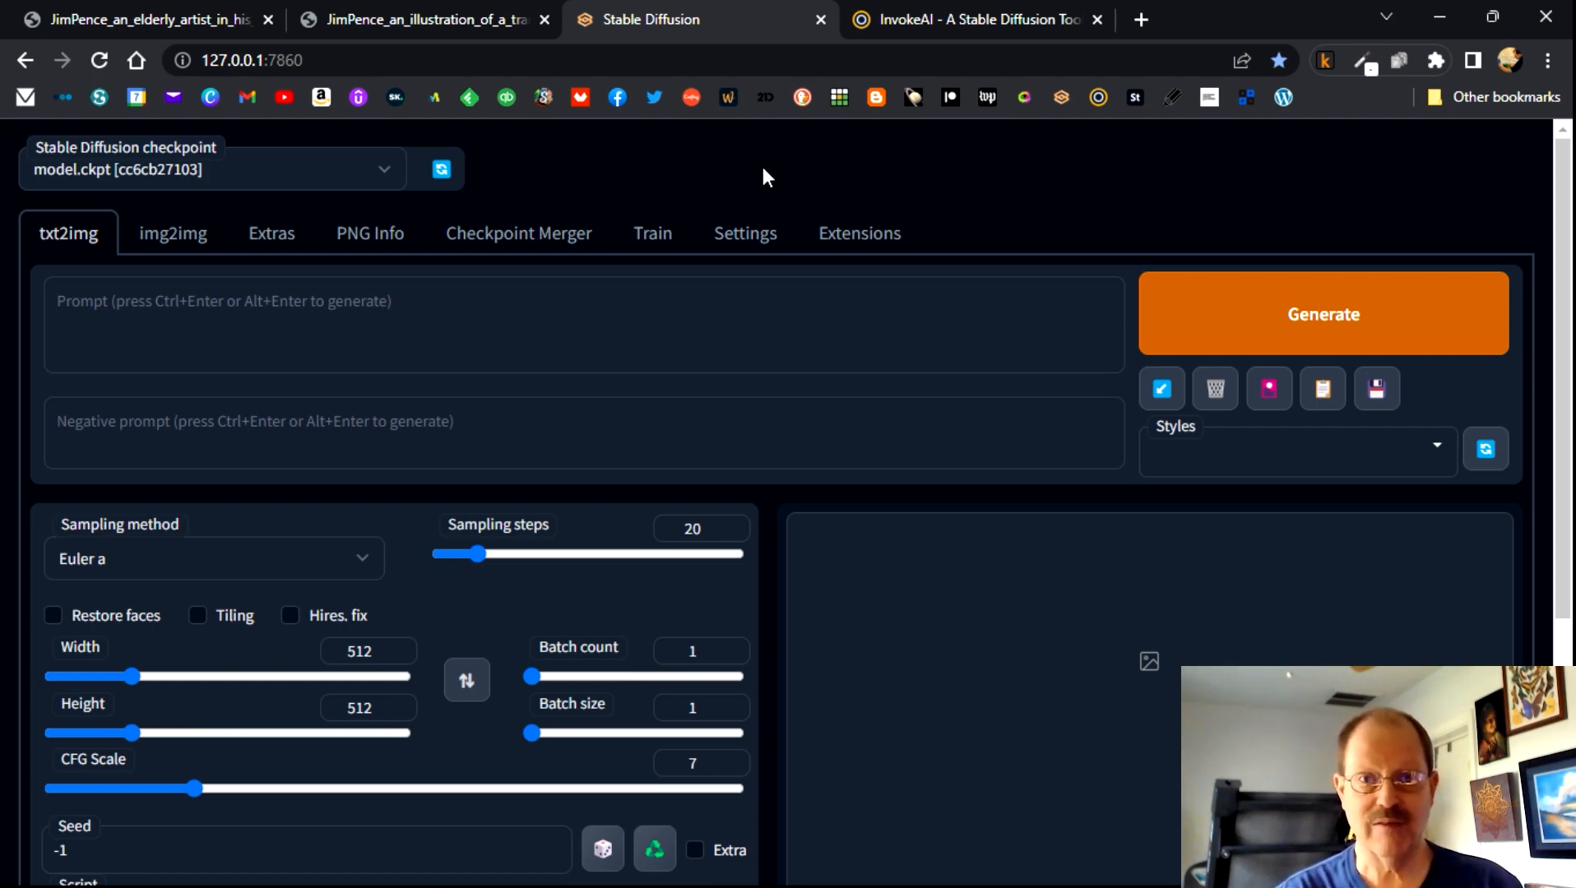
{"action": "left_click", "coordinate": [973, 19]}
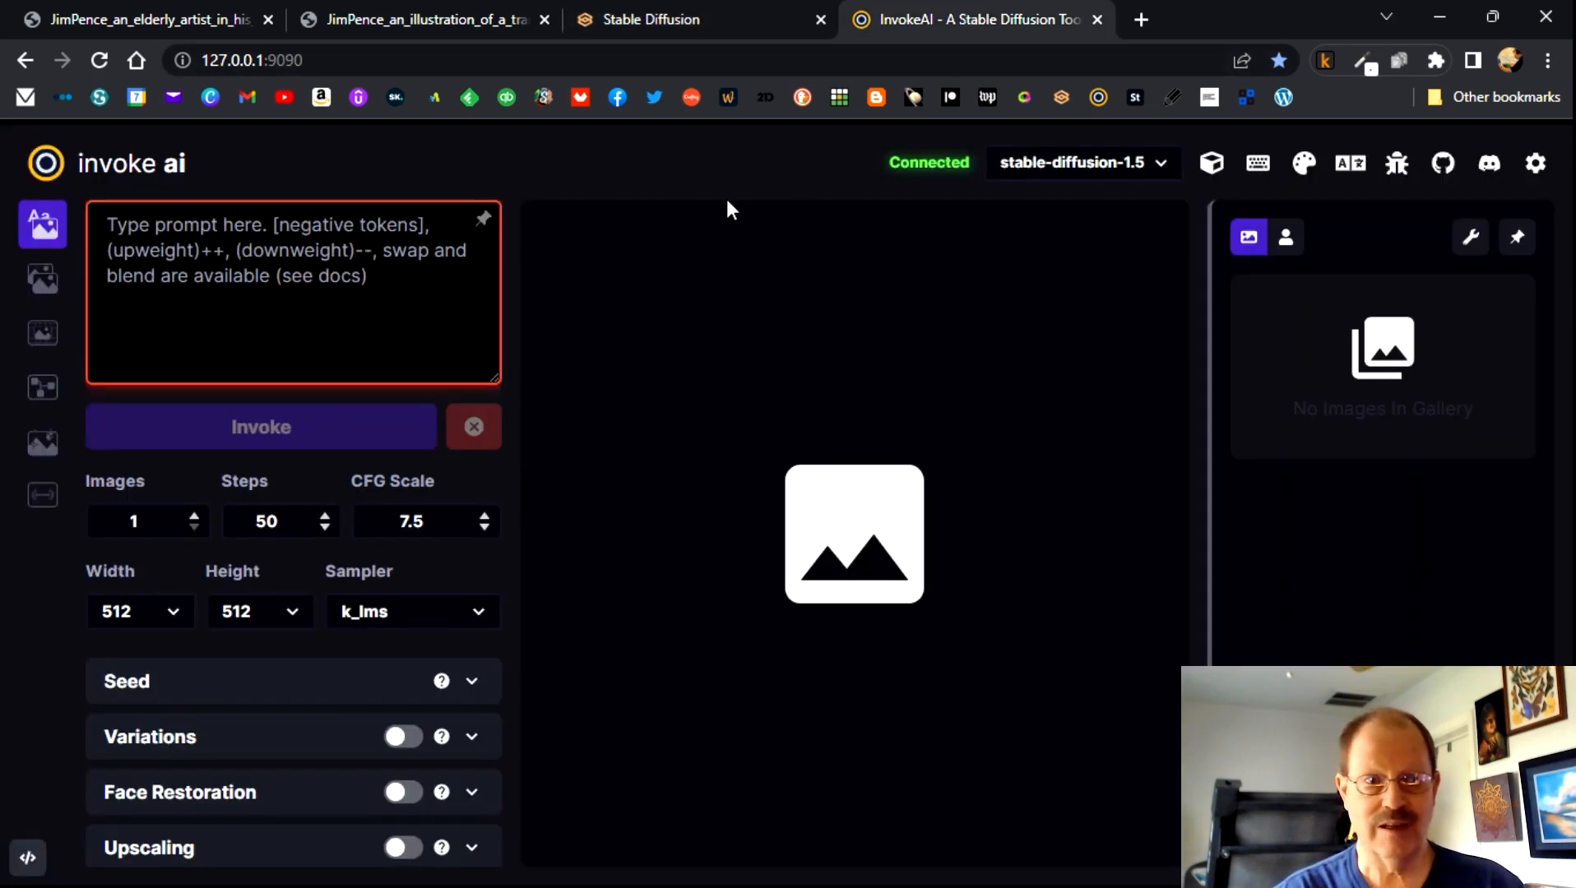
{"action": "mouse_move", "coordinate": [710, 231]}
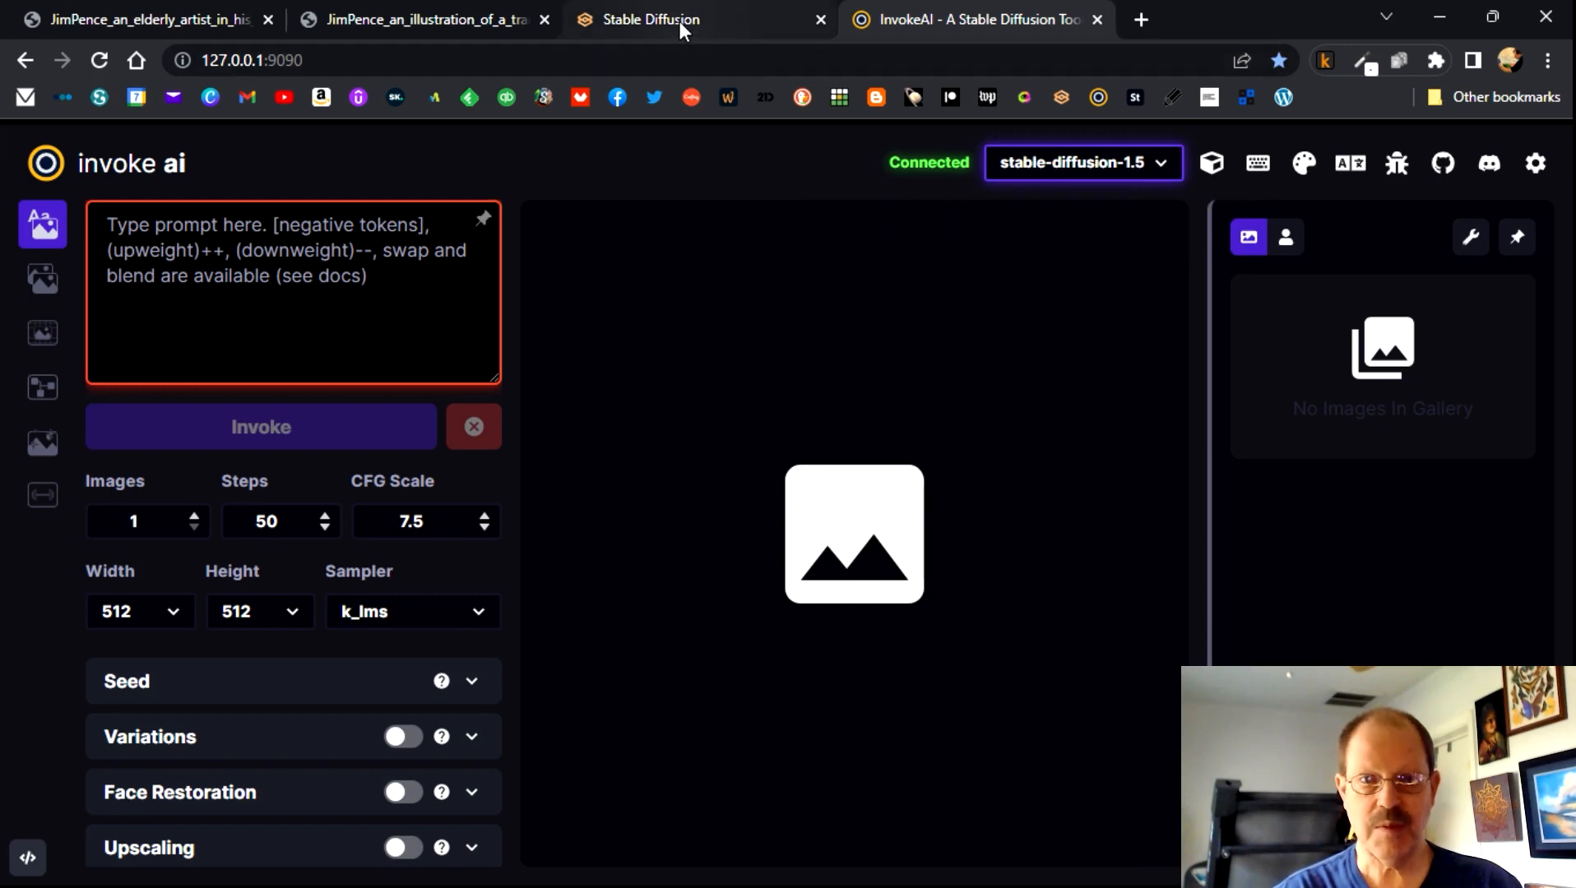
{"action": "left_click", "coordinate": [652, 19]}
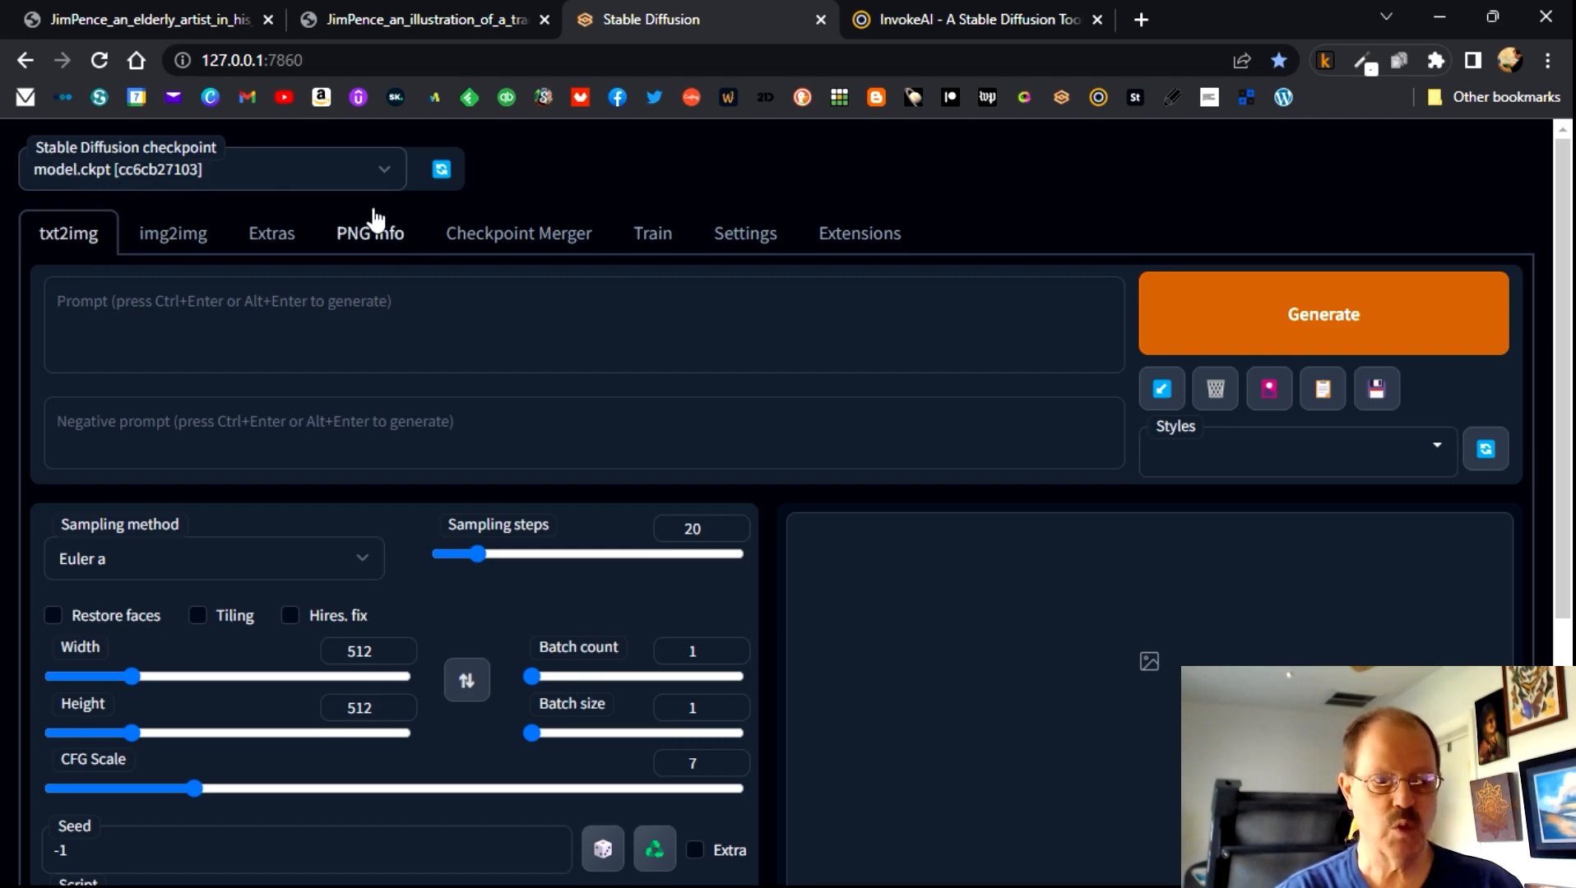
{"action": "mouse_move", "coordinate": [615, 168]}
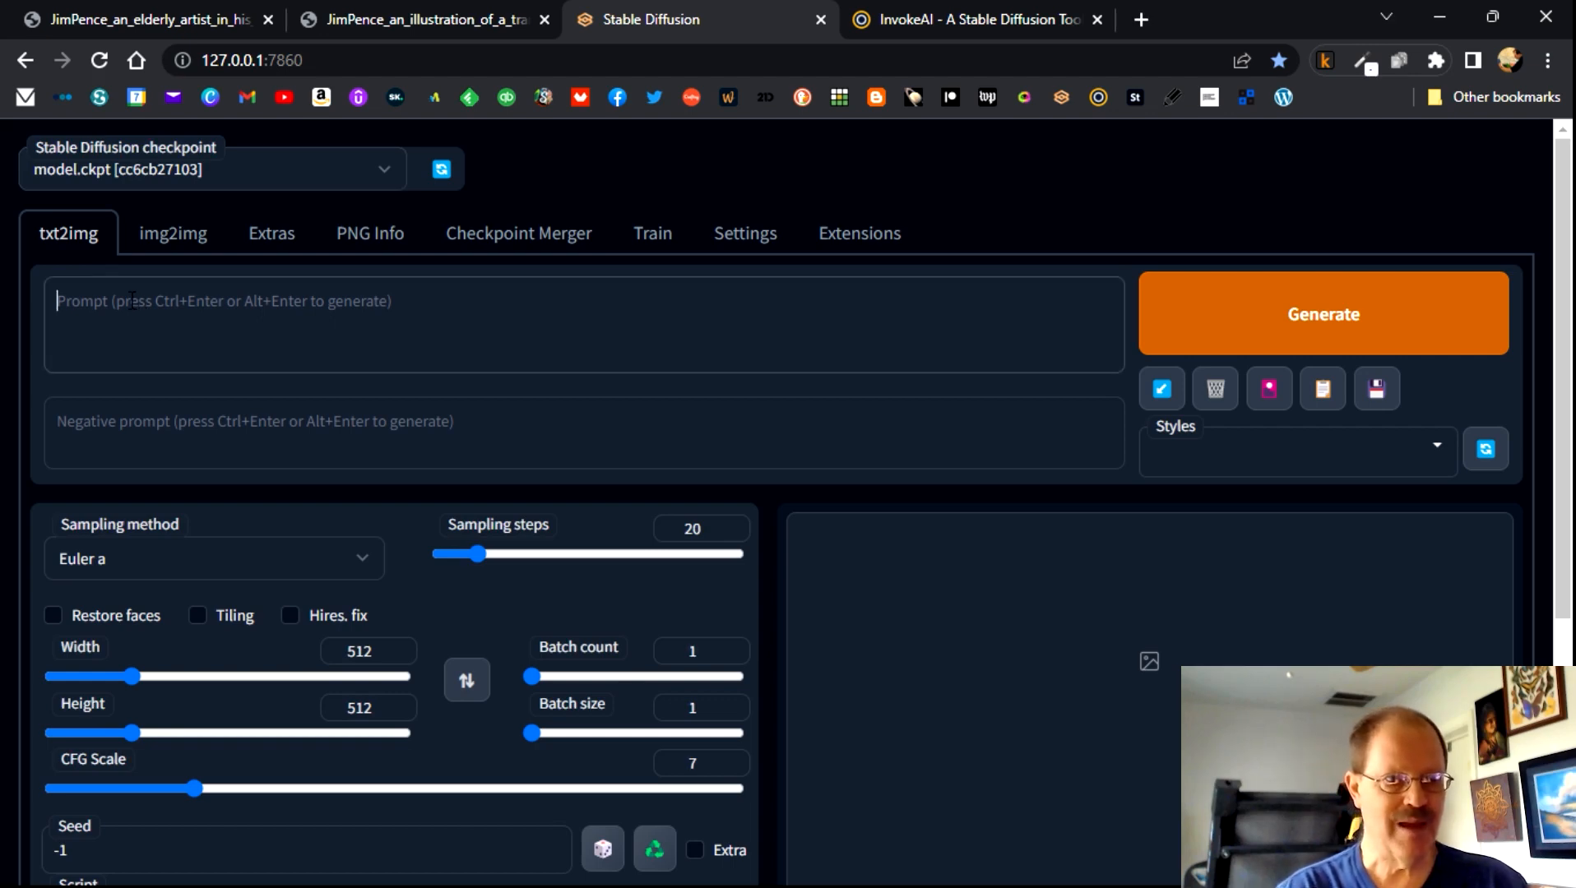
- Paste the winter brook-and-cabin prompt, set width to 768, and generate
{"action": "right_click", "coordinate": [131, 302]}
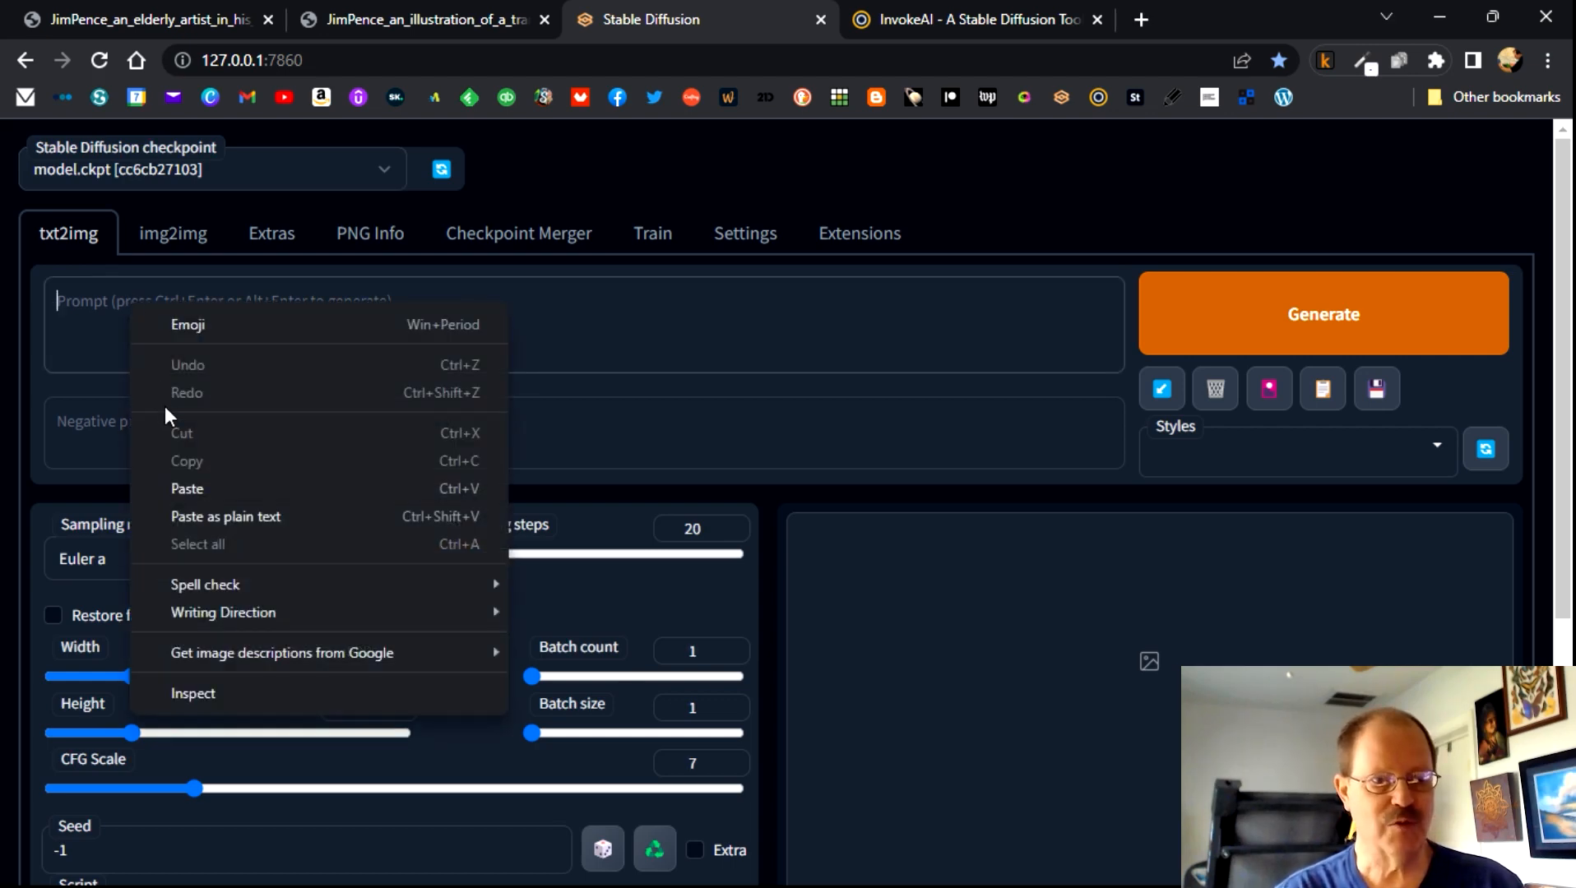
{"action": "left_click", "coordinate": [186, 489]}
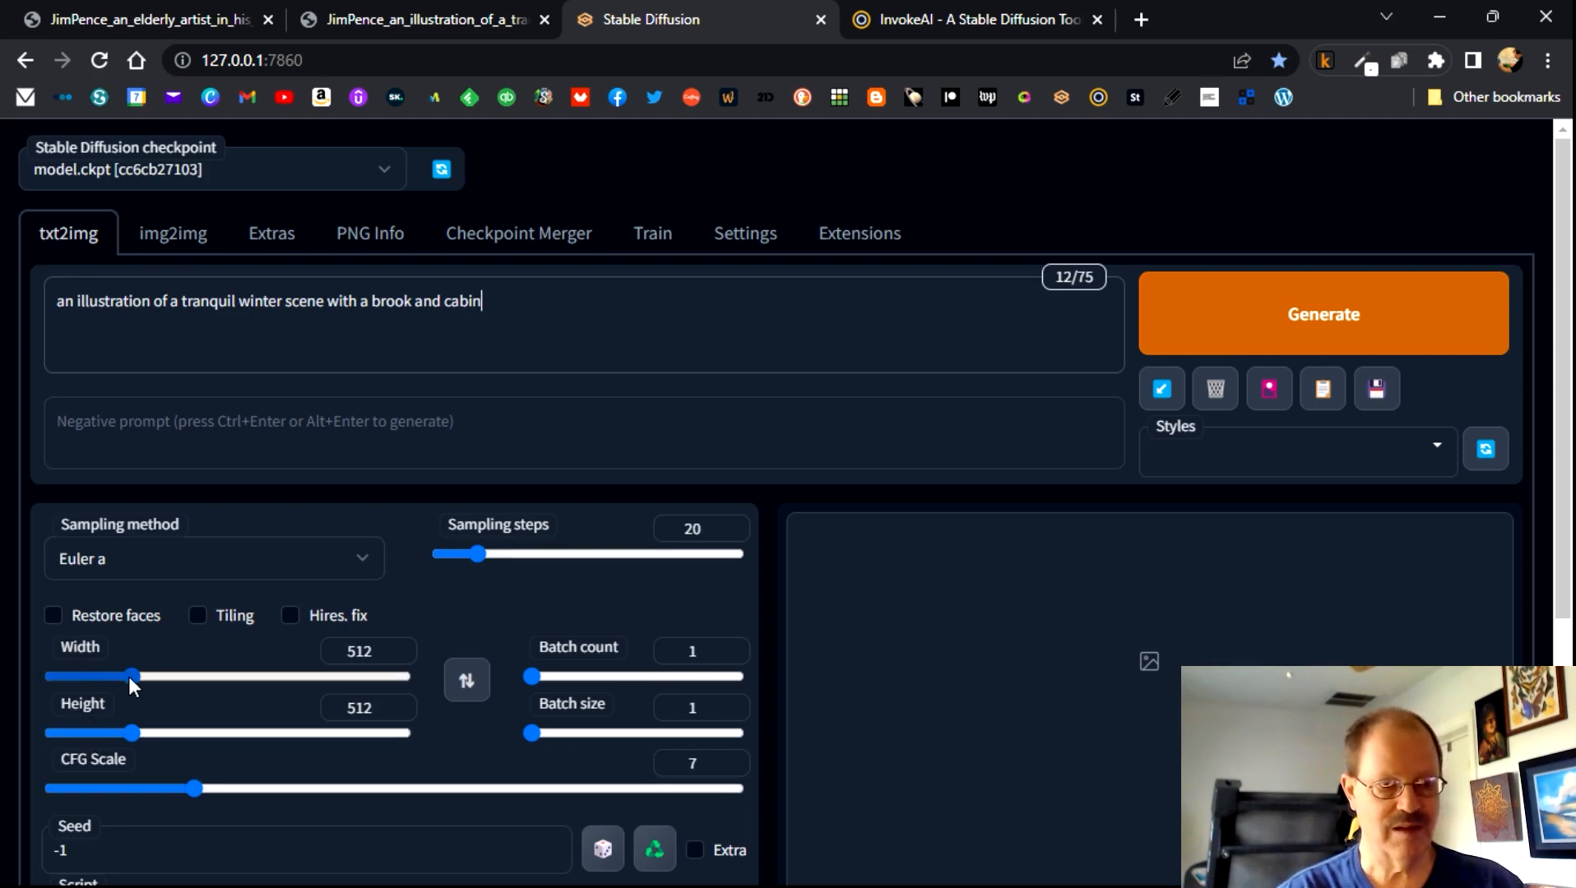
{"action": "left_click_drag", "start_coordinate": [134, 675], "coordinate": [155, 676]}
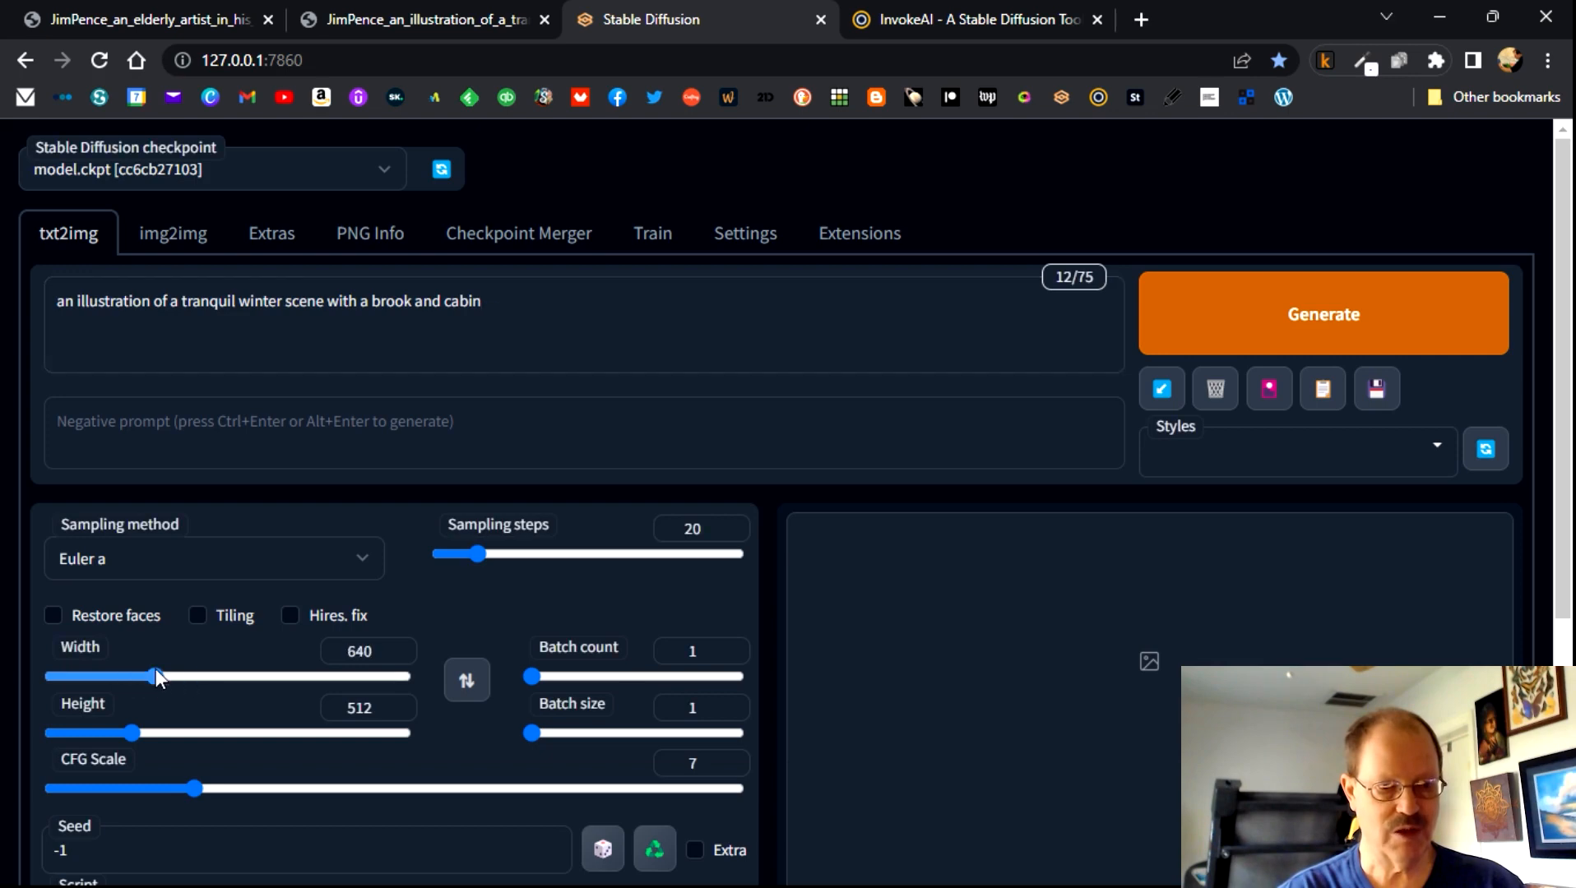
{"action": "left_click_drag", "start_coordinate": [155, 677], "coordinate": [181, 676]}
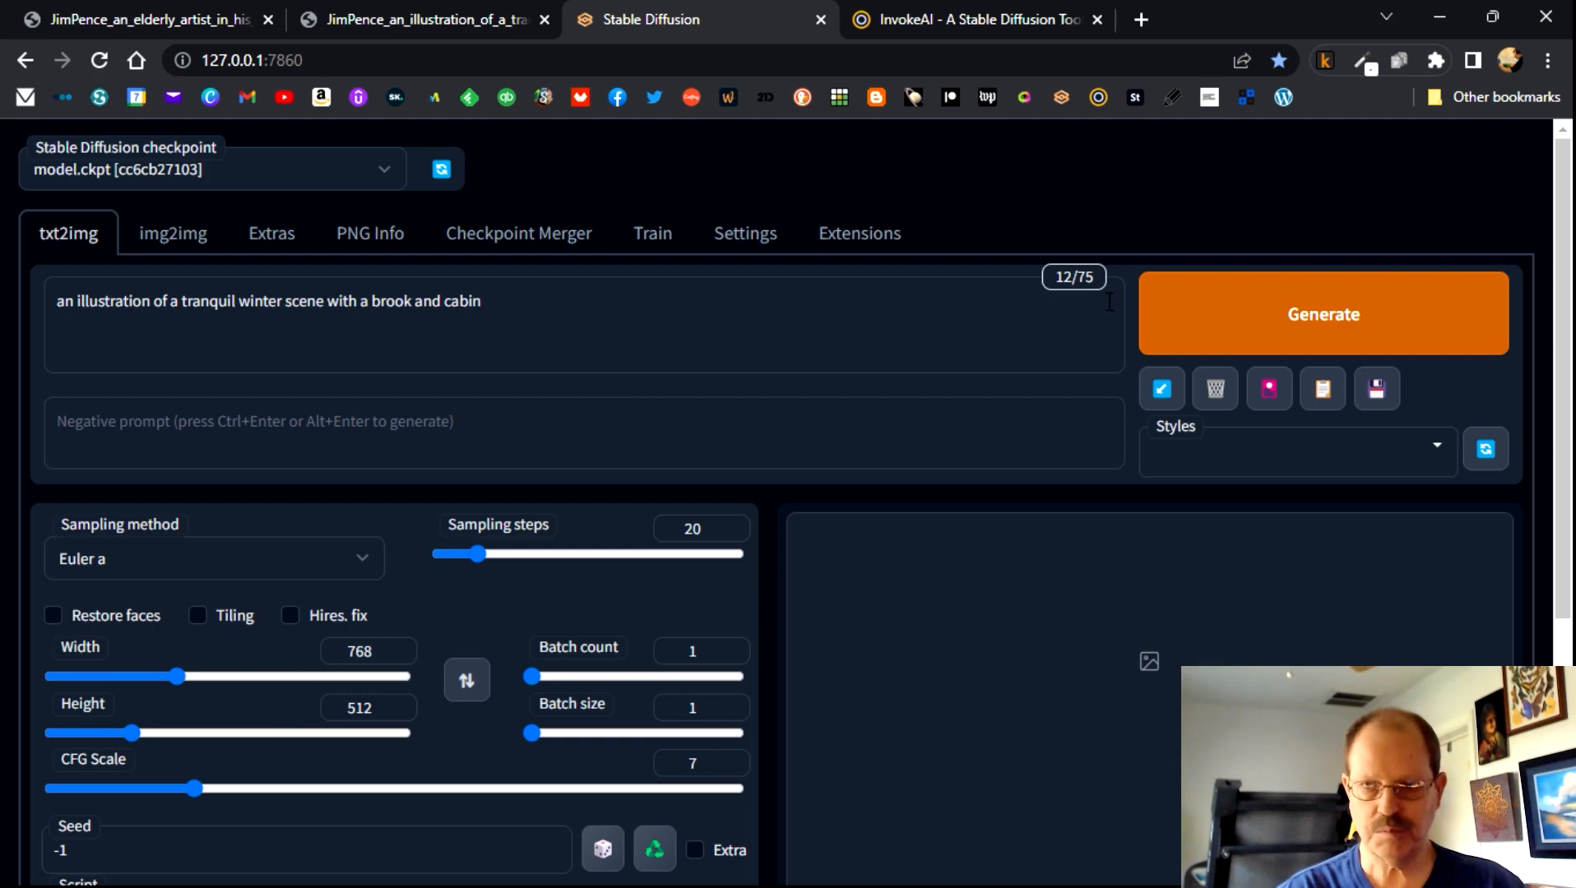
{"action": "left_click", "coordinate": [1323, 313]}
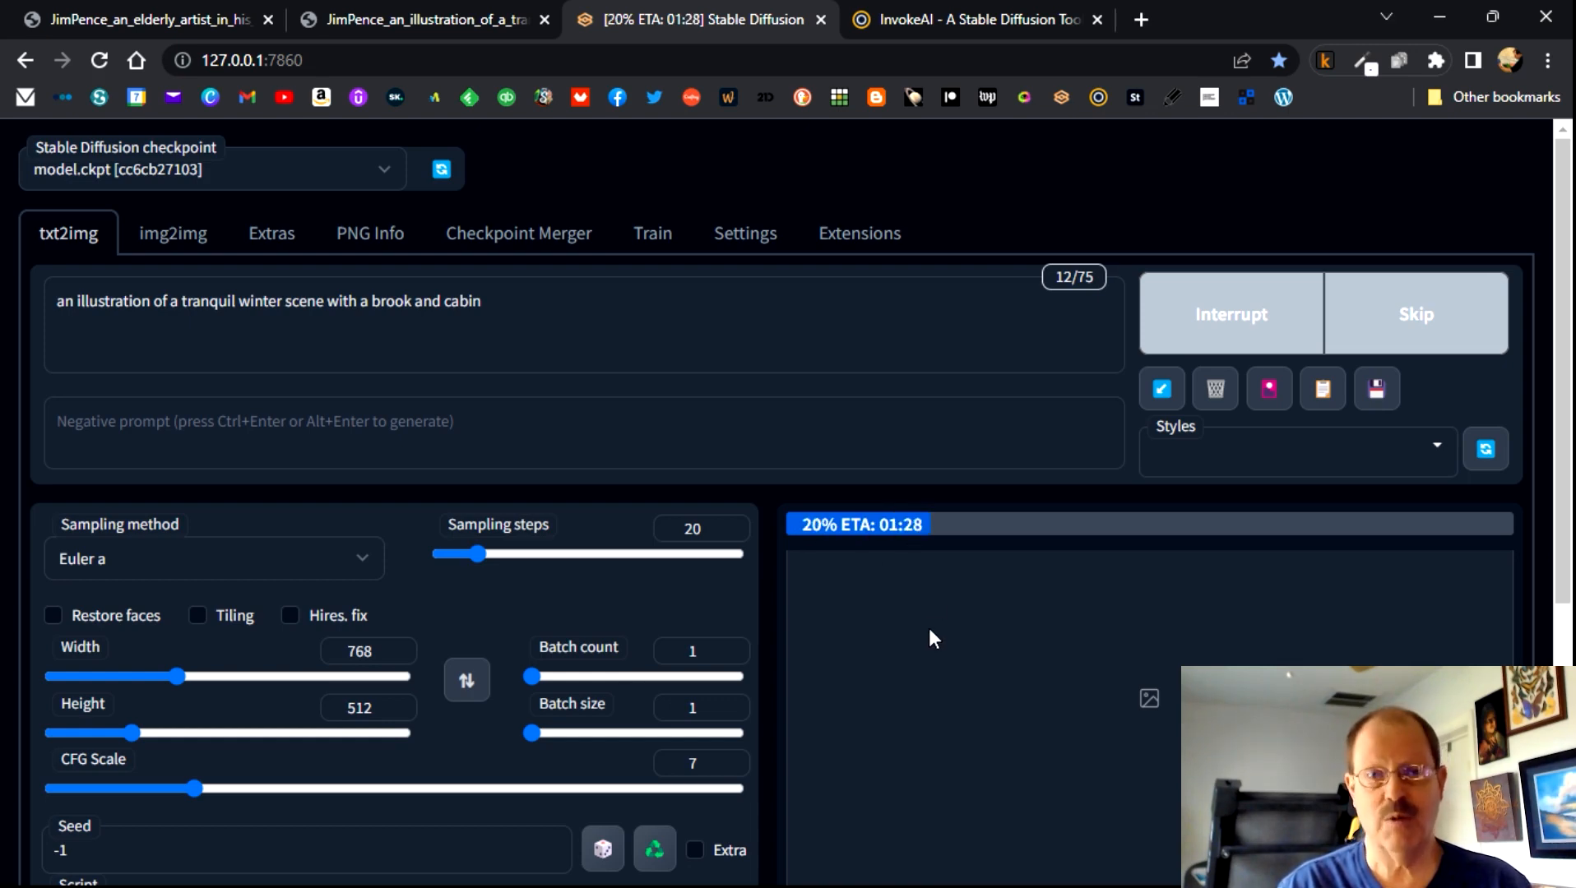
{"action": "mouse_move", "coordinate": [1017, 616]}
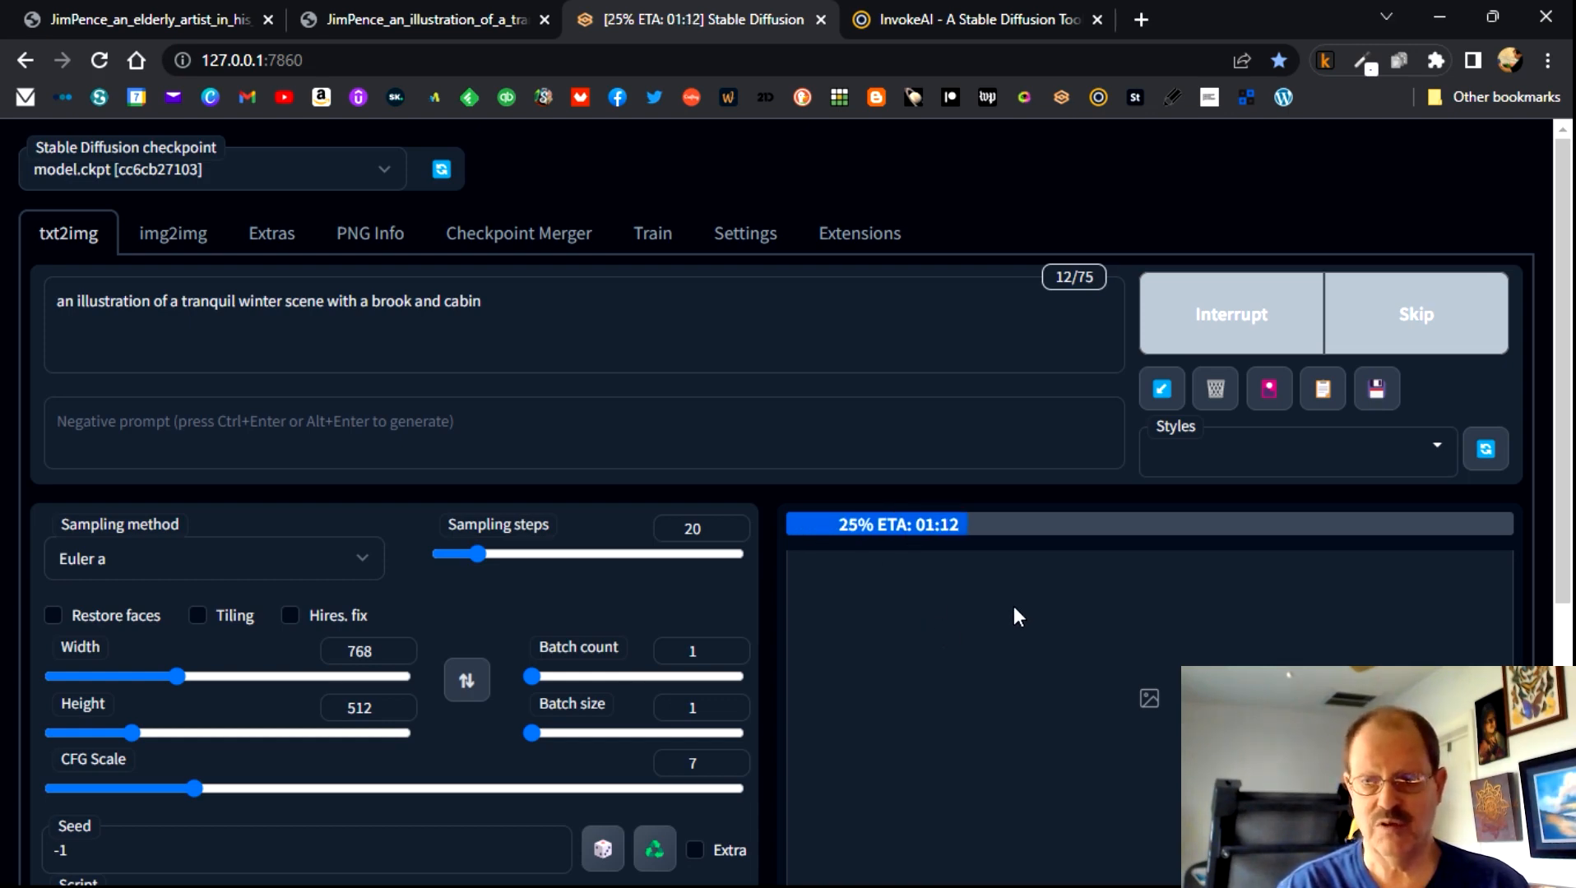
{"action": "mouse_move", "coordinate": [548, 716]}
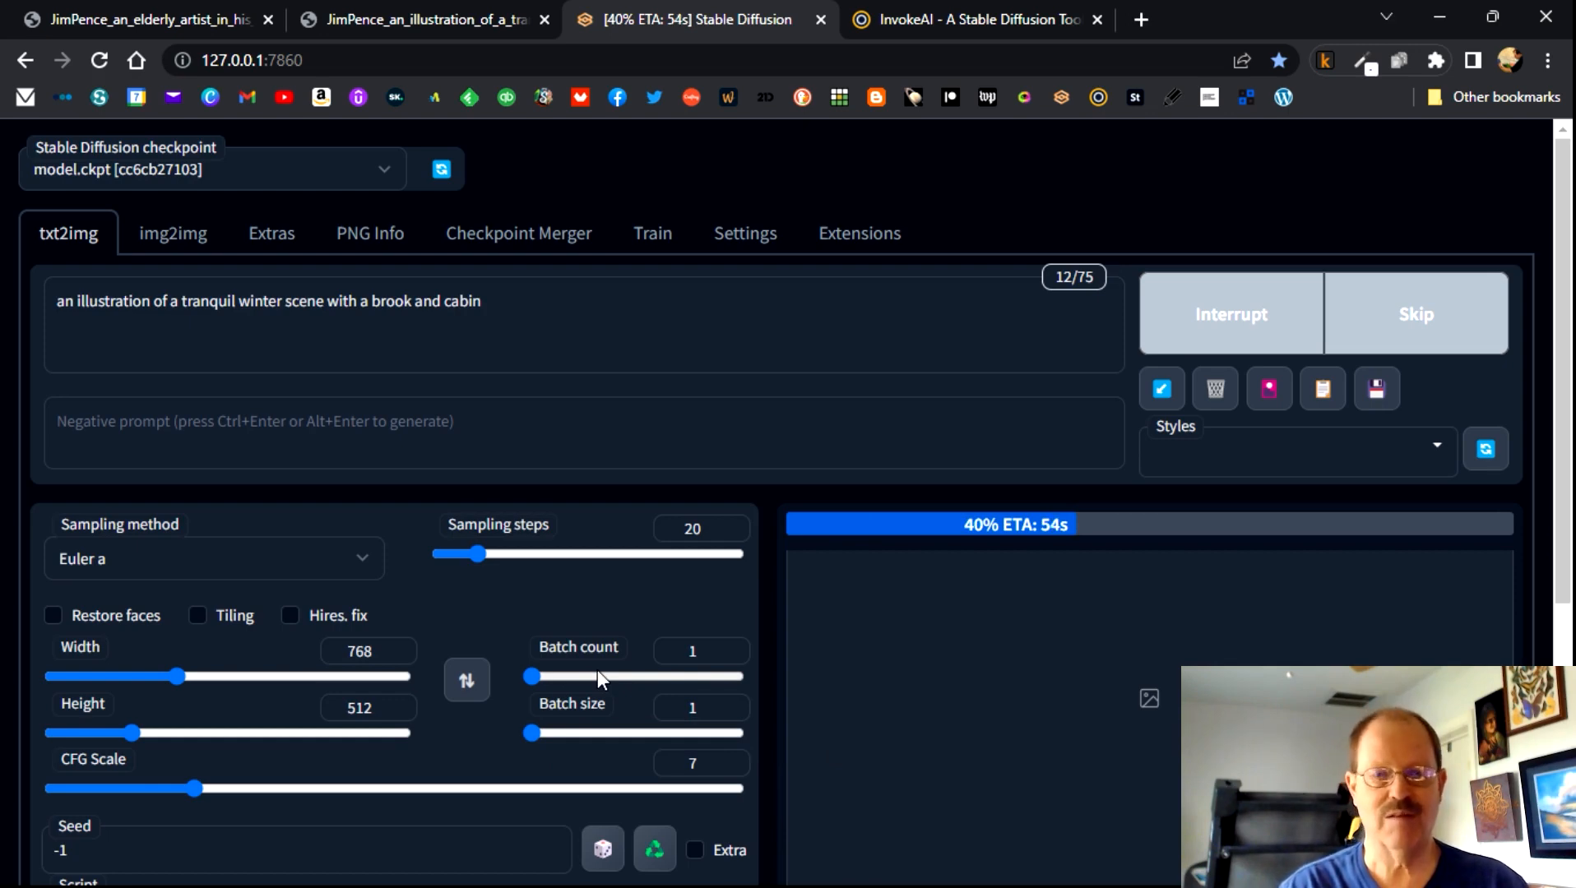
{"action": "mouse_move", "coordinate": [844, 704]}
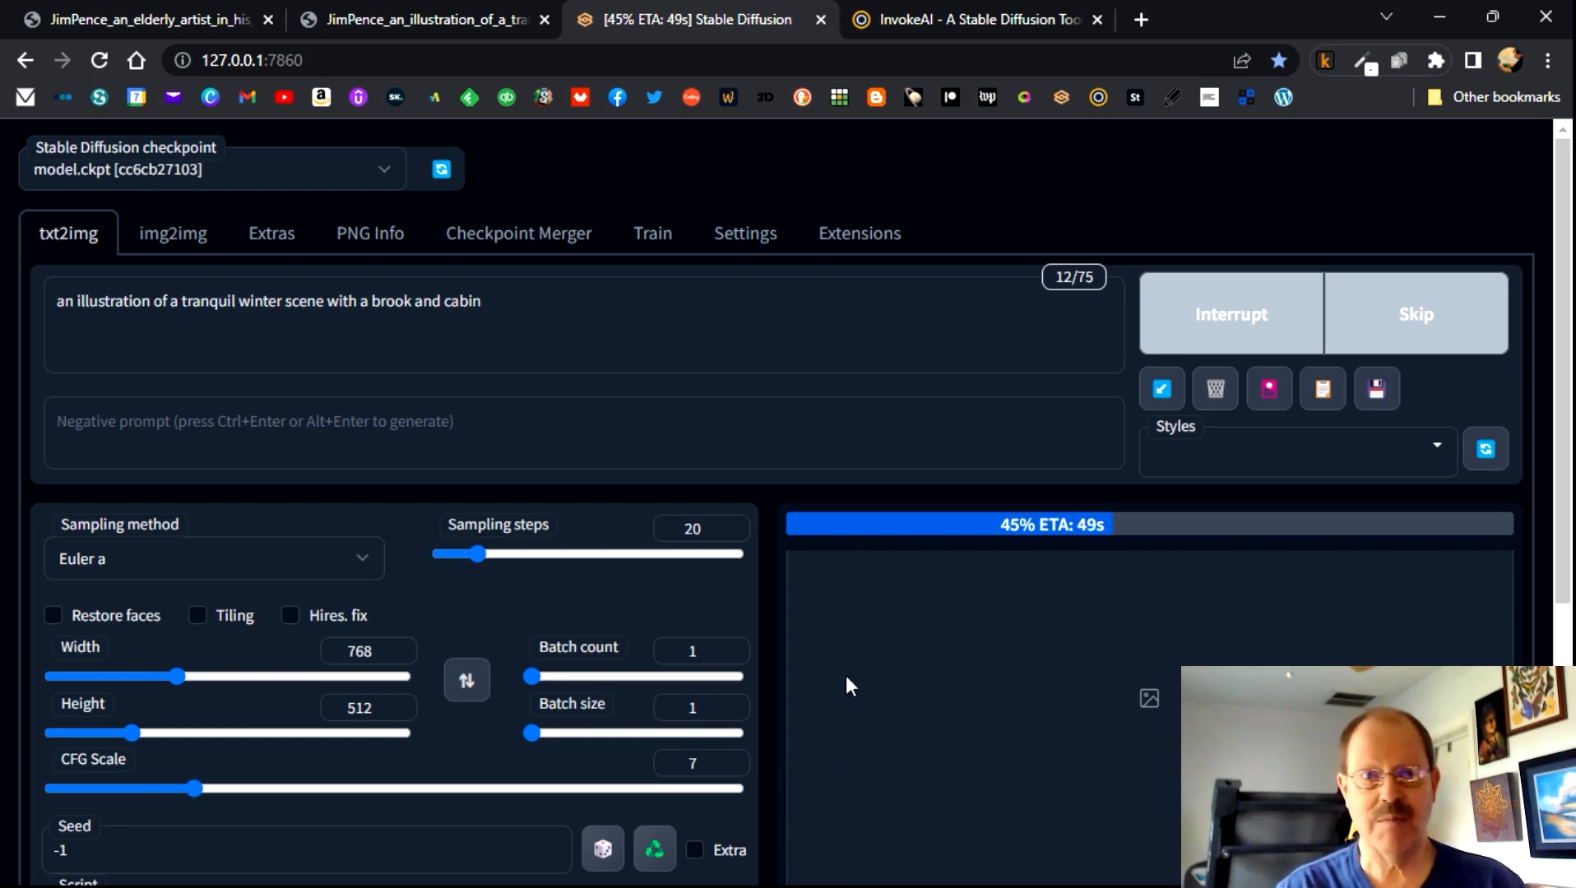
{"action": "mouse_move", "coordinate": [925, 680]}
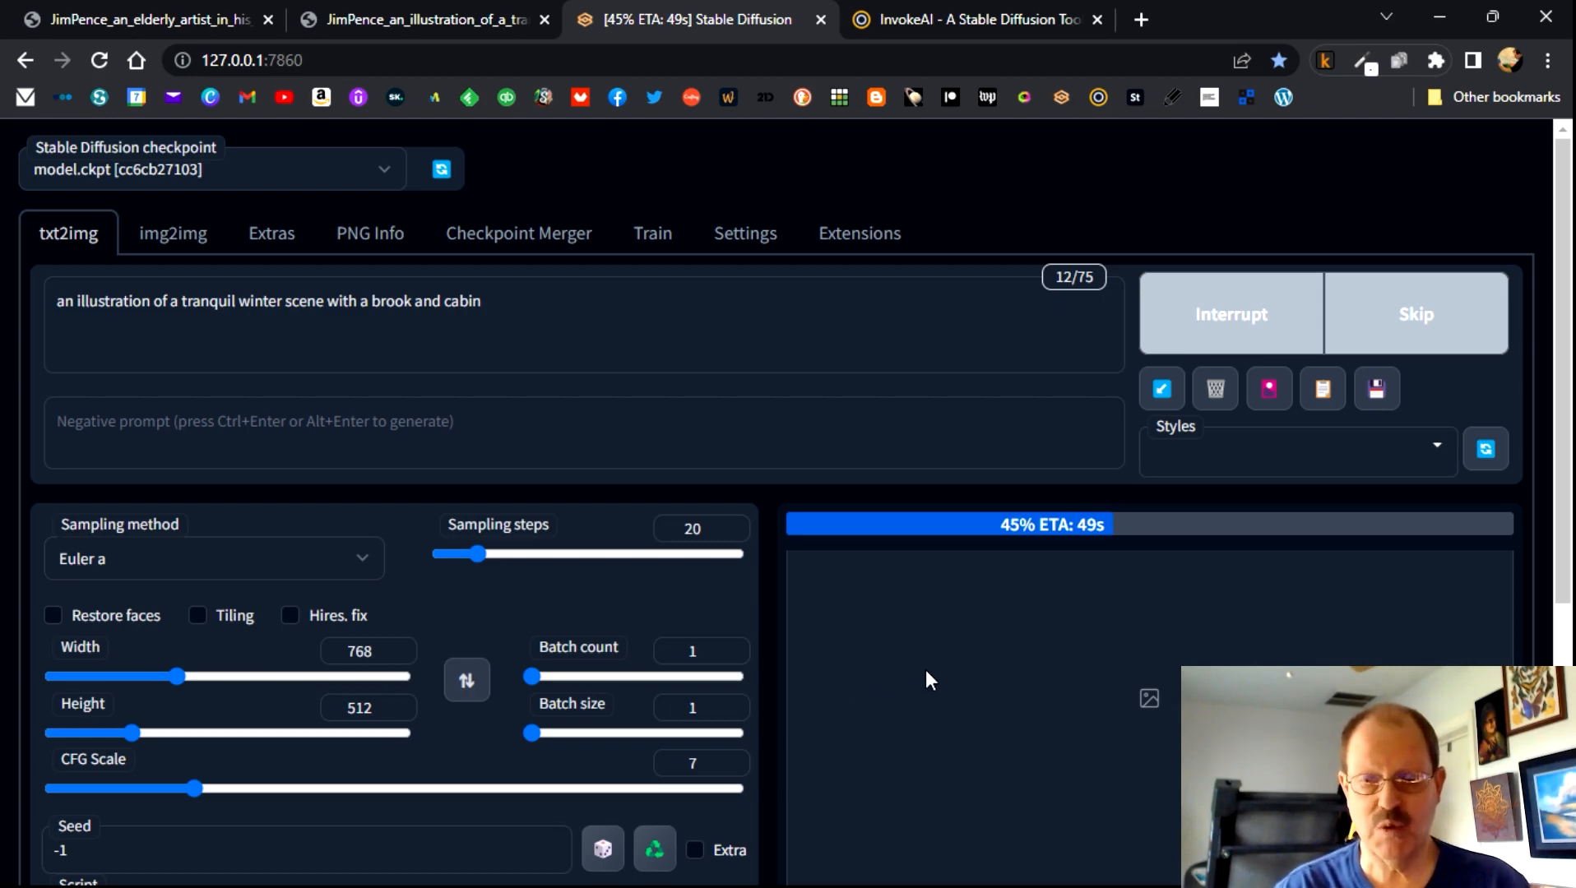
{"action": "mouse_move", "coordinate": [1064, 583]}
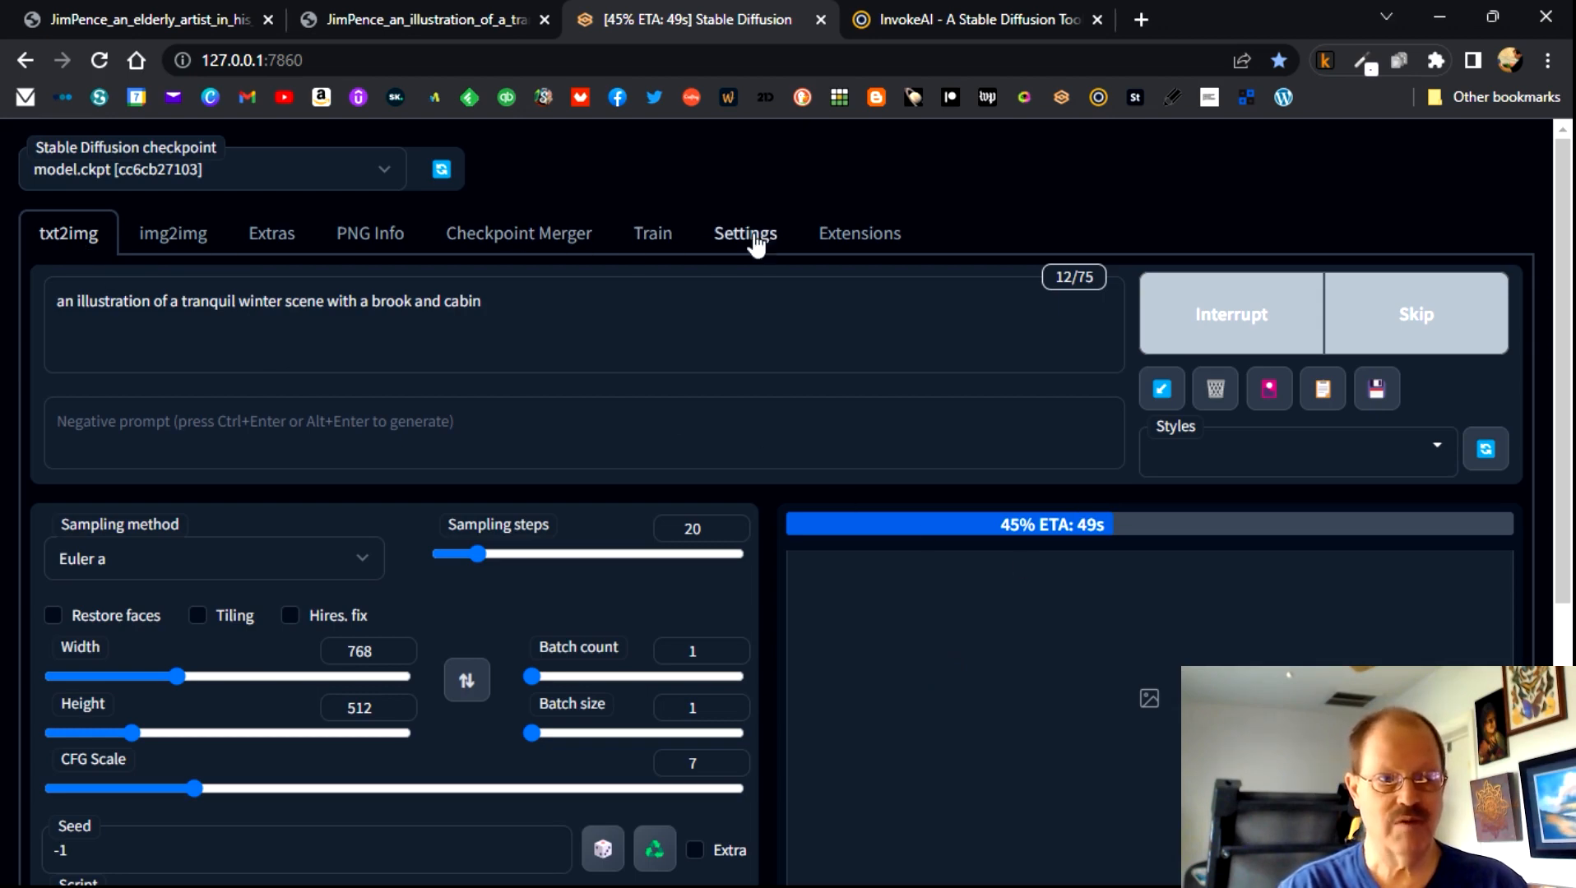
{"action": "mouse_move", "coordinate": [186, 269]}
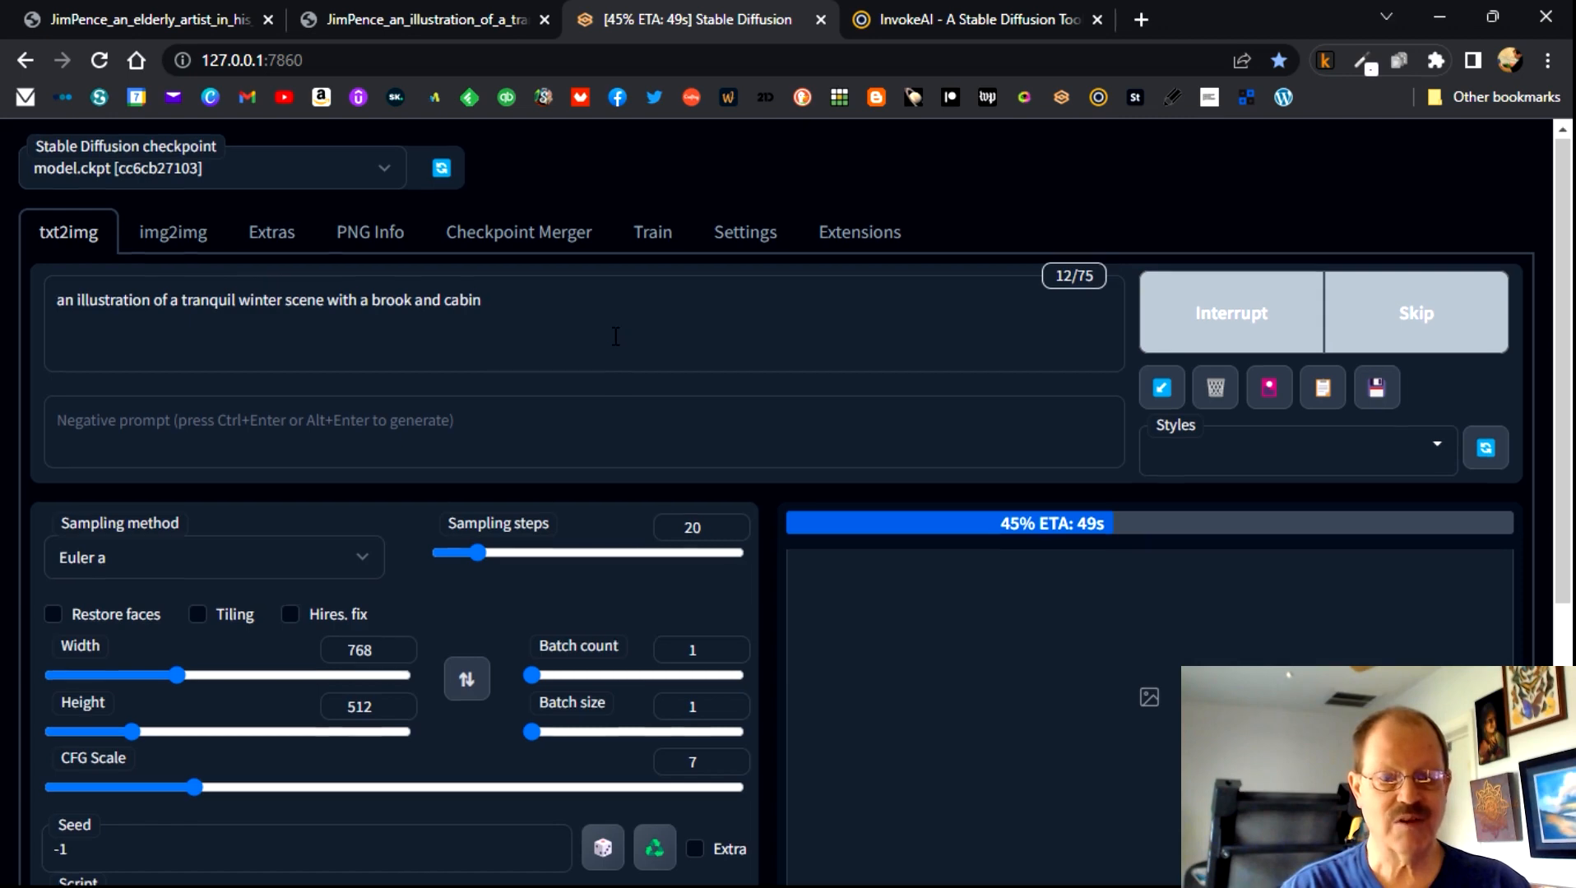
- Scroll down to watch the snowy brook-and-cabin preview render to 95%
{"action": "scroll", "scroll_direction": "down", "scroll_amount": 3}
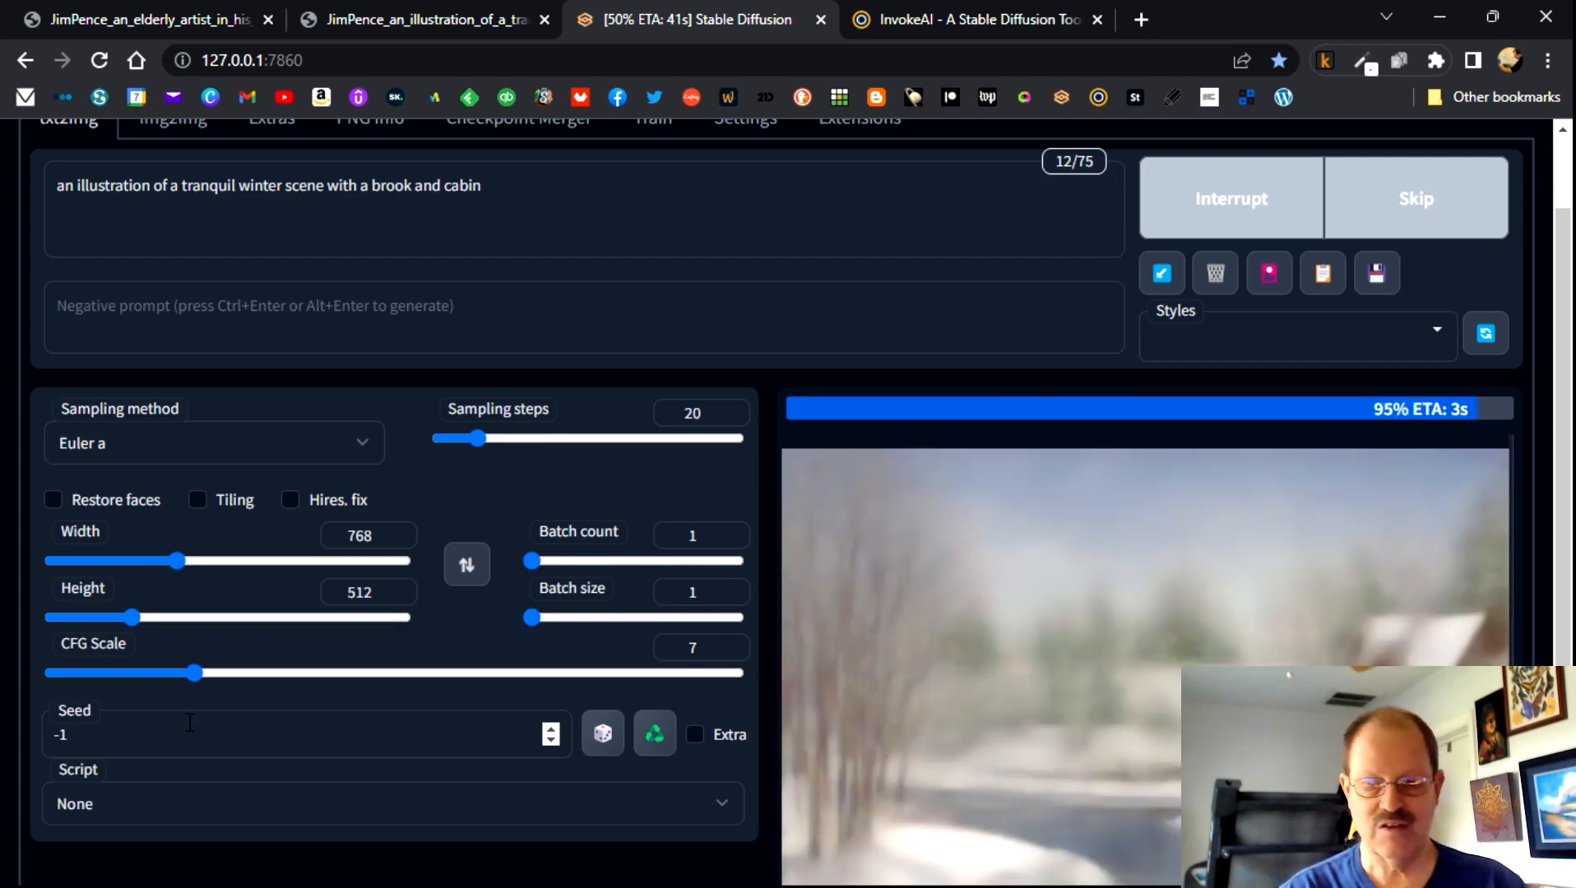
{"action": "scroll", "scroll_direction": "down", "scroll_amount": 3}
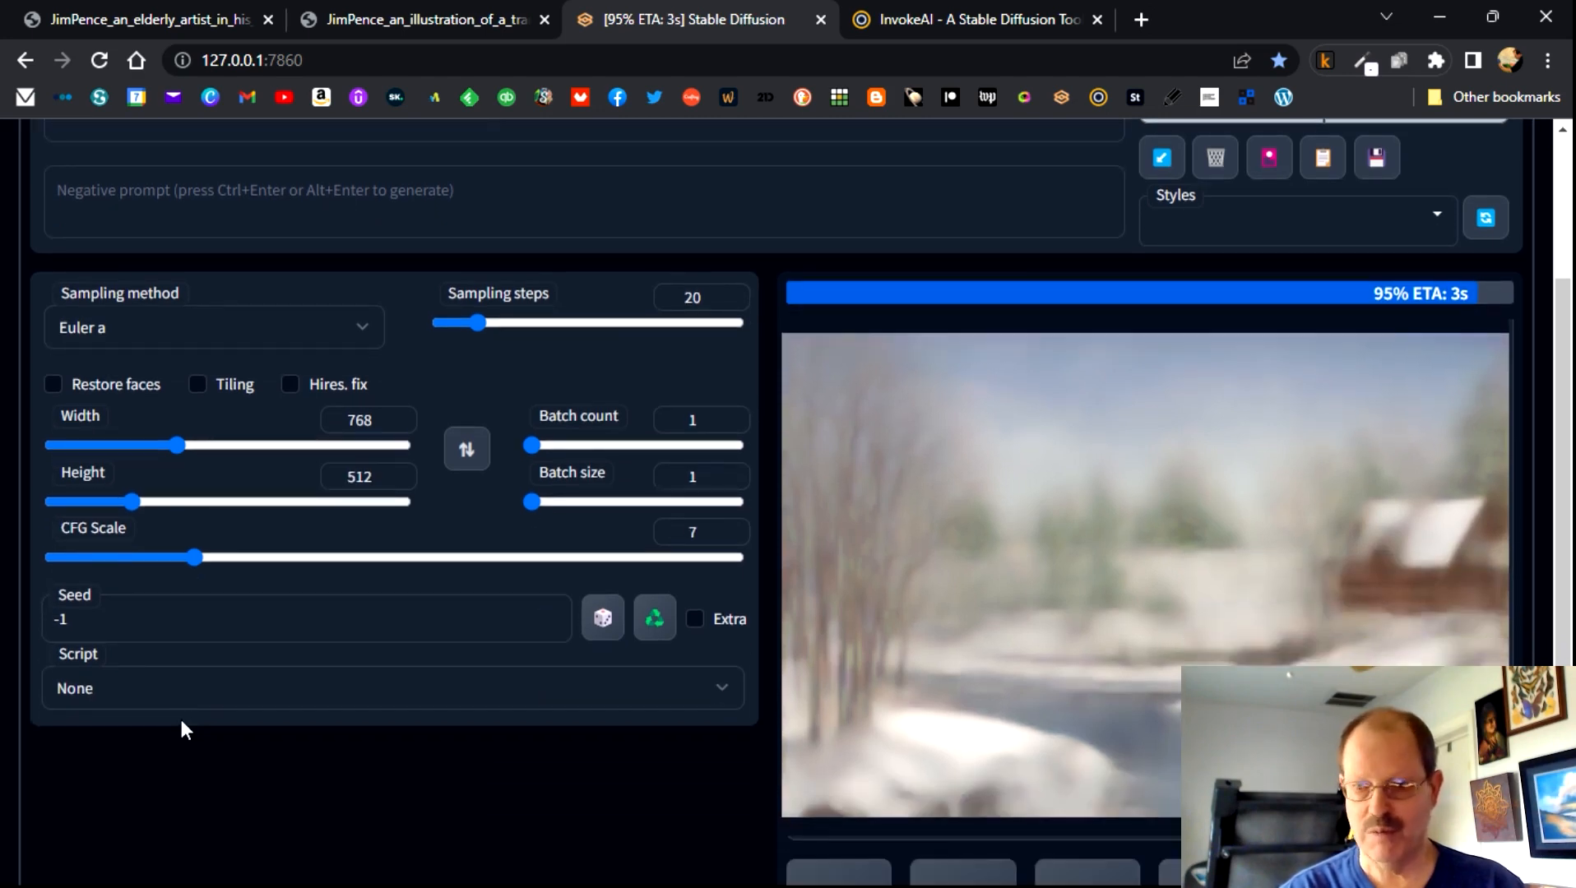
{"action": "mouse_move", "coordinate": [532, 866]}
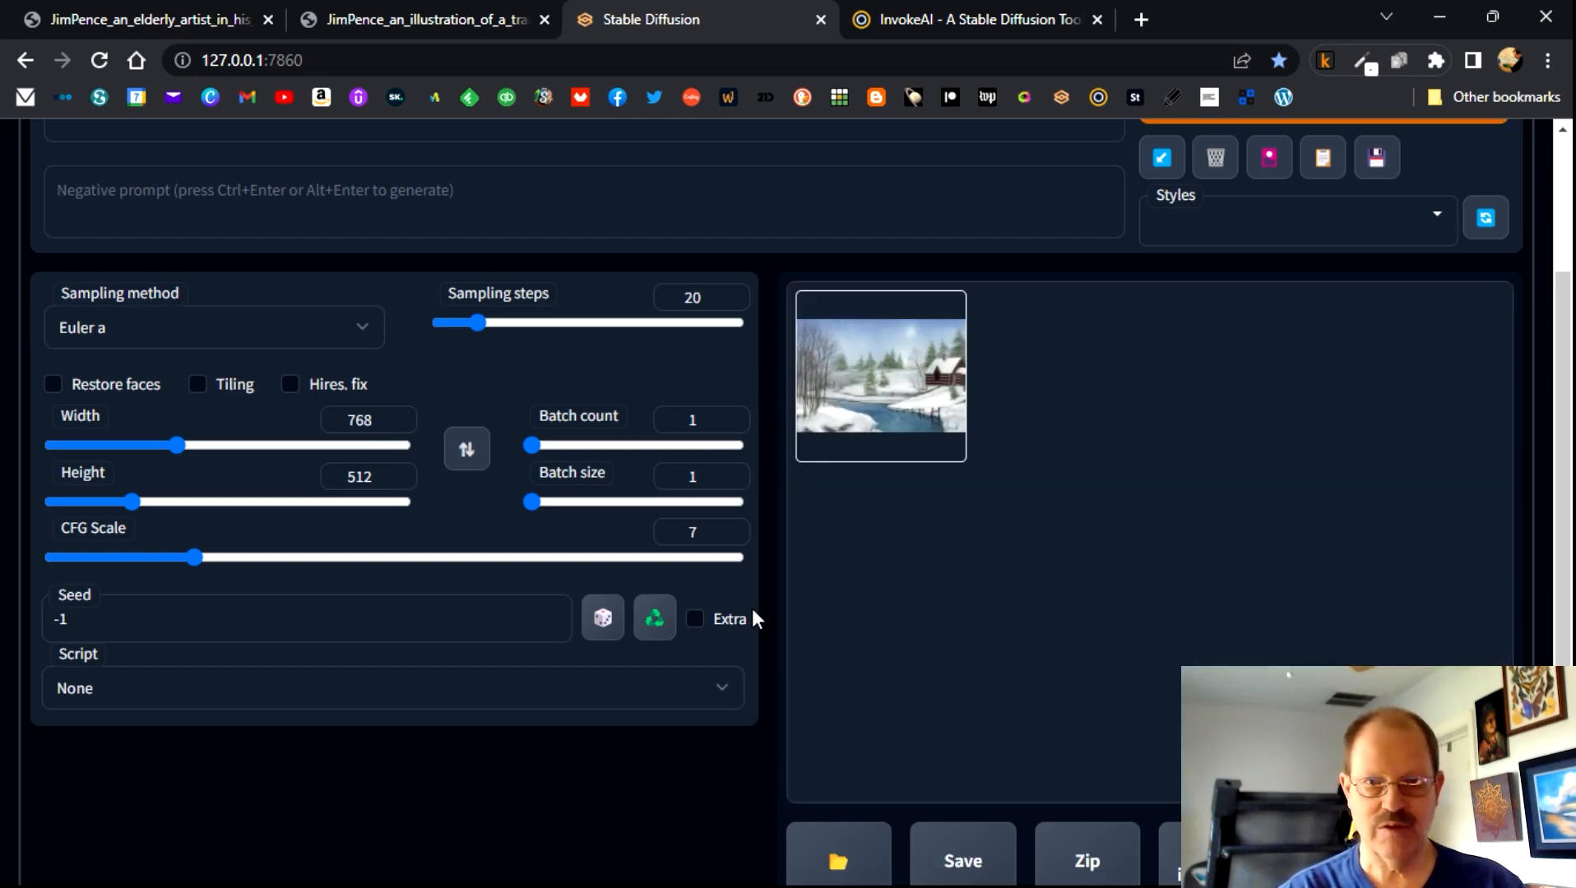
{"action": "left_click", "coordinate": [879, 376]}
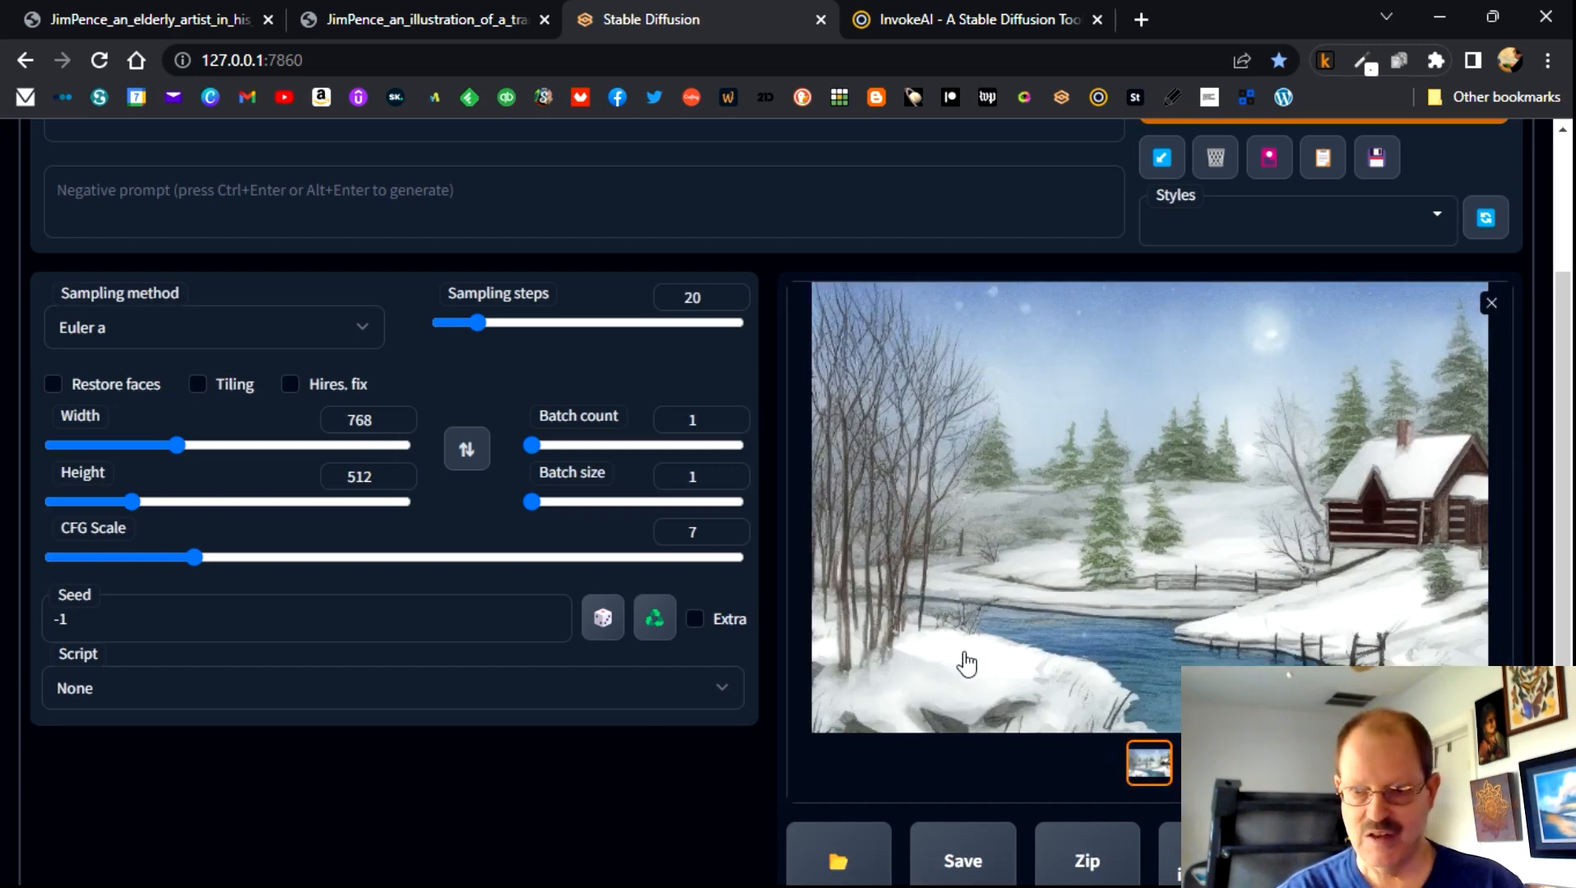
{"action": "mouse_move", "coordinate": [1045, 437]}
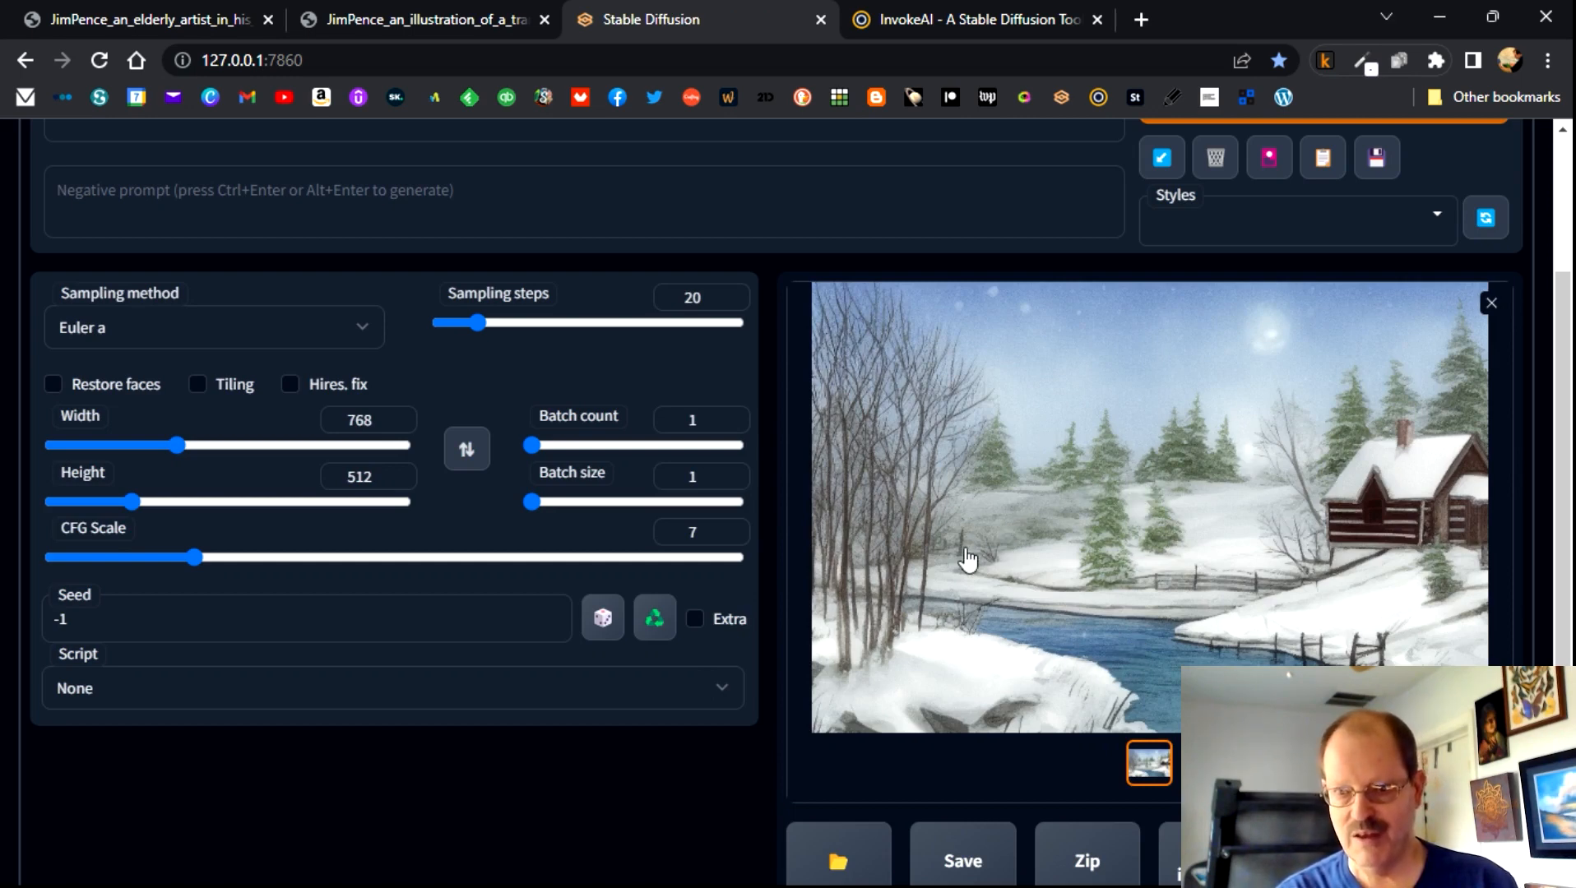
{"action": "mouse_move", "coordinate": [1018, 494]}
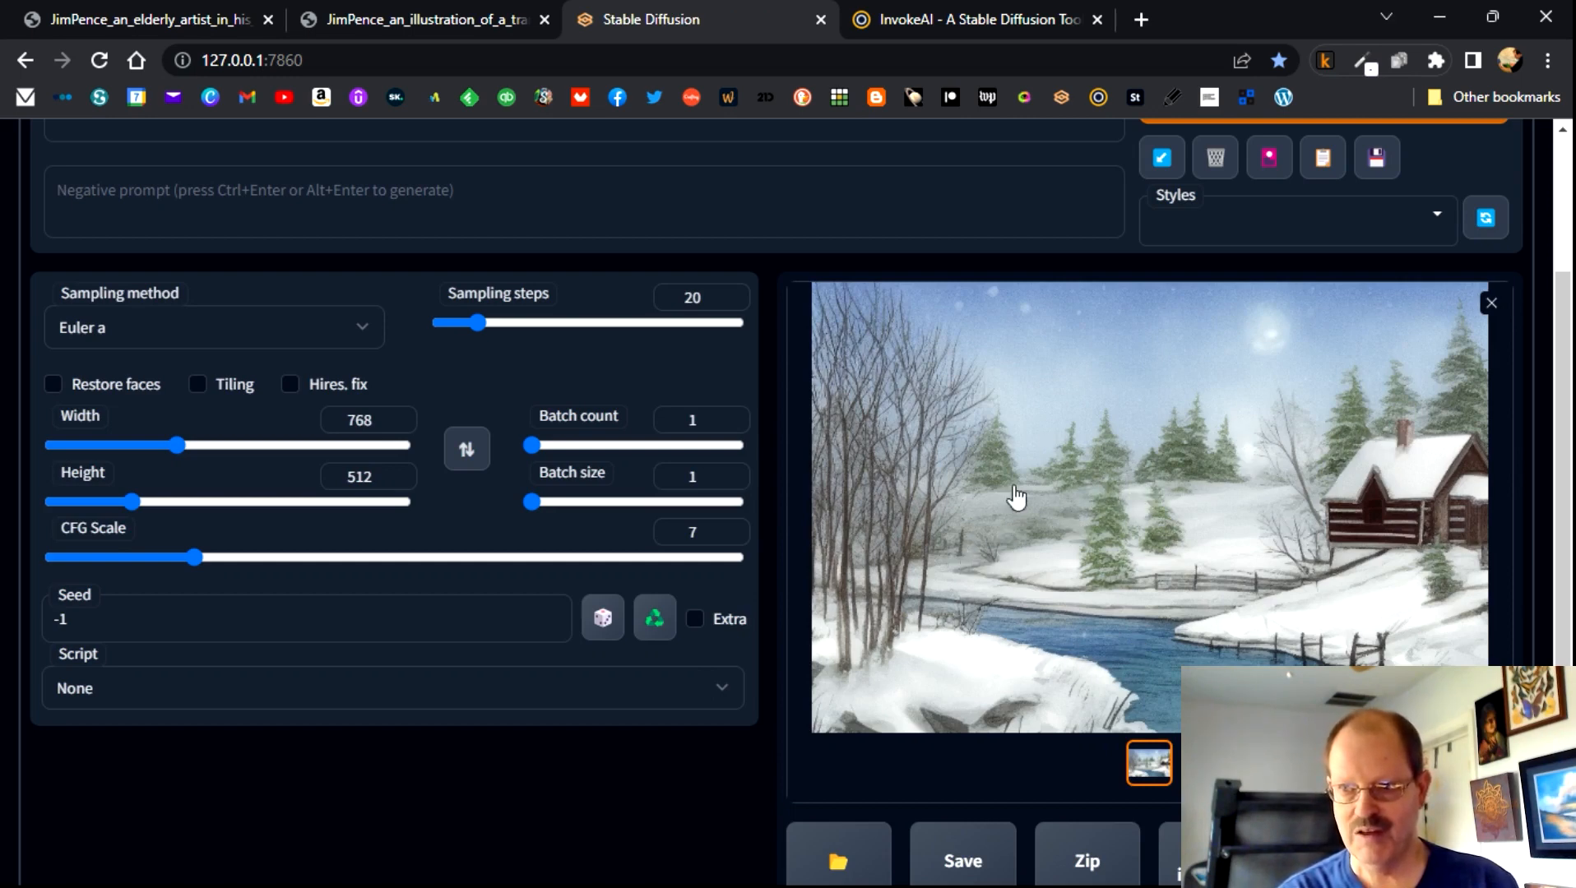
{"action": "mouse_move", "coordinate": [1221, 546]}
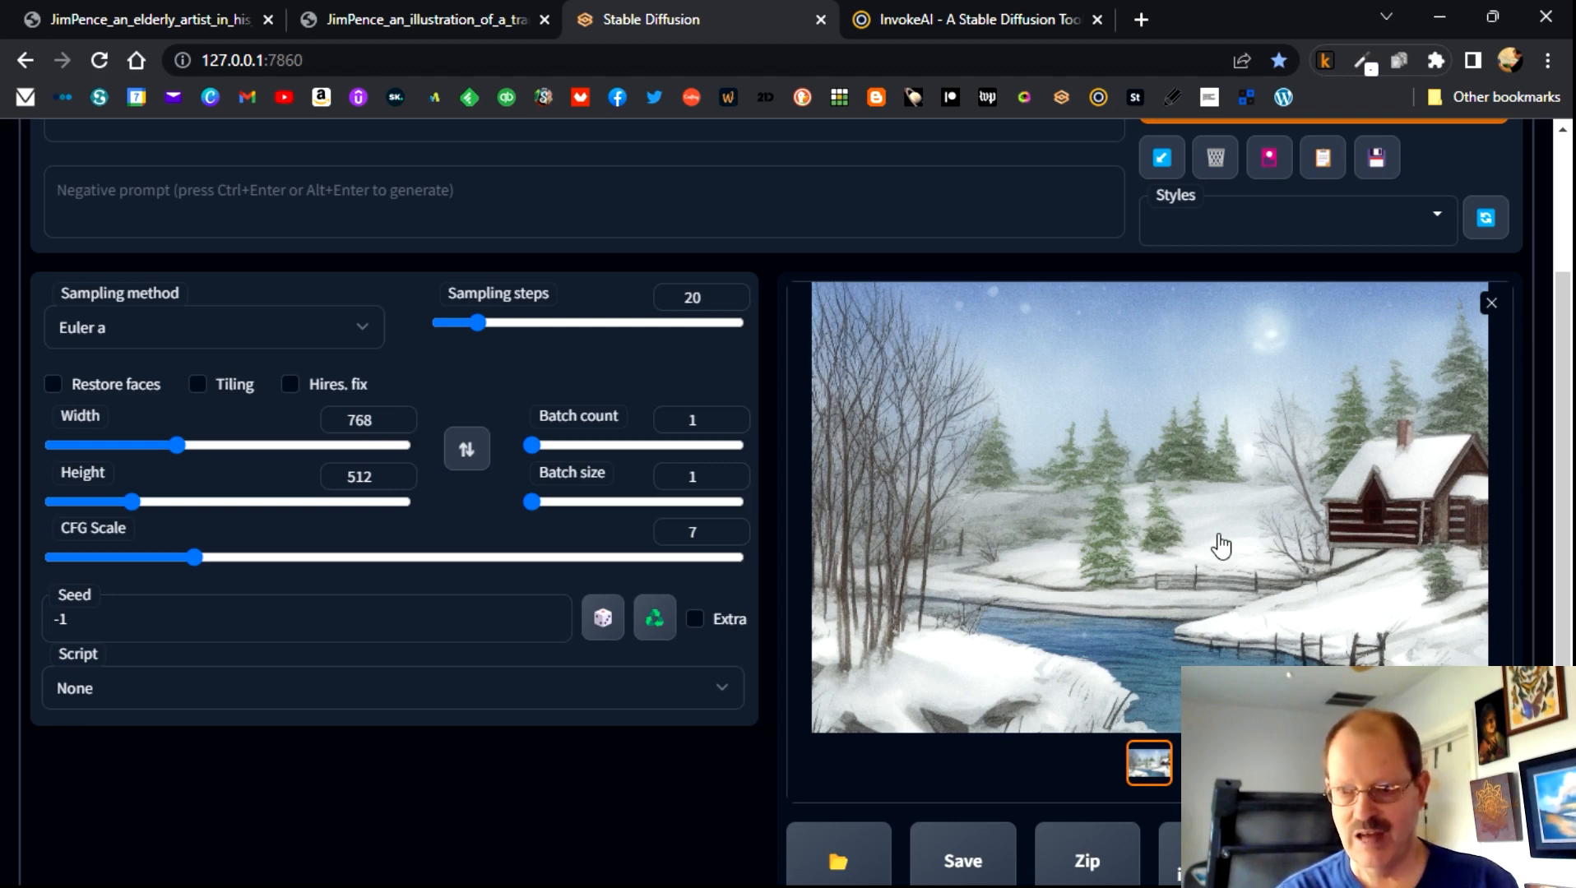
{"action": "mouse_move", "coordinate": [1329, 613]}
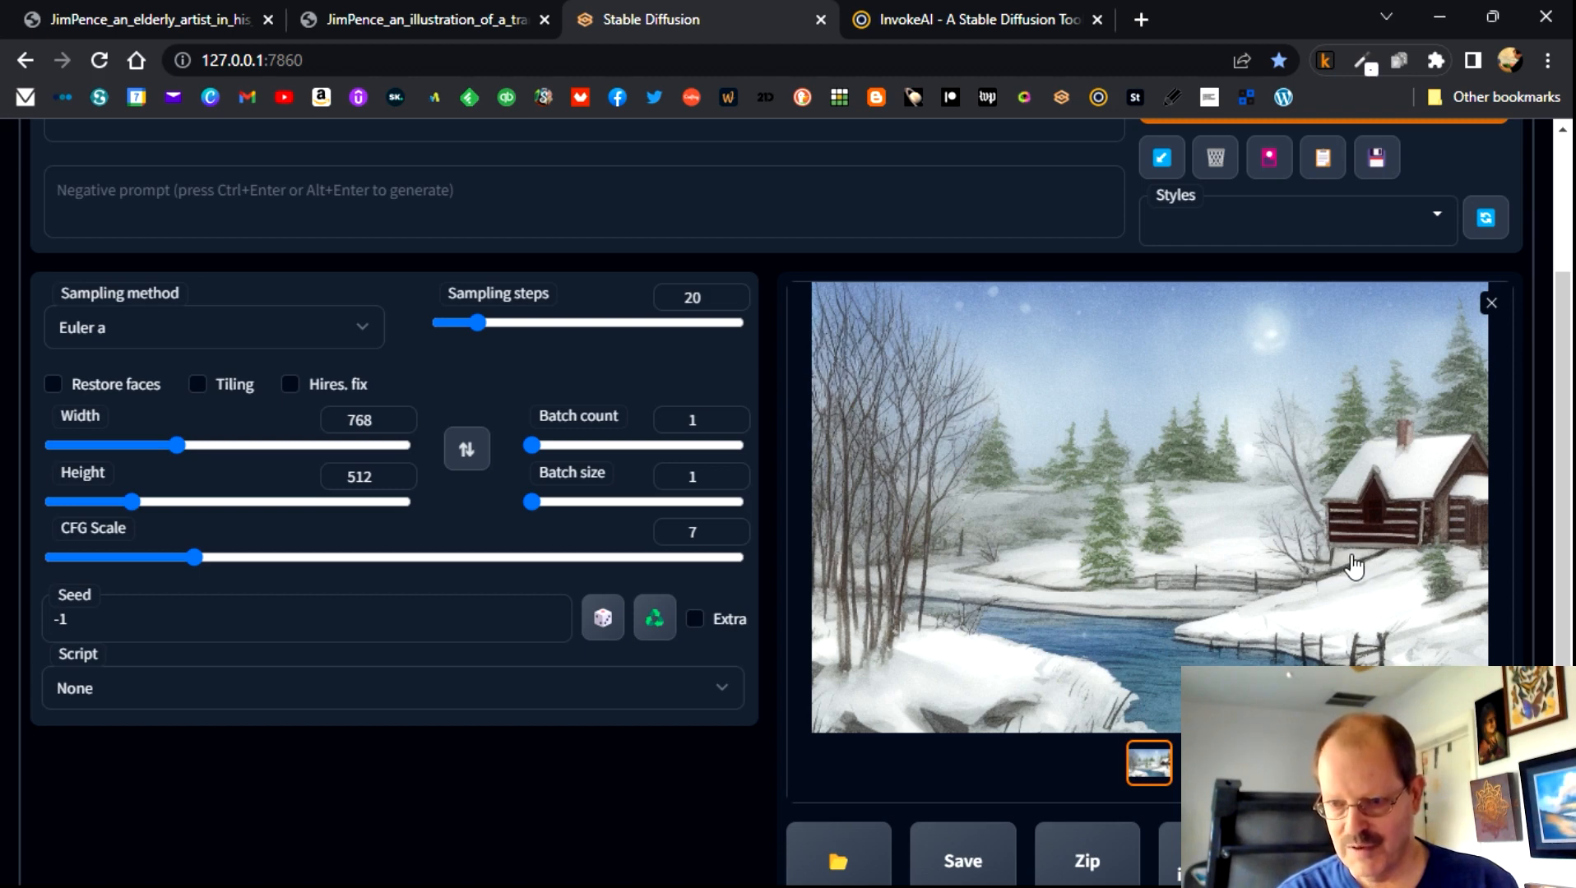
{"action": "mouse_move", "coordinate": [1345, 595]}
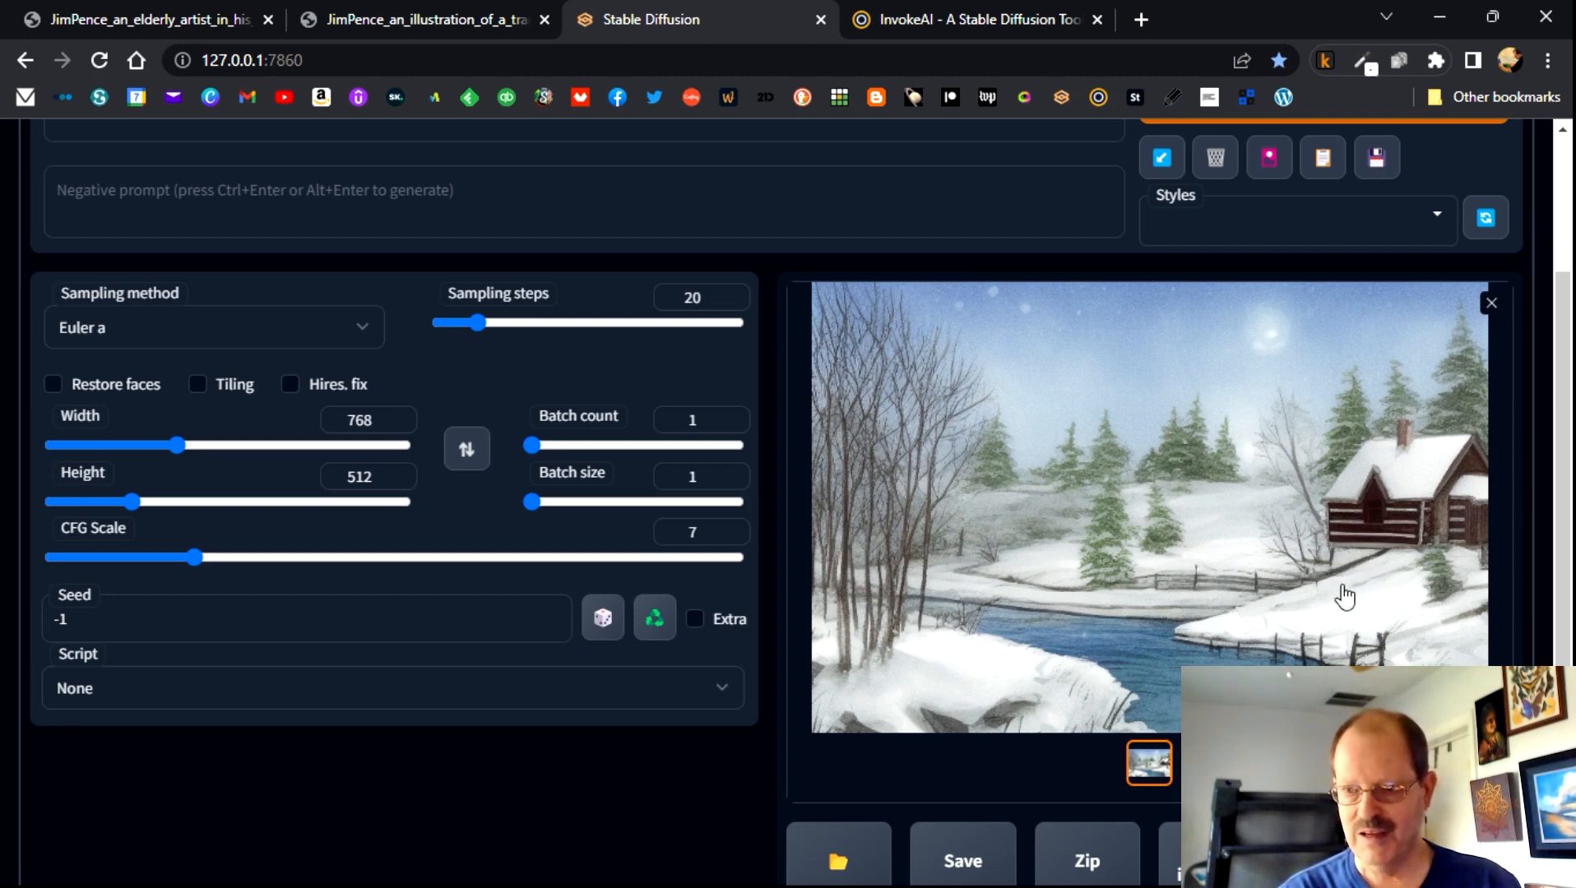
{"action": "mouse_move", "coordinate": [1008, 603]}
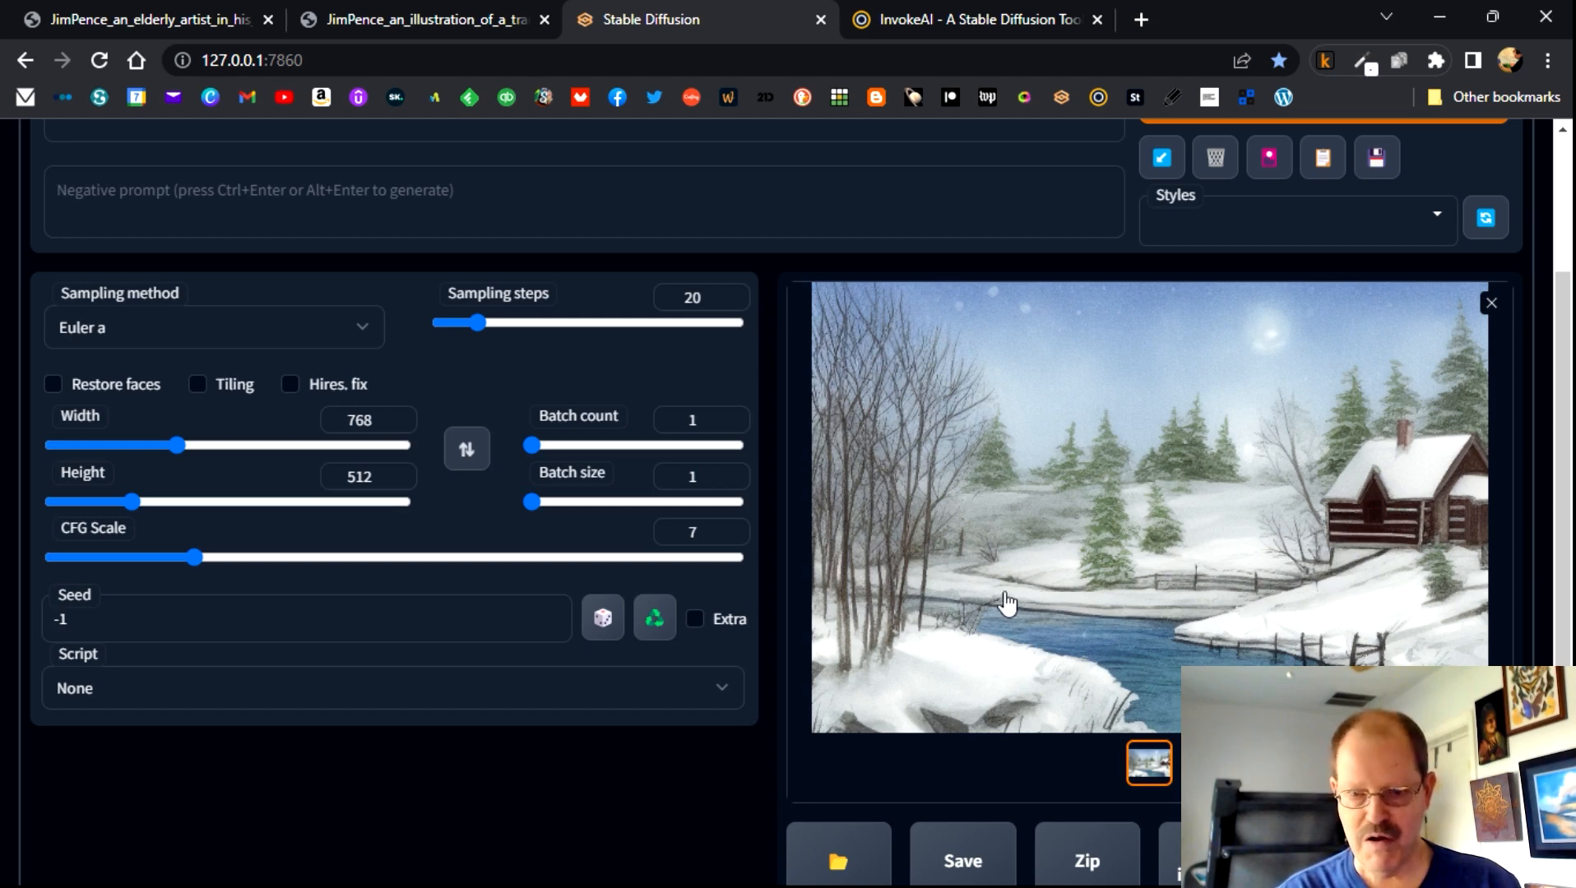
{"action": "mouse_move", "coordinate": [892, 629]}
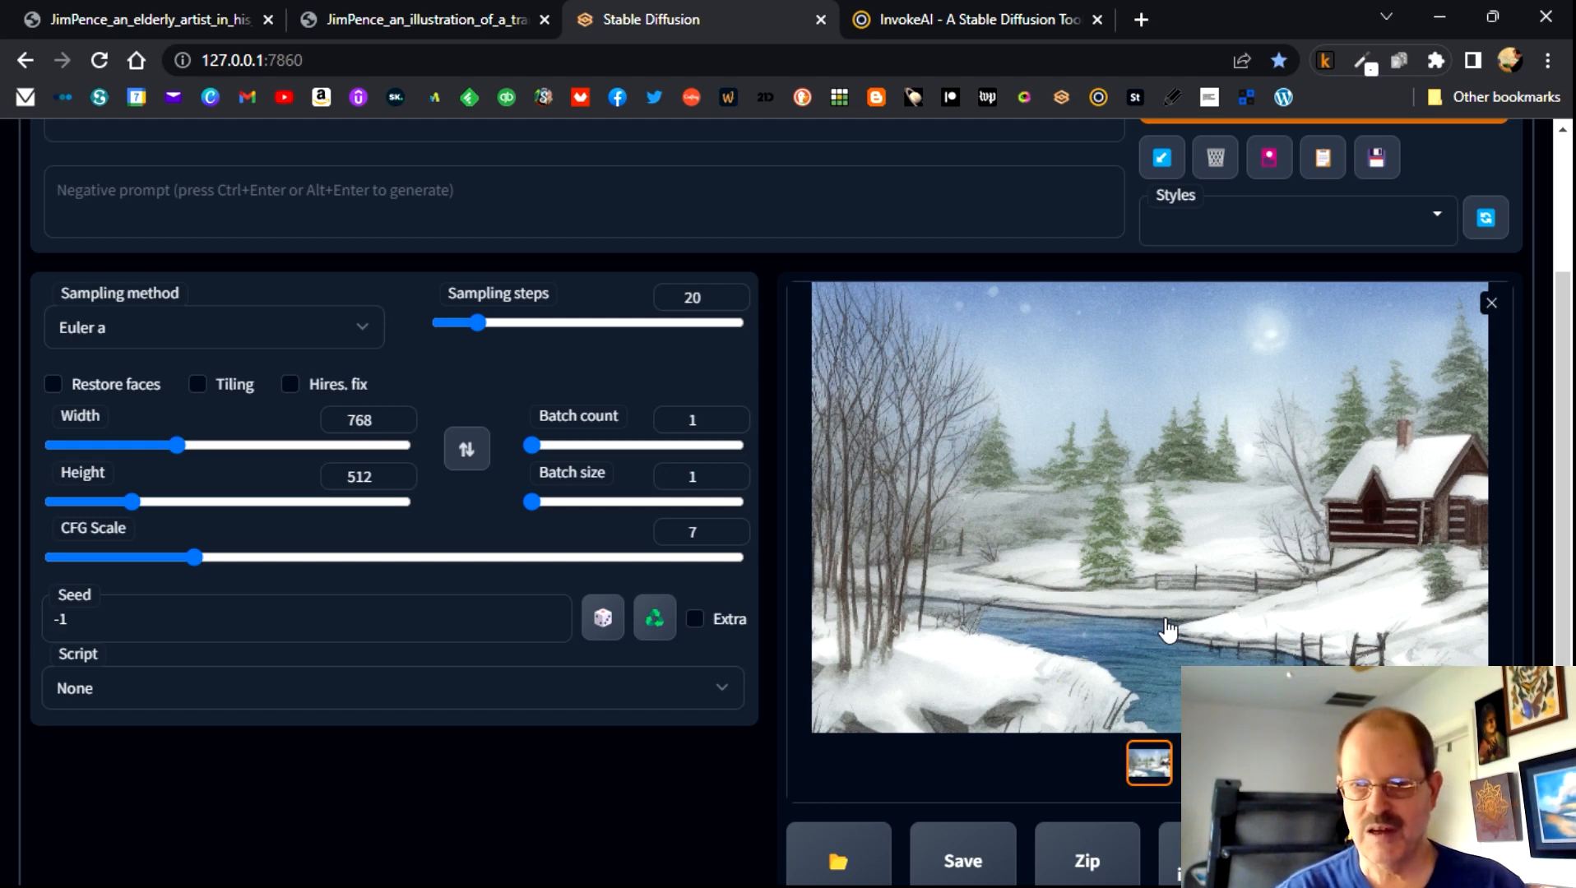
{"action": "mouse_move", "coordinate": [1101, 407]}
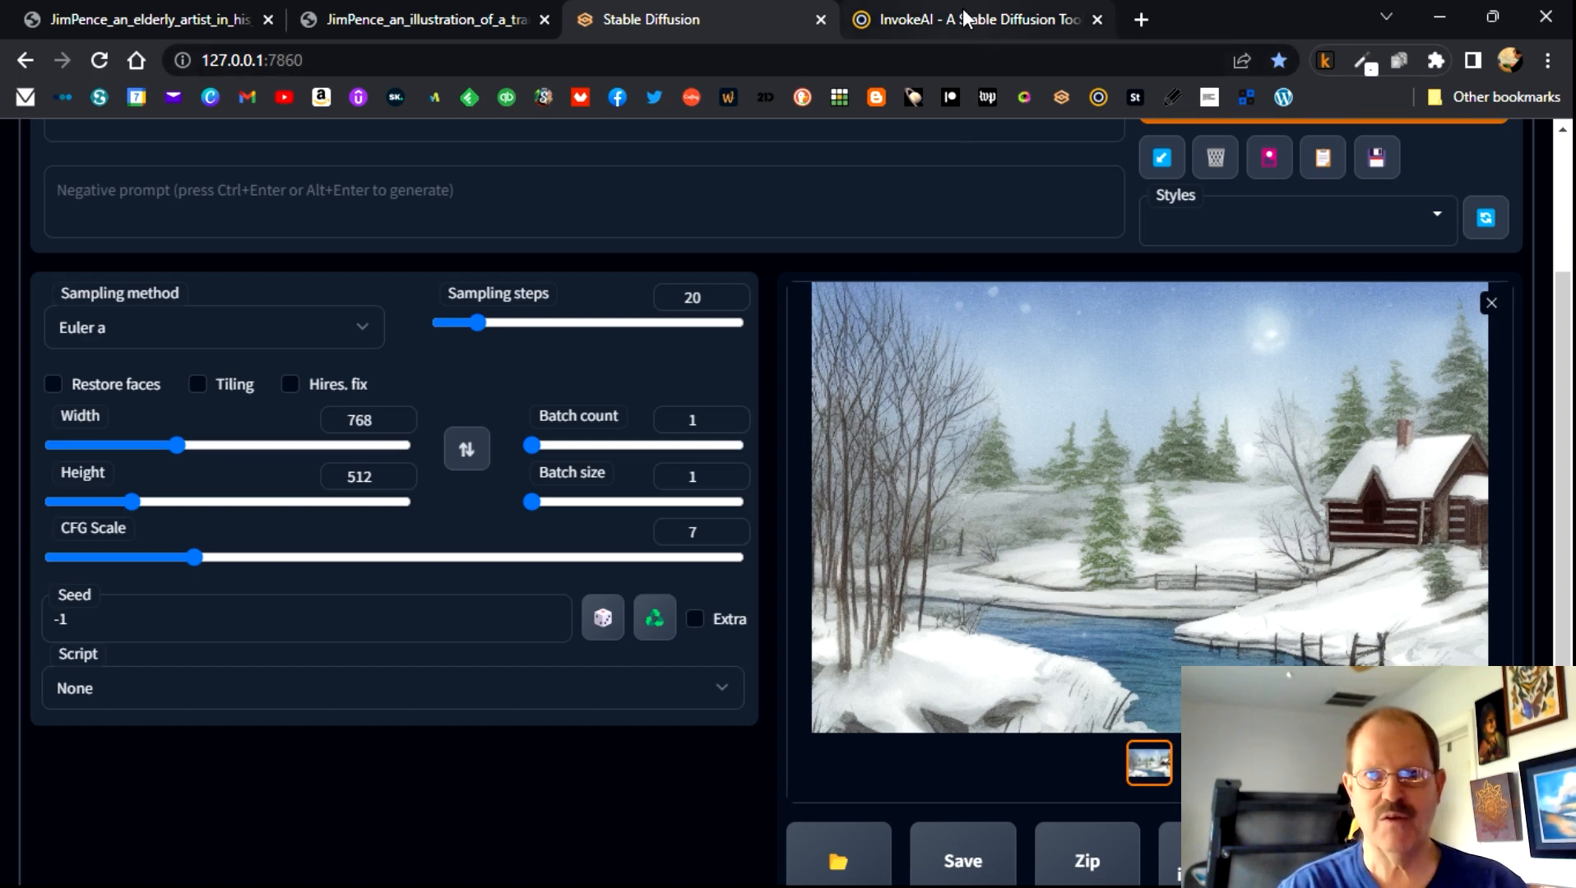
- Switch to the InvokeAI tab with stable-diffusion-1.5 loaded
{"action": "left_click", "coordinate": [975, 19]}
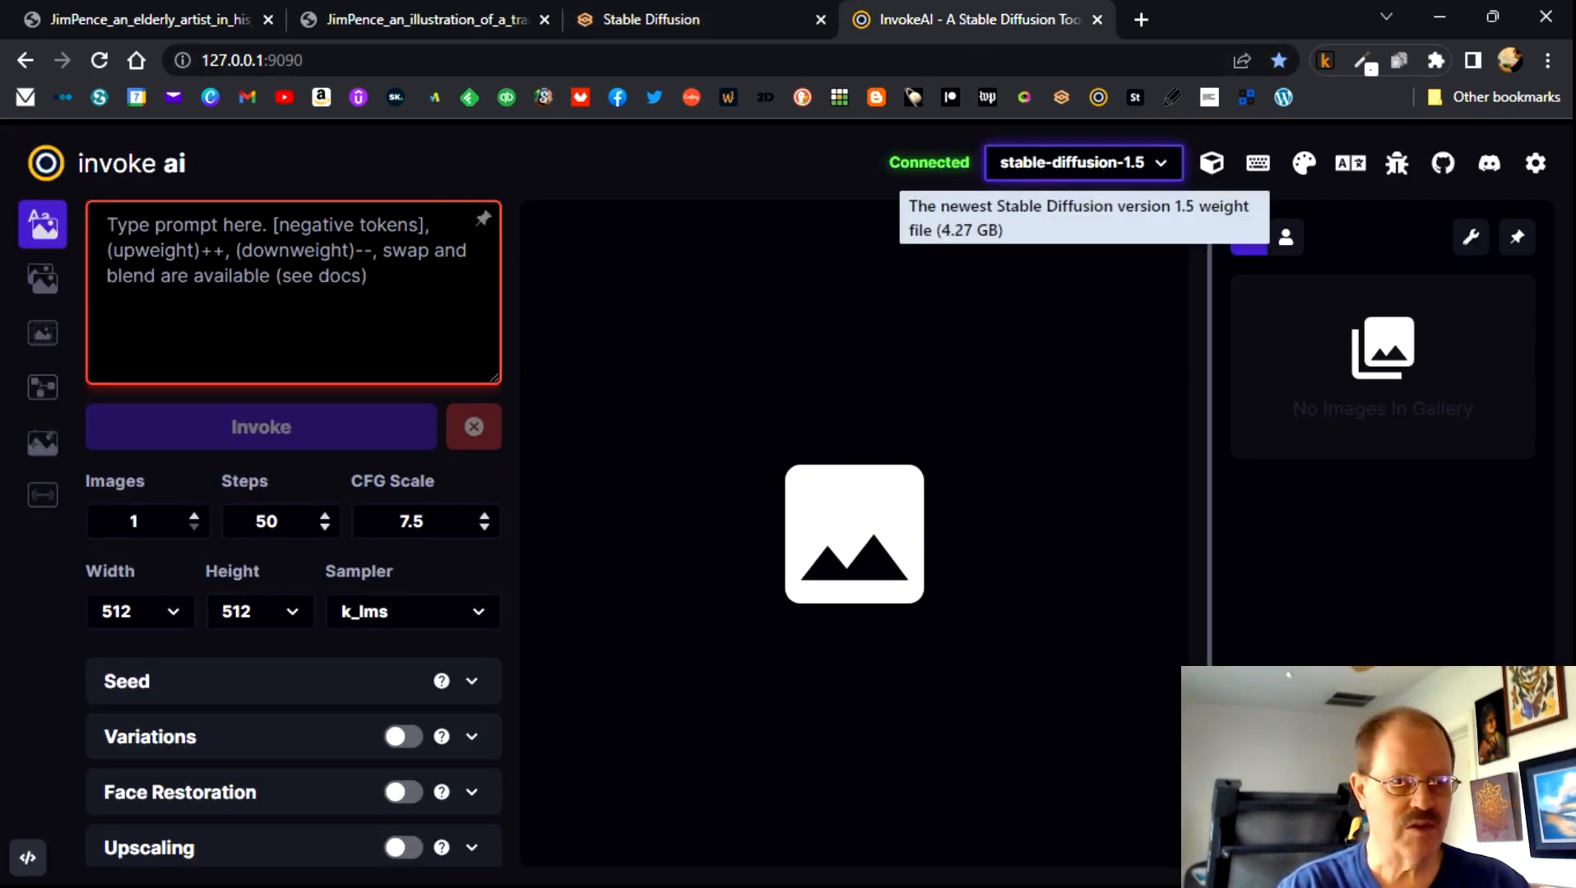
{"action": "mouse_move", "coordinate": [647, 303]}
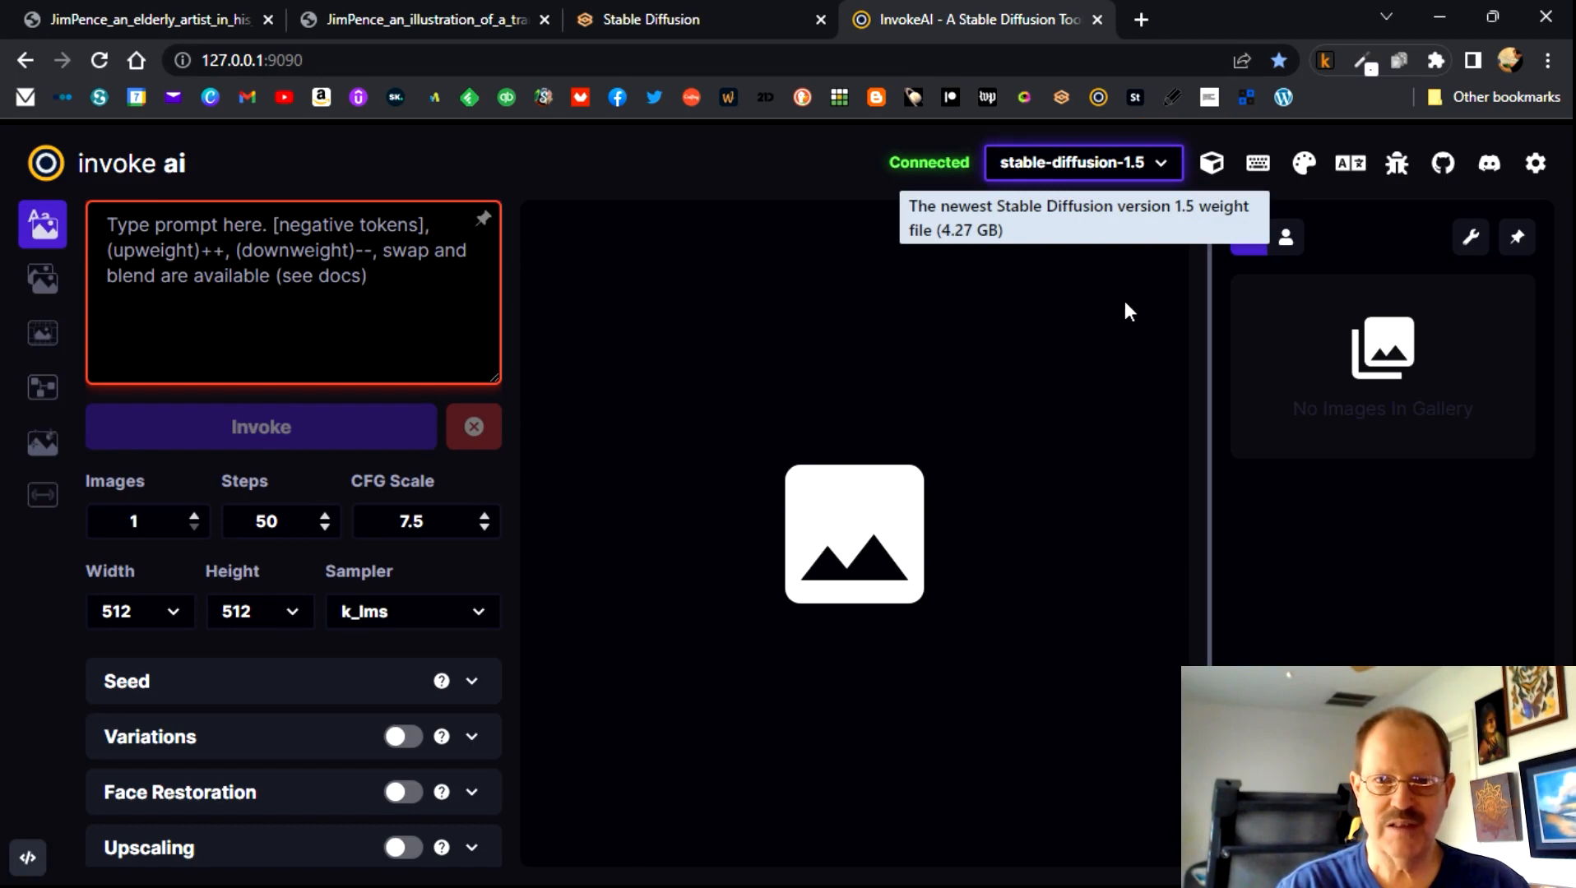
{"action": "mouse_move", "coordinate": [1076, 231]}
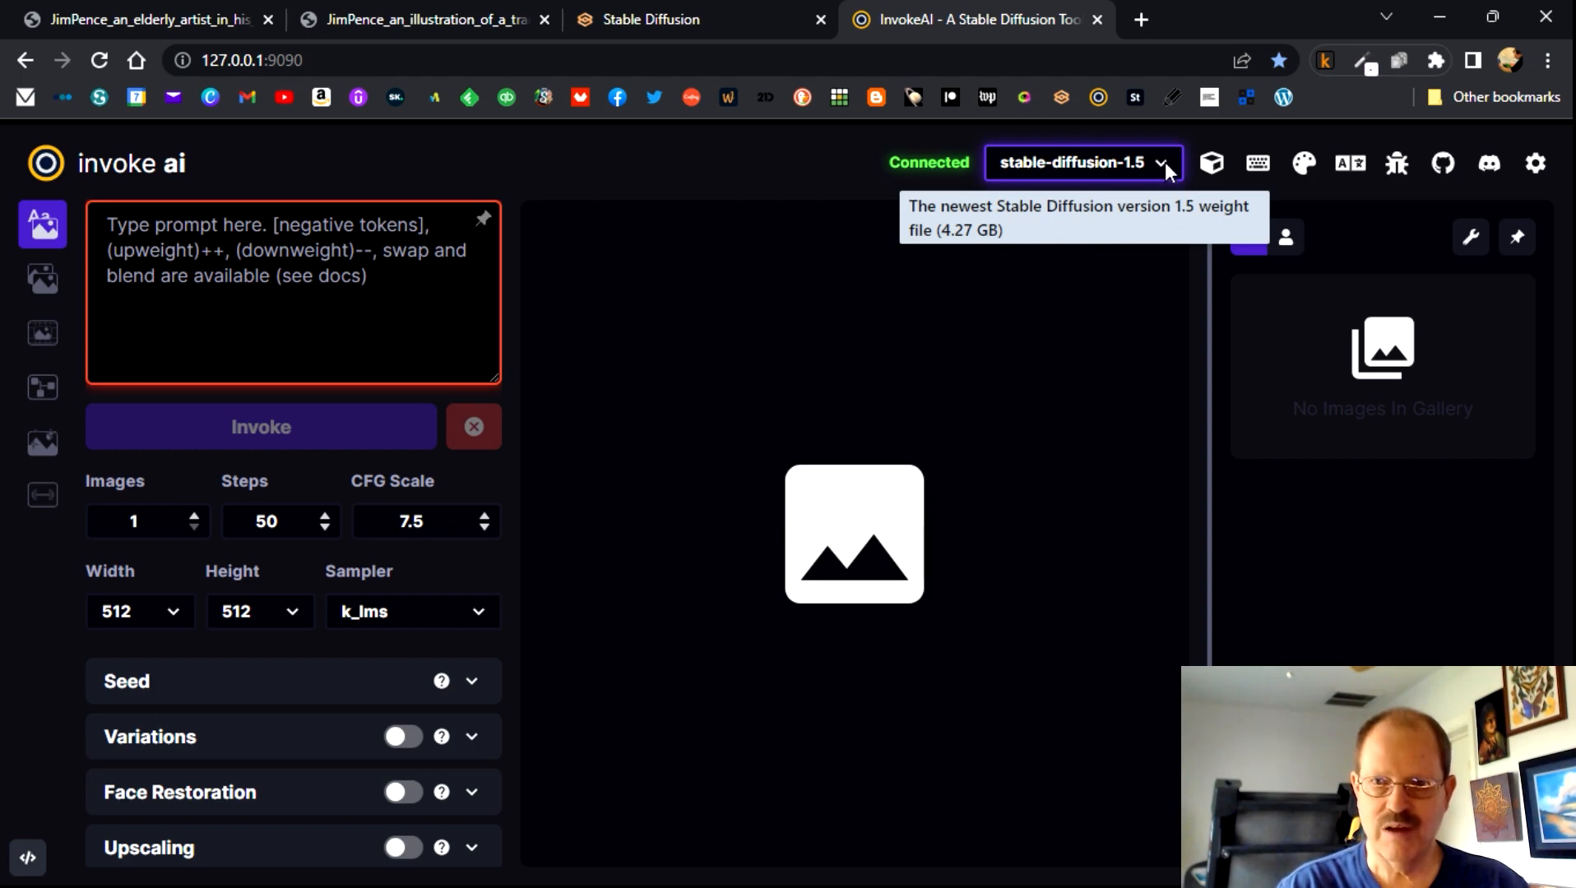
{"action": "mouse_move", "coordinate": [793, 264]}
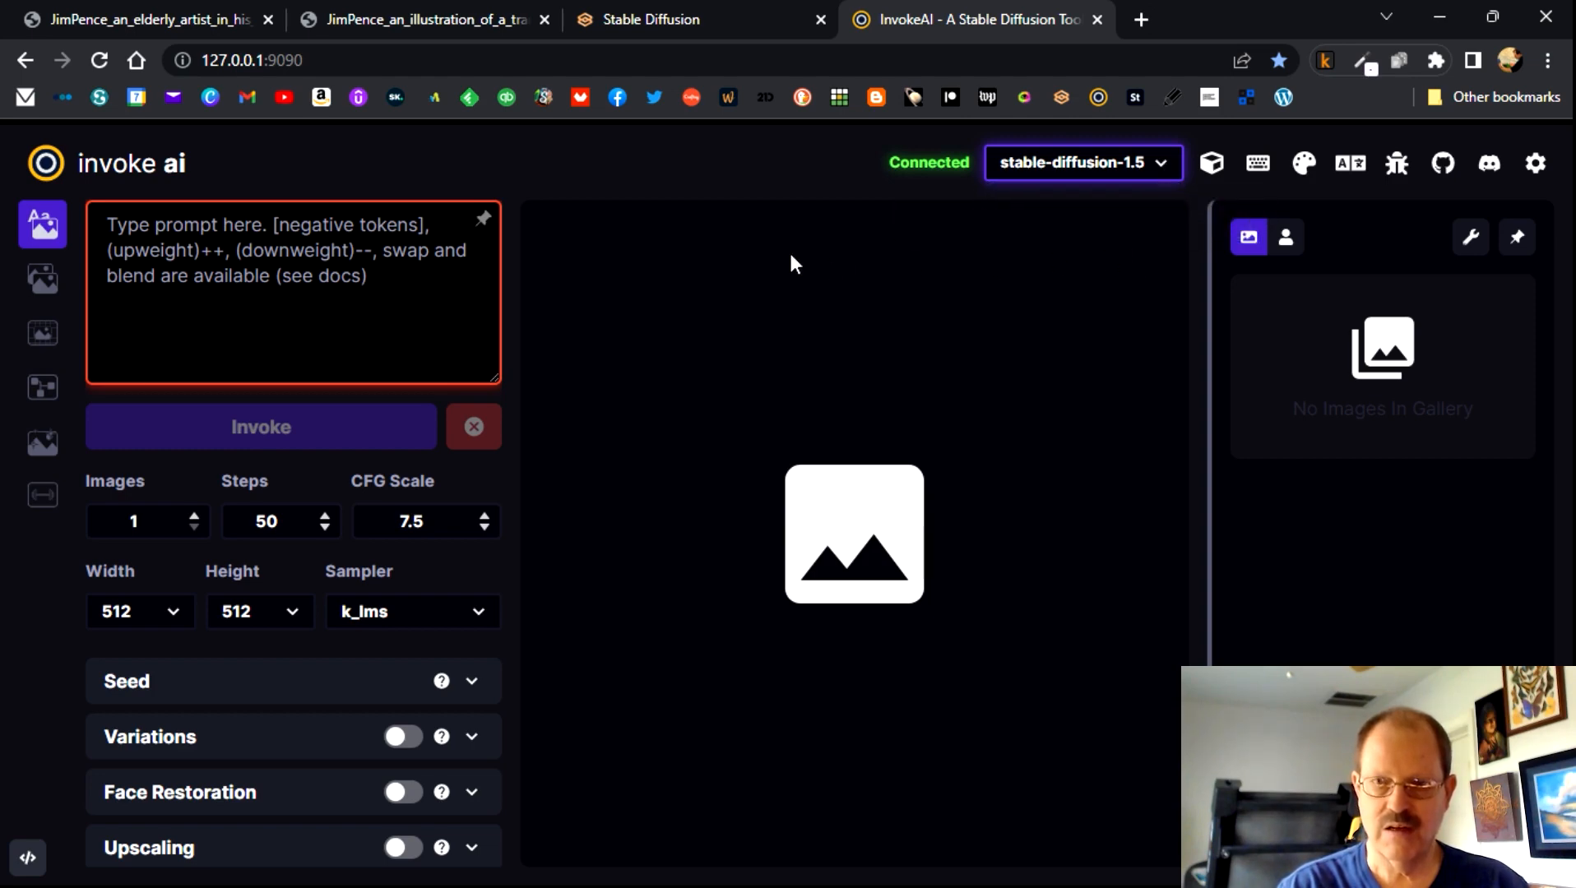
{"action": "mouse_move", "coordinate": [1052, 230]}
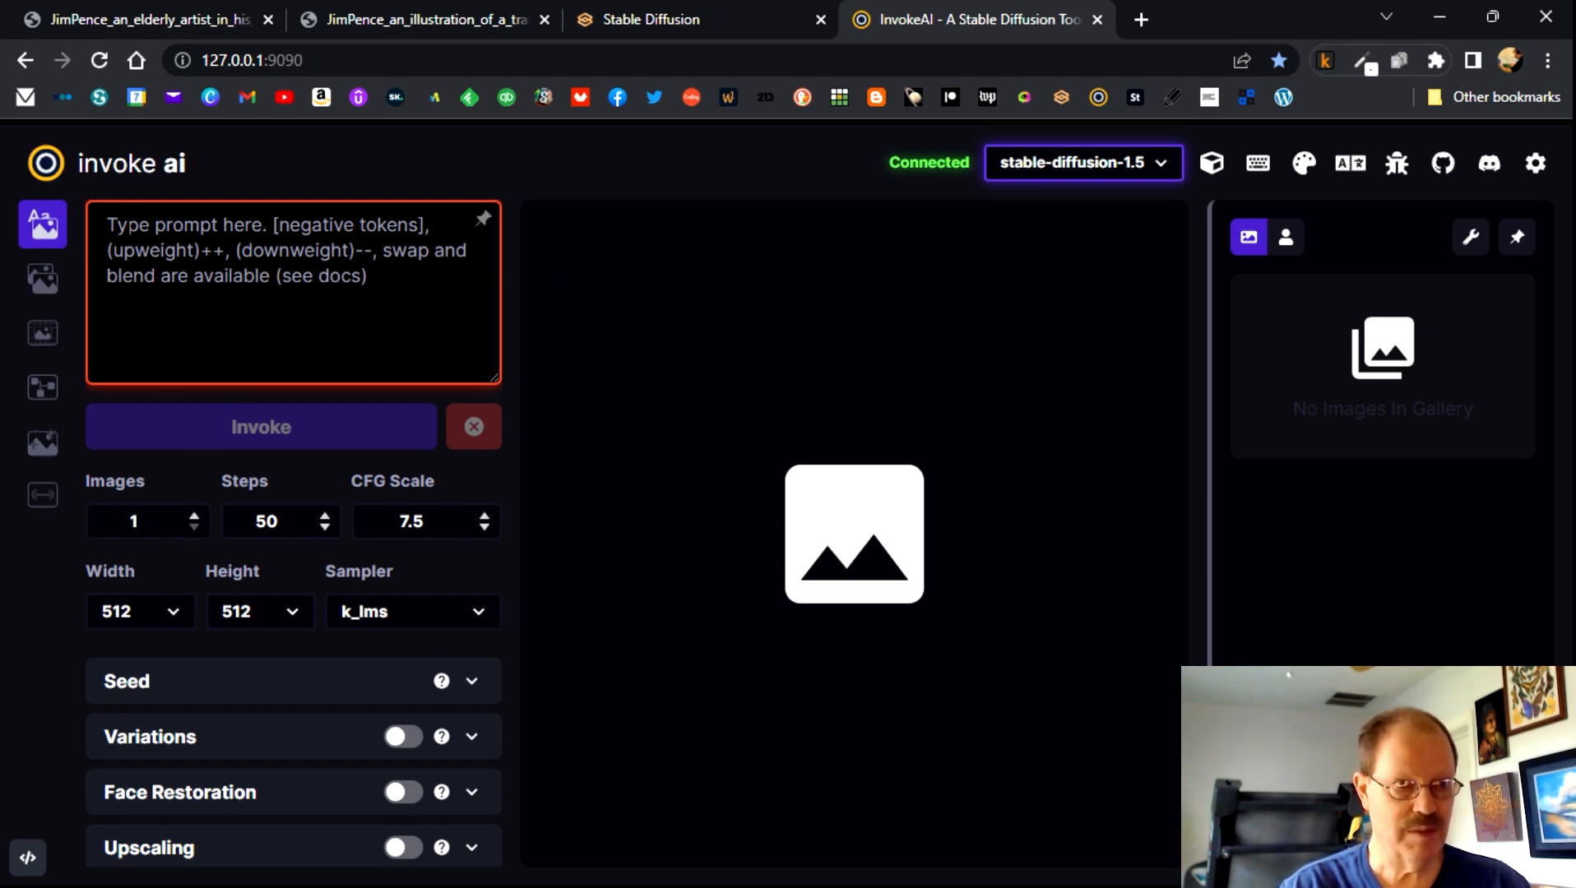
- Paste the winter brook-and-cabin prompt, choose width 768, expand Seed, and Invoke
{"action": "right_click", "coordinate": [291, 291]}
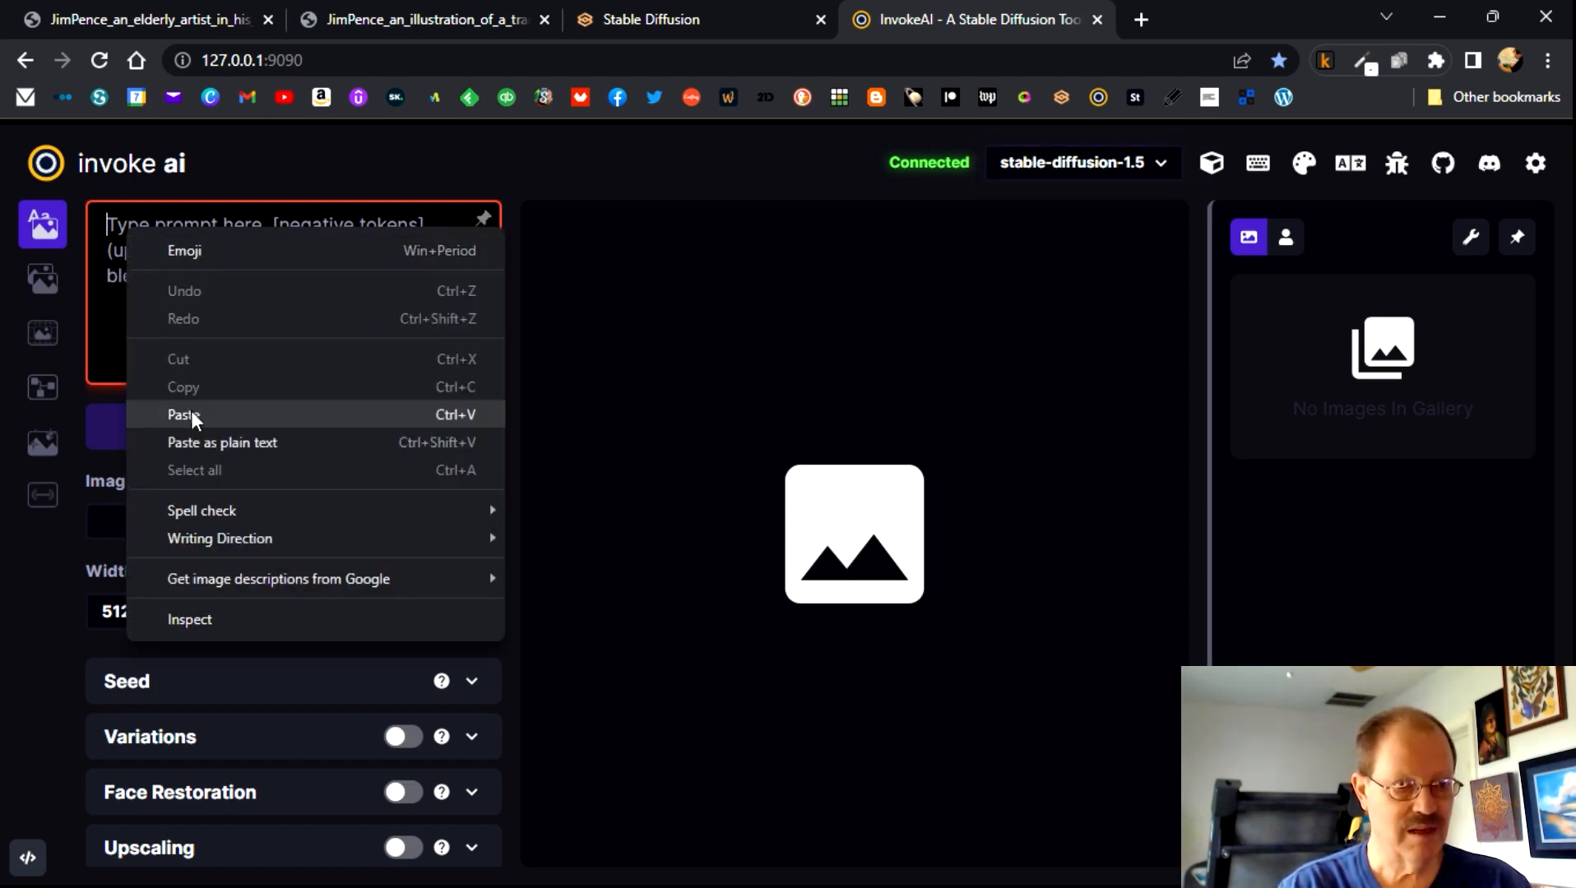
{"action": "left_click", "coordinate": [185, 414]}
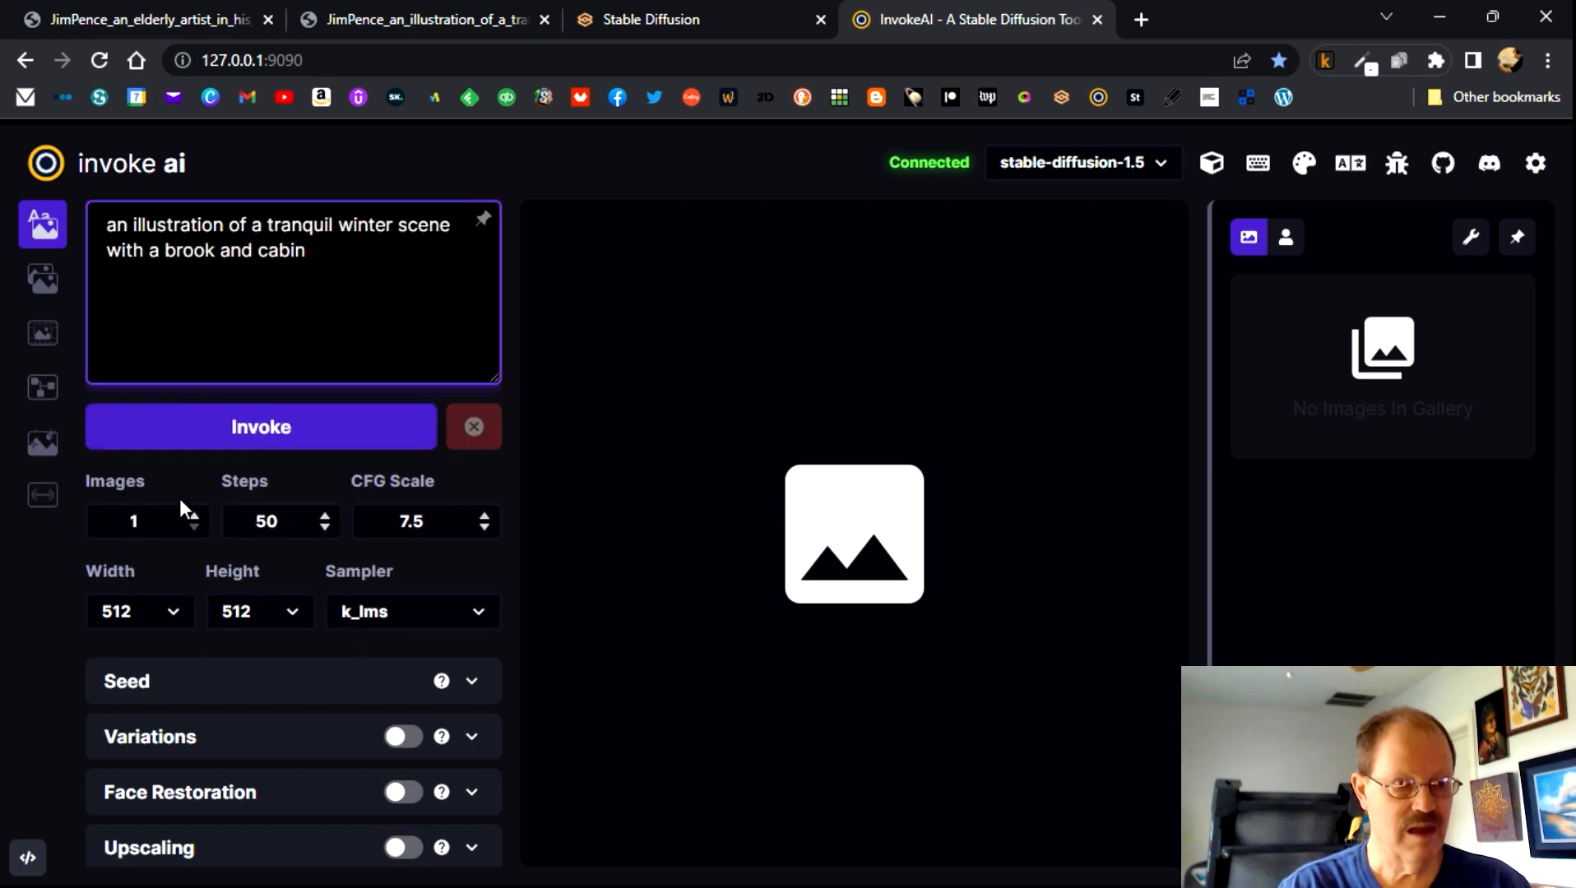
{"action": "left_click", "coordinate": [141, 611]}
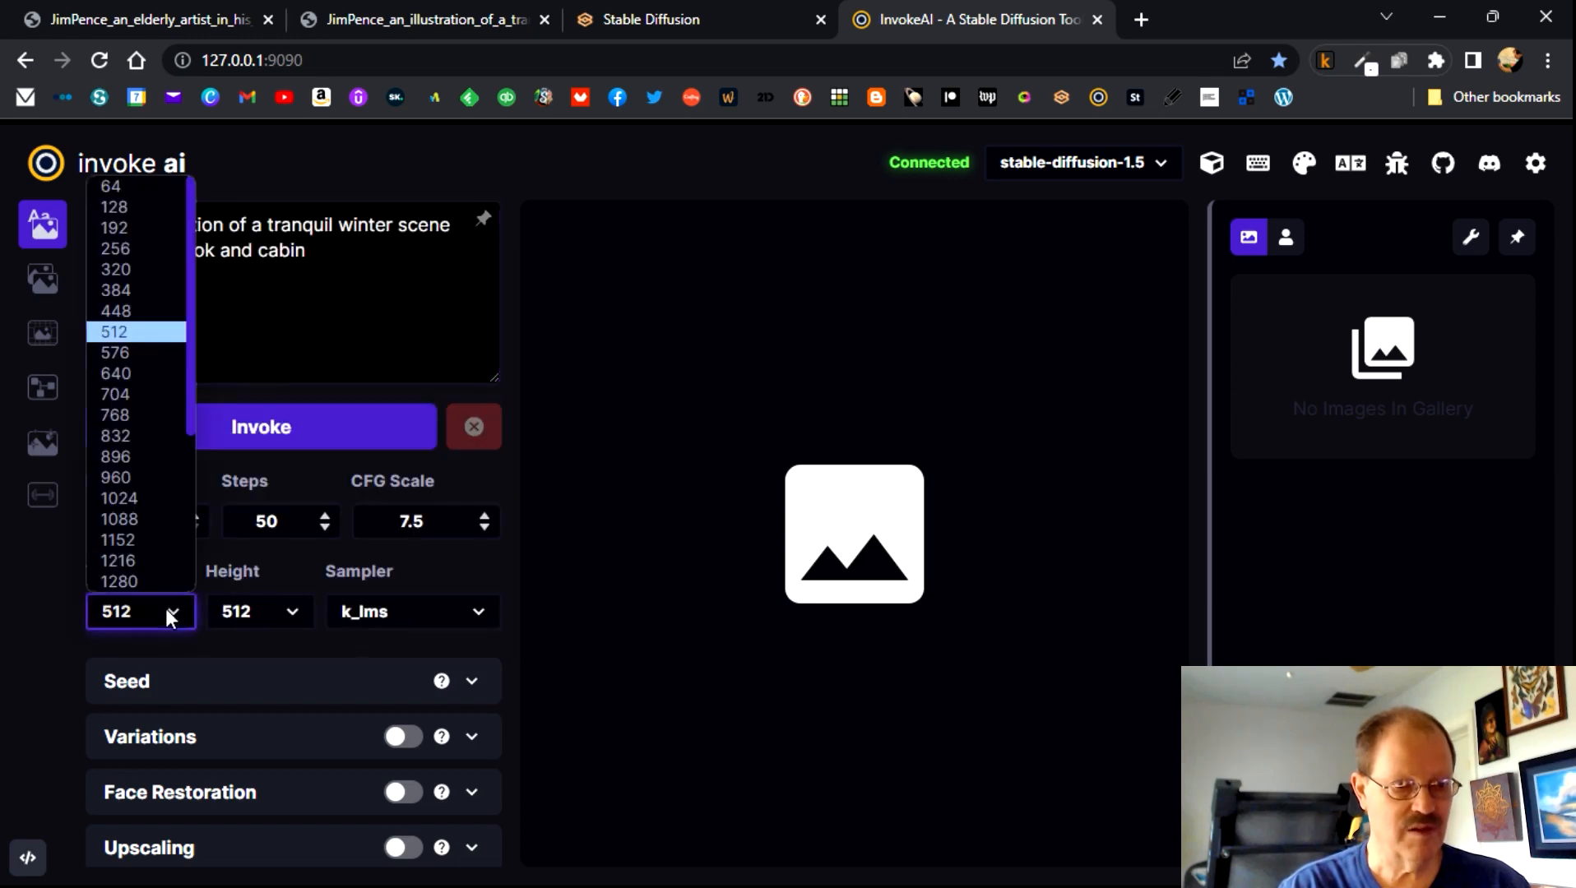
{"action": "mouse_move", "coordinate": [116, 415]}
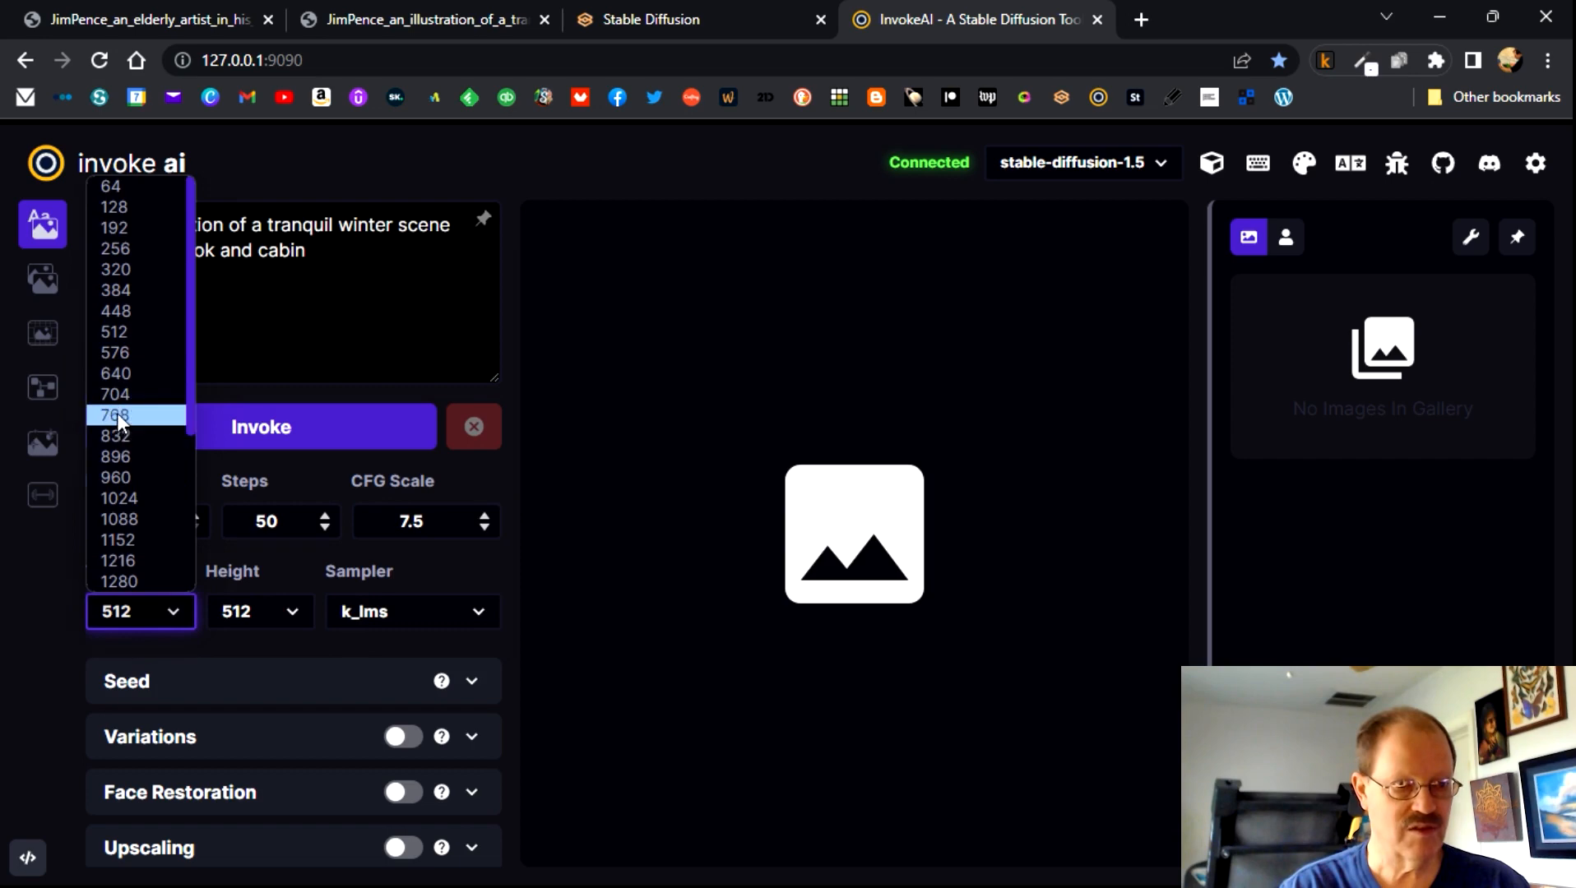
{"action": "left_click", "coordinate": [117, 416]}
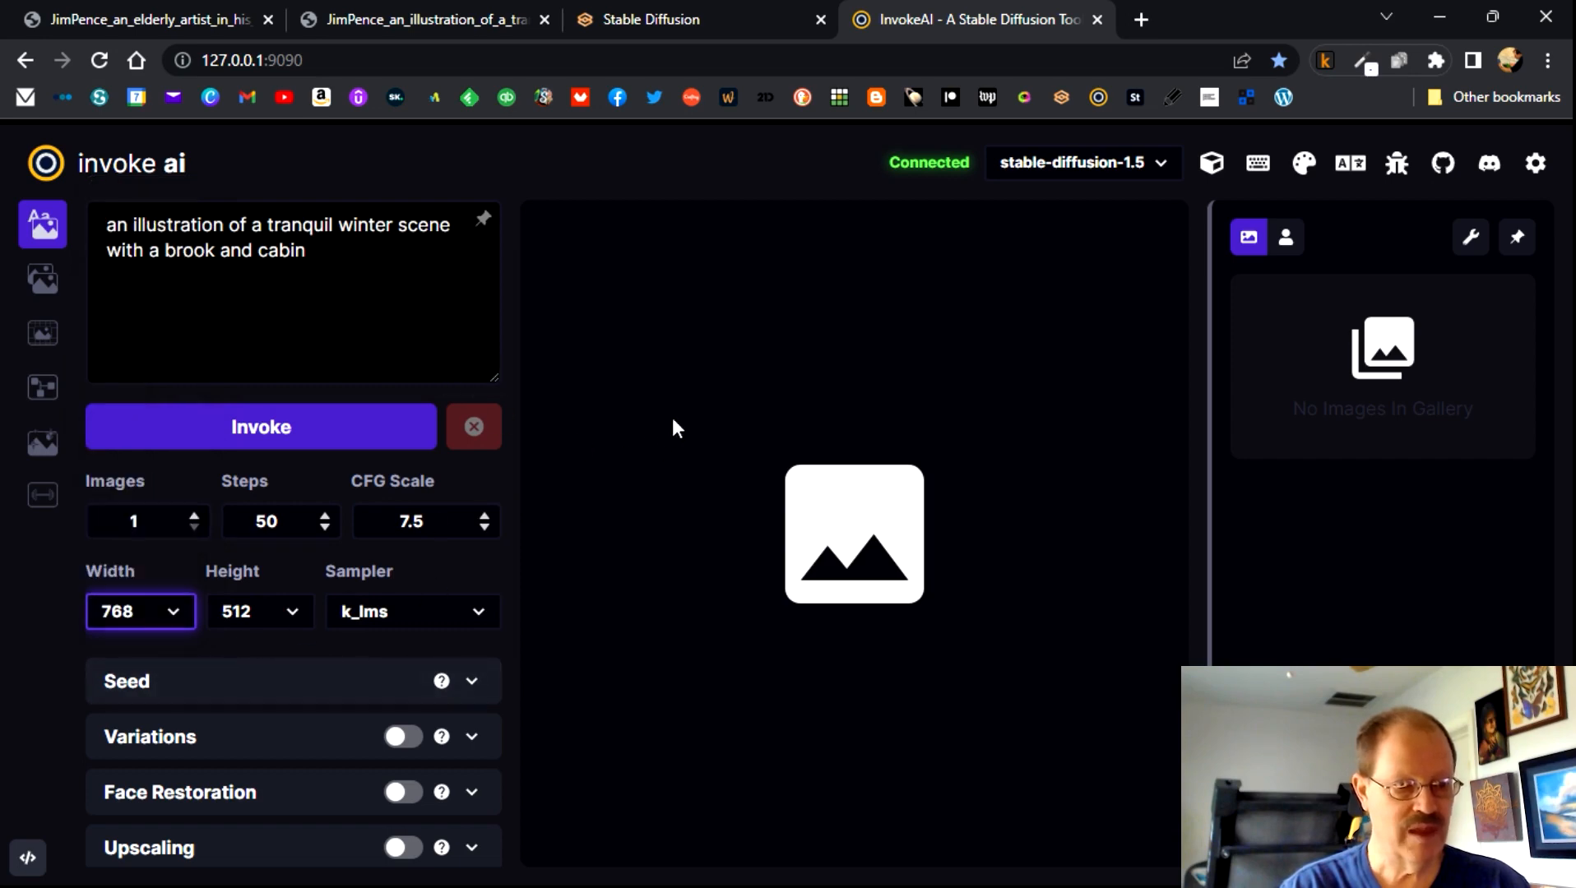
{"action": "left_click", "coordinate": [469, 681]}
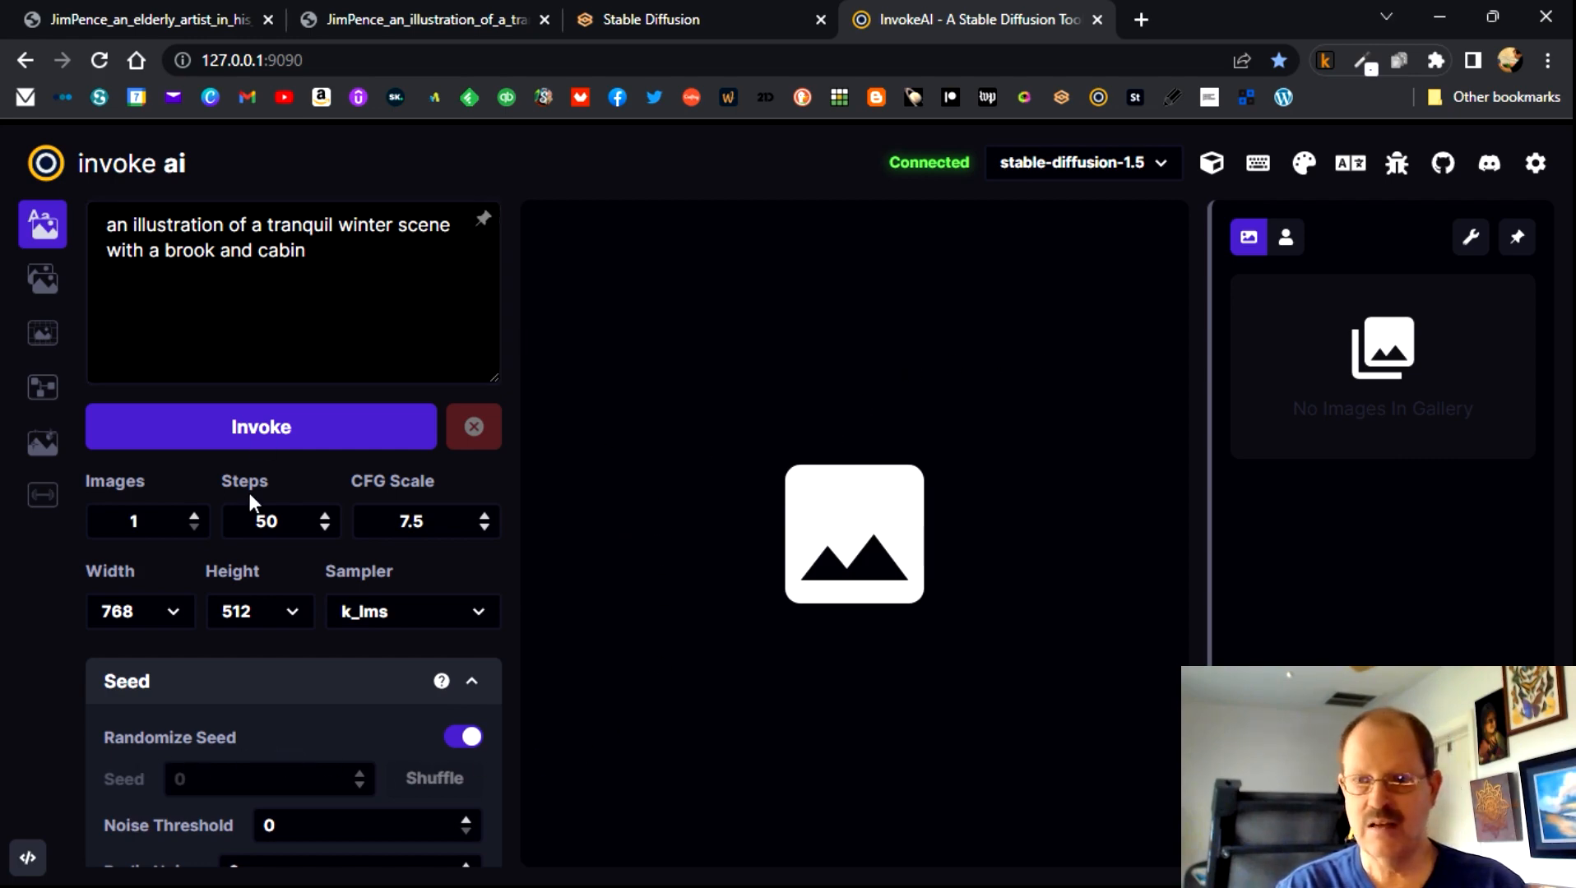
{"action": "left_click", "coordinate": [260, 426]}
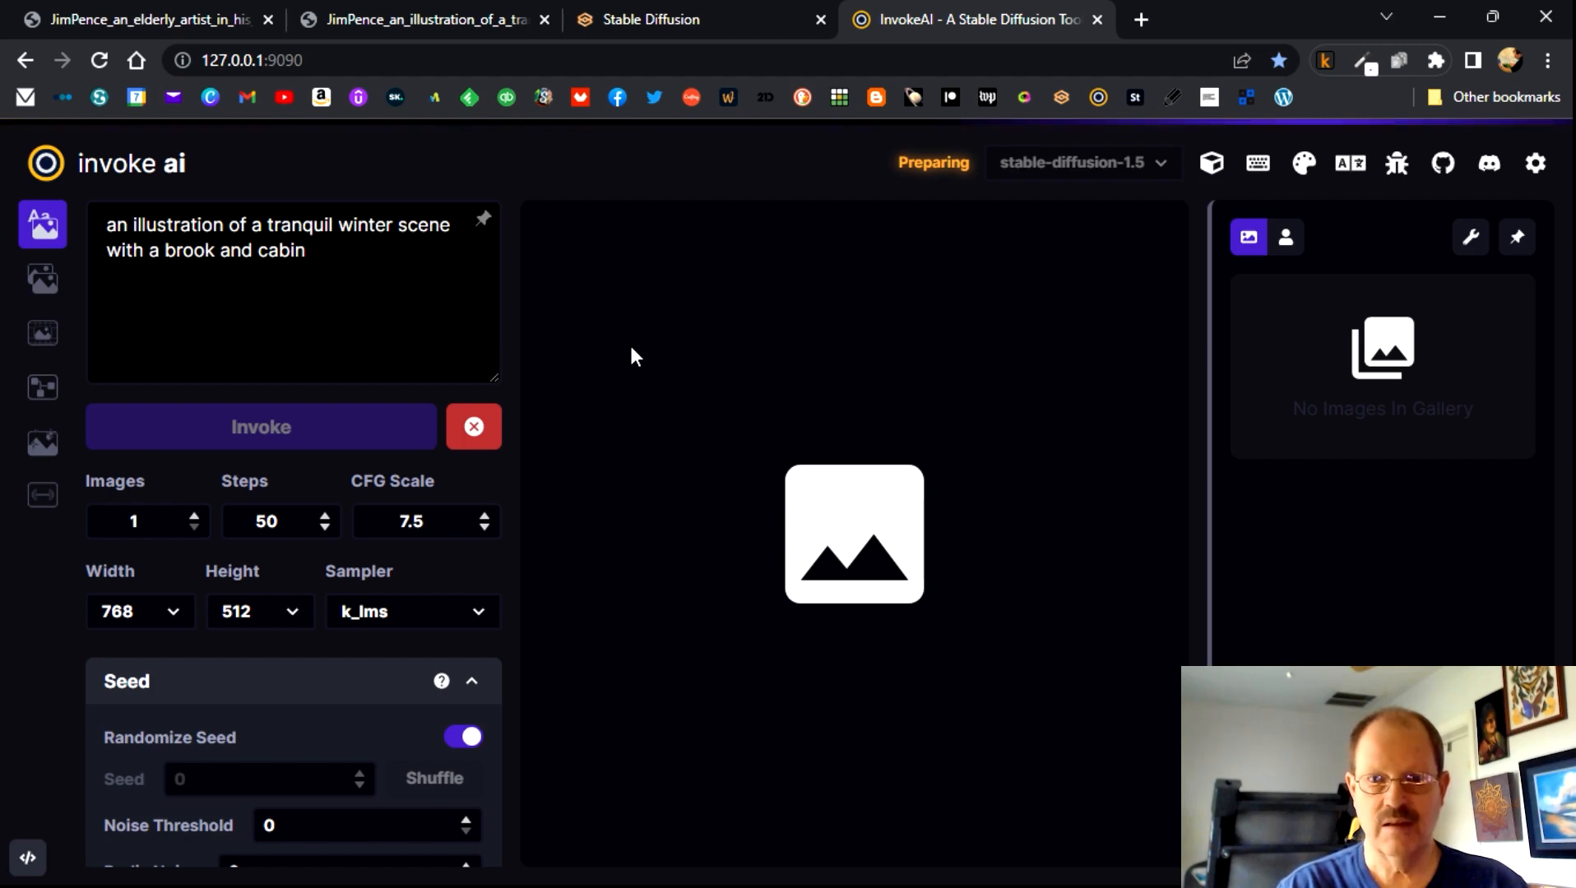
- Click Invoke again and wait for the winter cabin image to process
{"action": "left_click", "coordinate": [260, 426]}
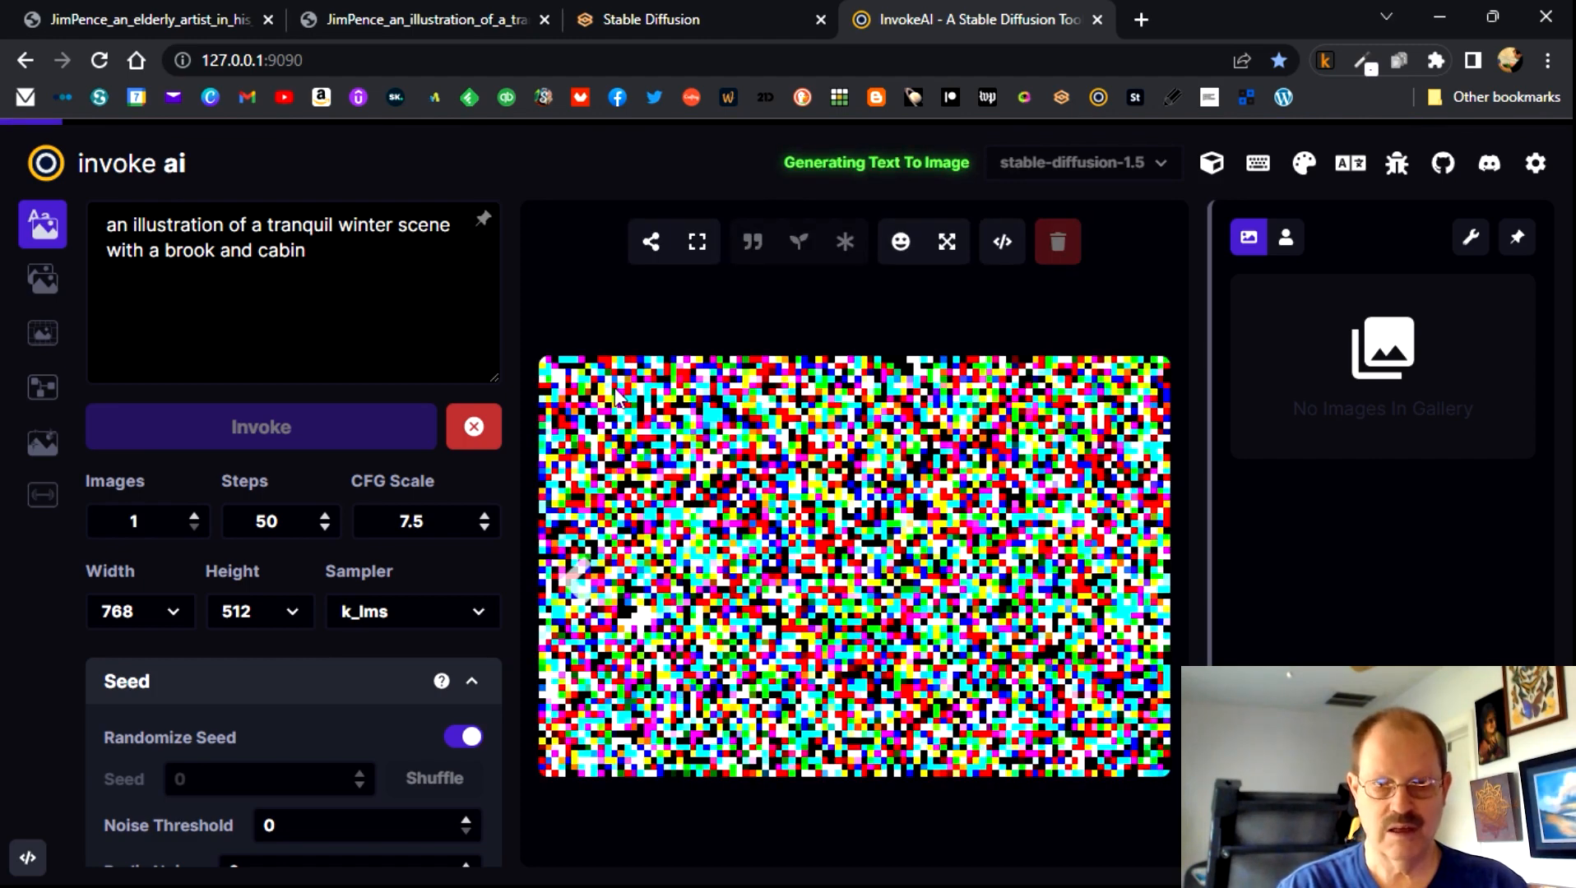
{"action": "mouse_move", "coordinate": [859, 664]}
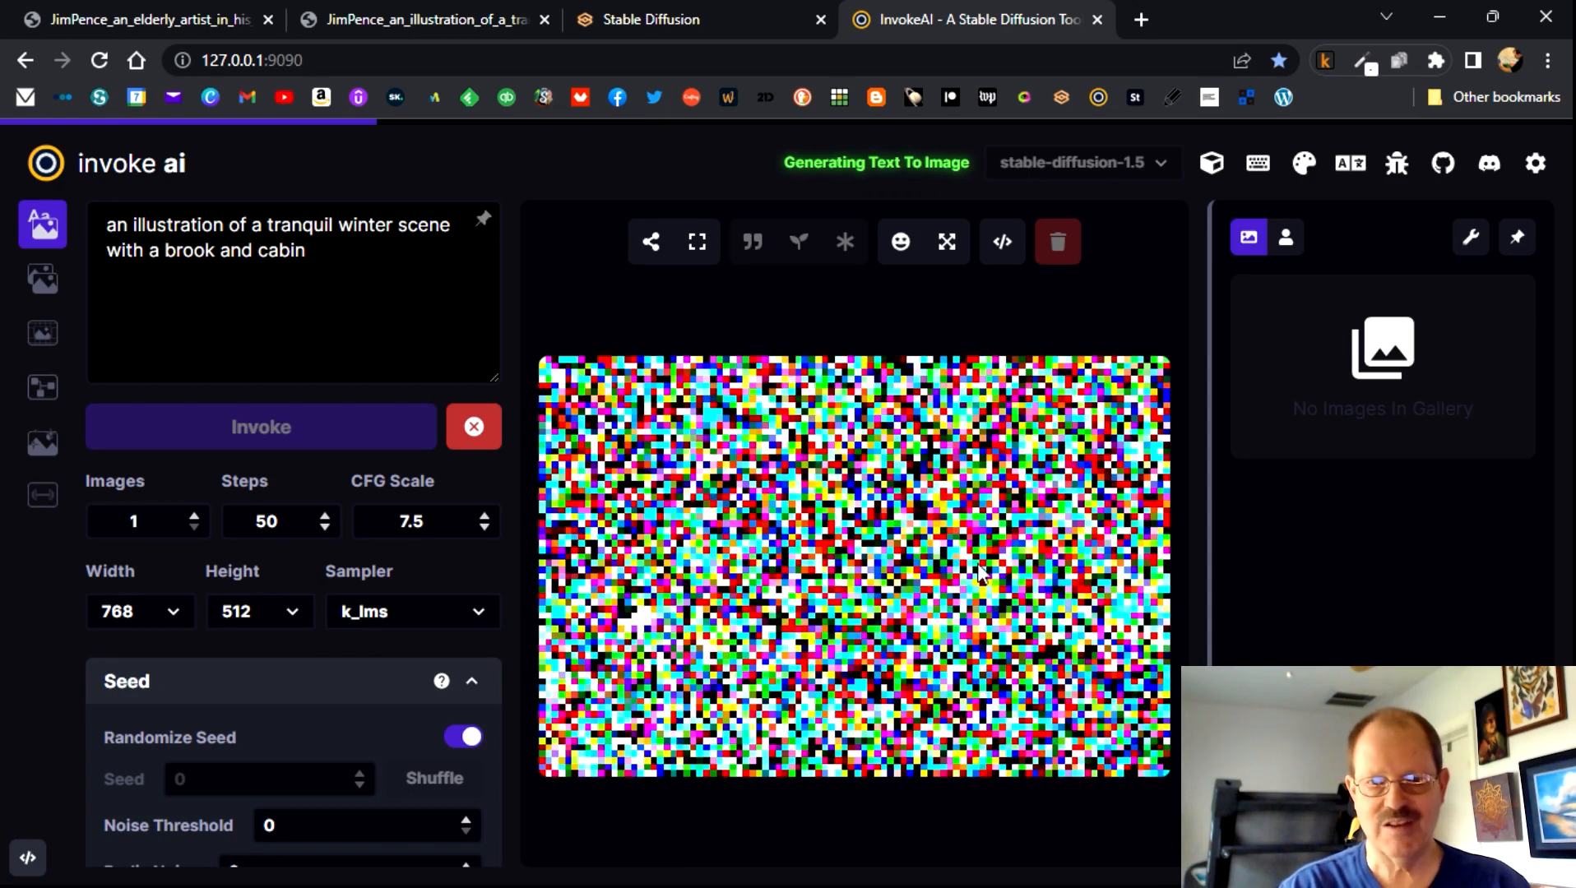
{"action": "mouse_move", "coordinate": [718, 804]}
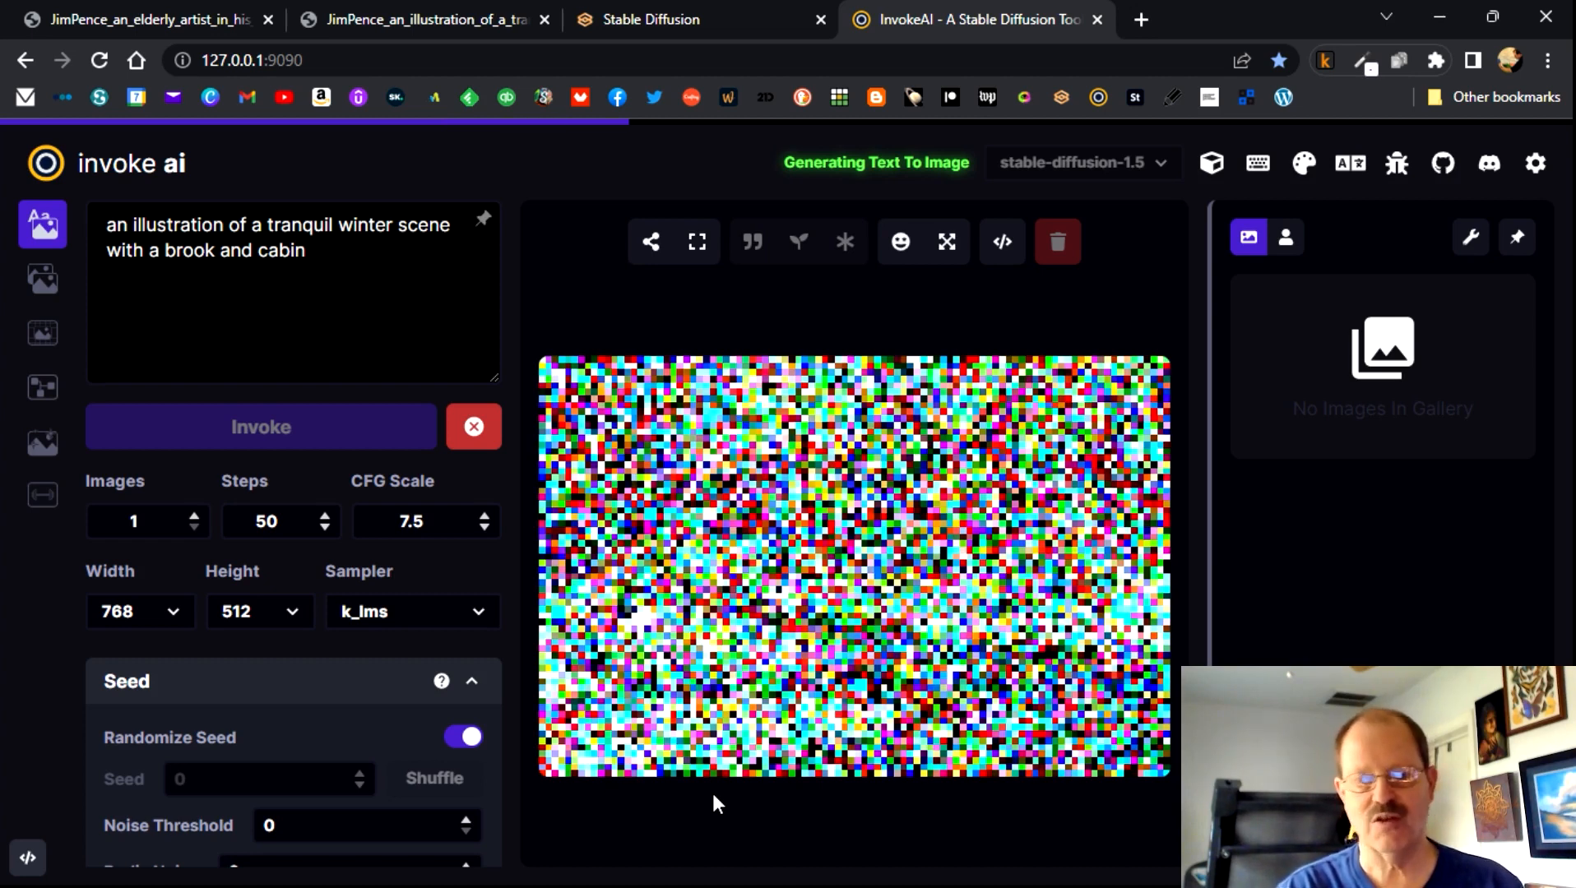
{"action": "mouse_move", "coordinate": [757, 825]}
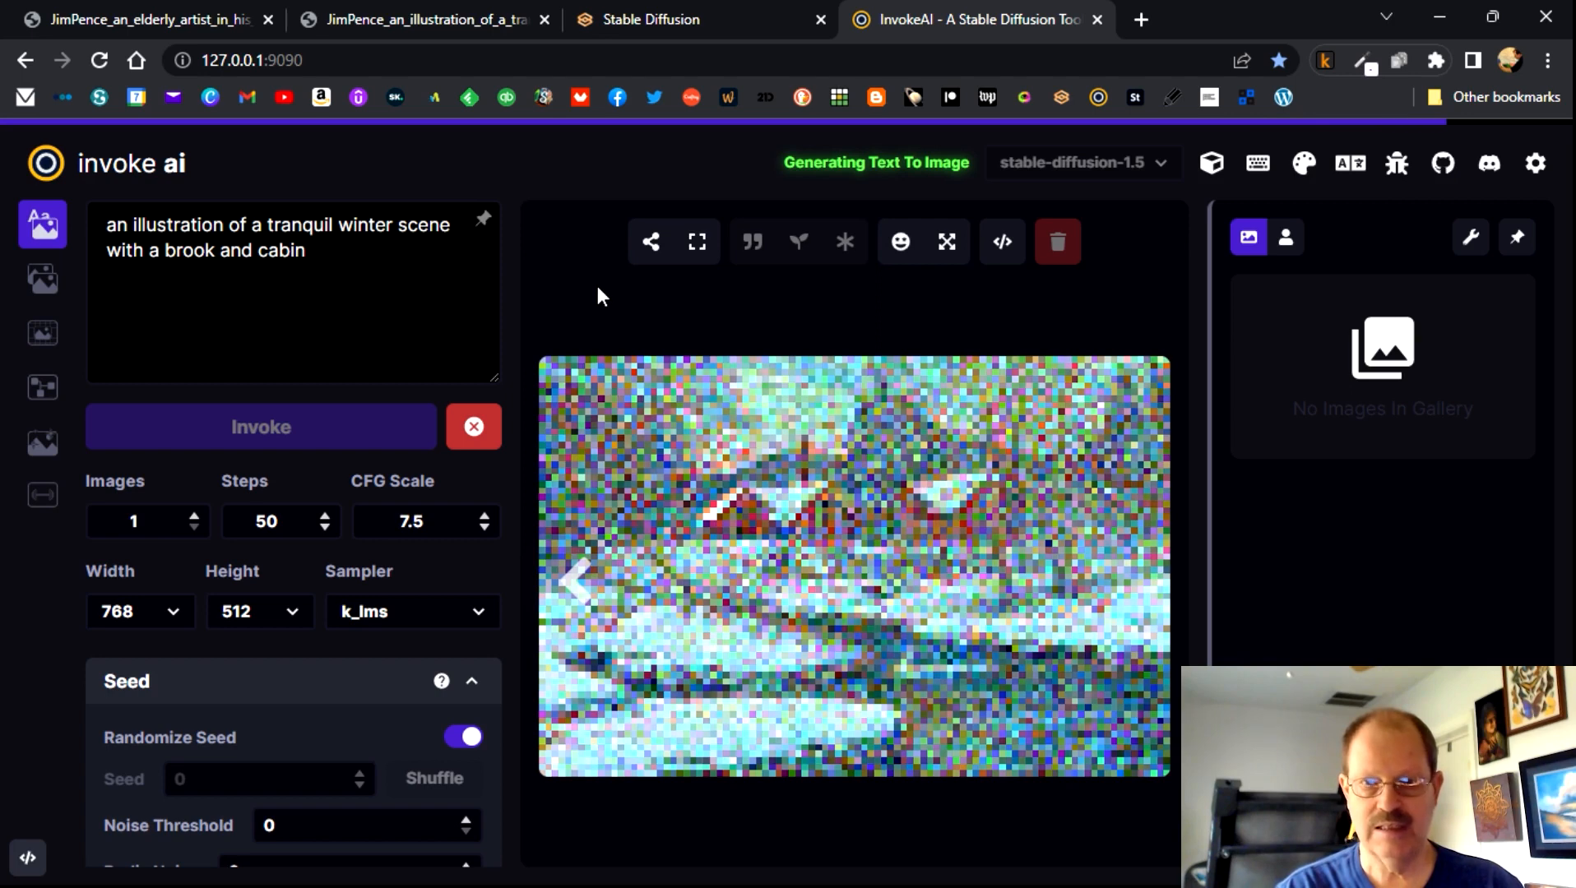
{"action": "mouse_move", "coordinate": [1257, 163]}
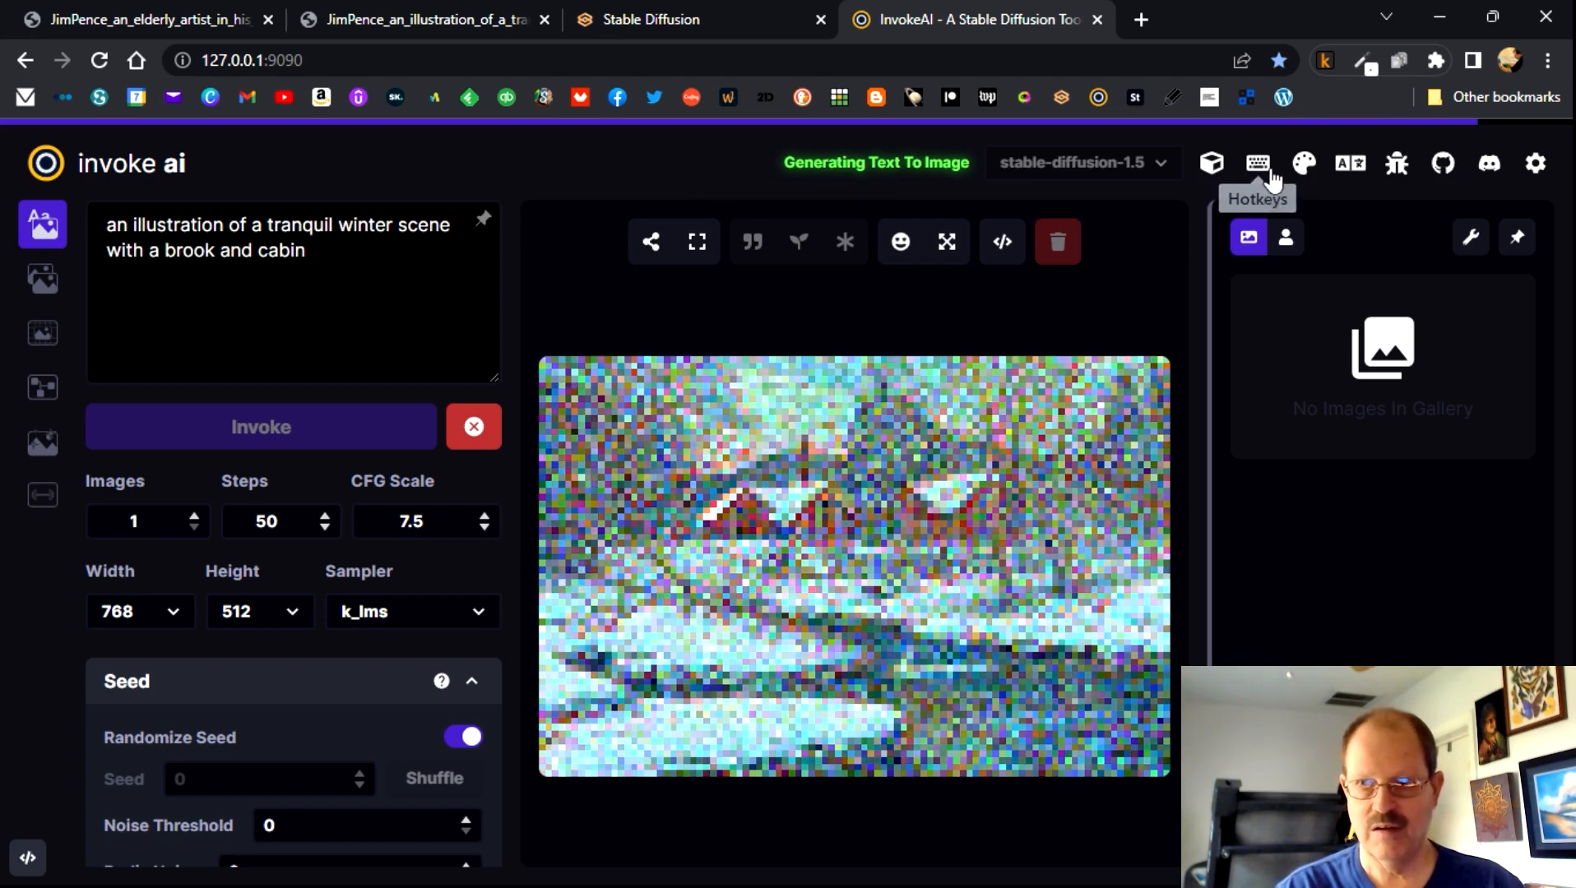
{"action": "mouse_move", "coordinate": [869, 466]}
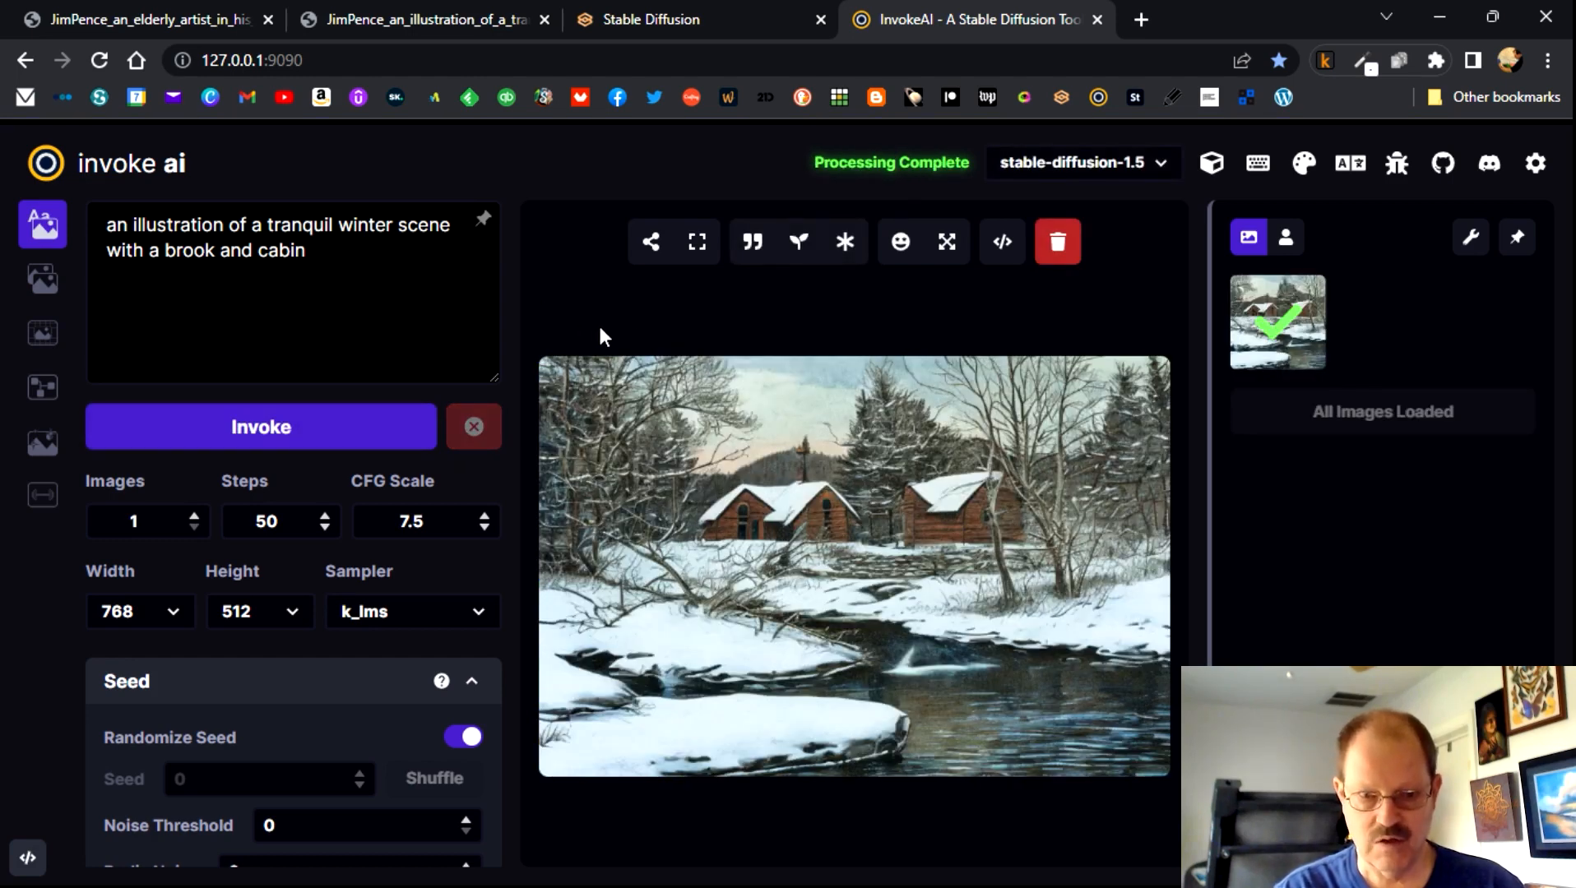
- Open the finished snowy cabins-by-the-brook image in the enlarged lightbox view
{"action": "left_click", "coordinate": [698, 241]}
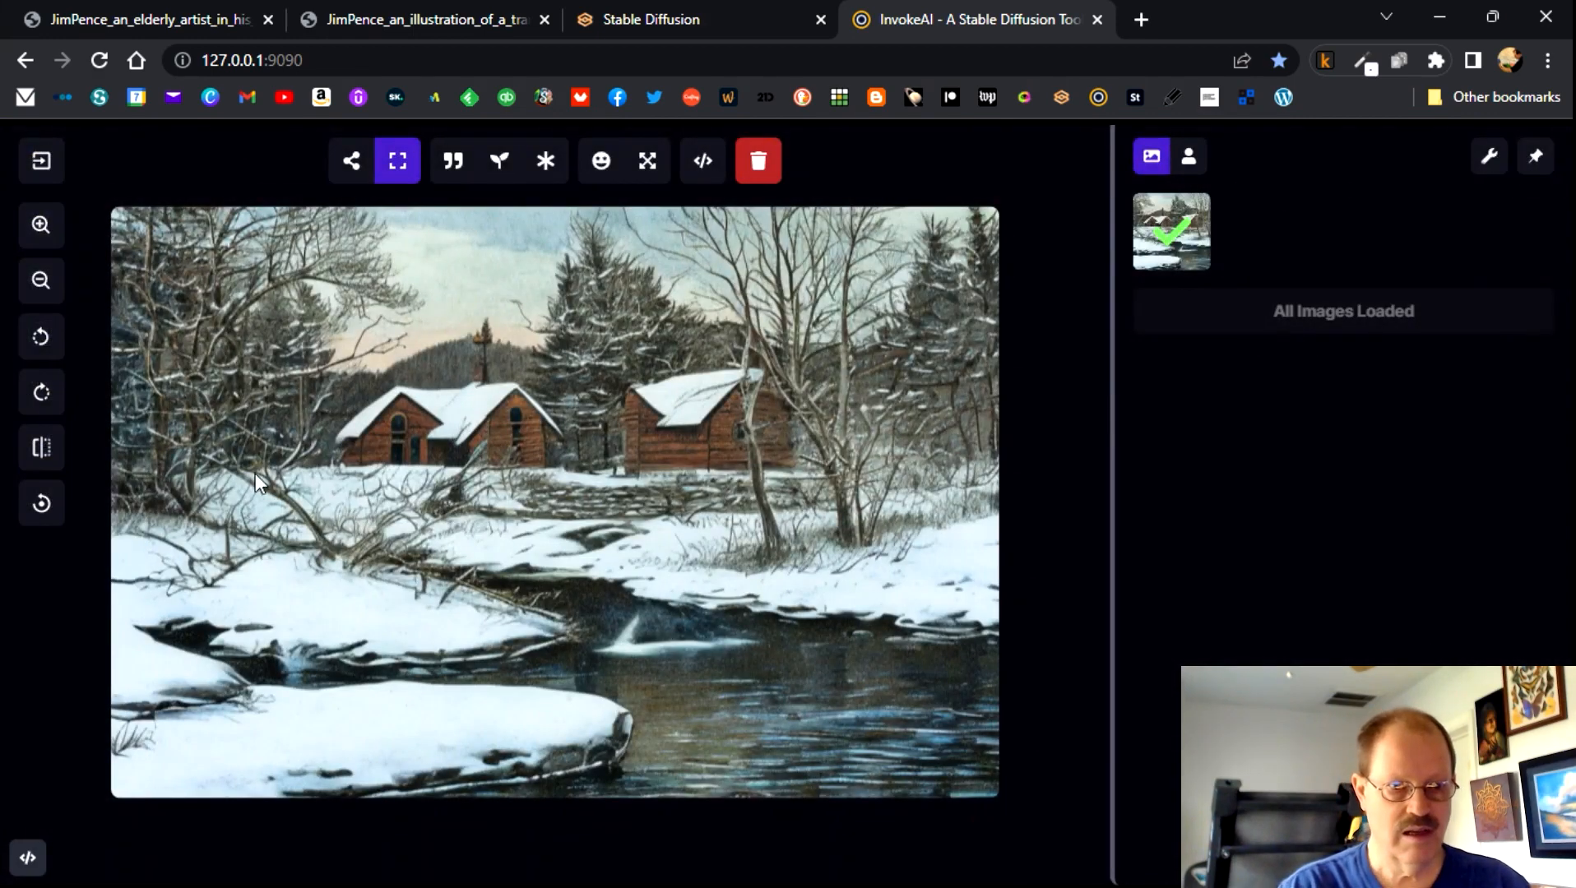
{"action": "mouse_move", "coordinate": [825, 508]}
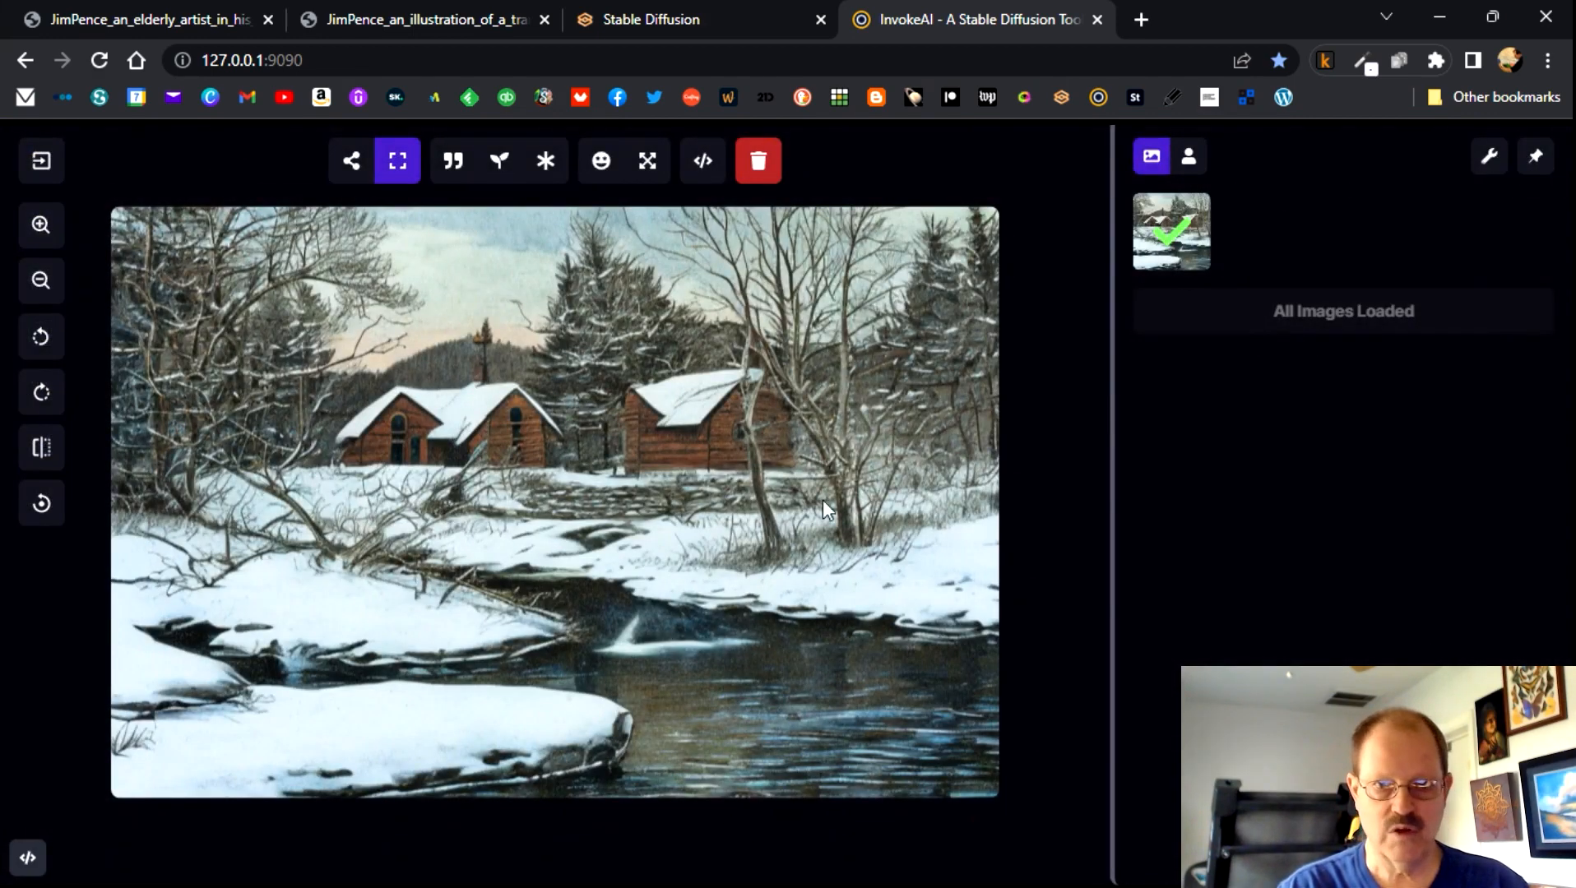
{"action": "mouse_move", "coordinate": [561, 452]}
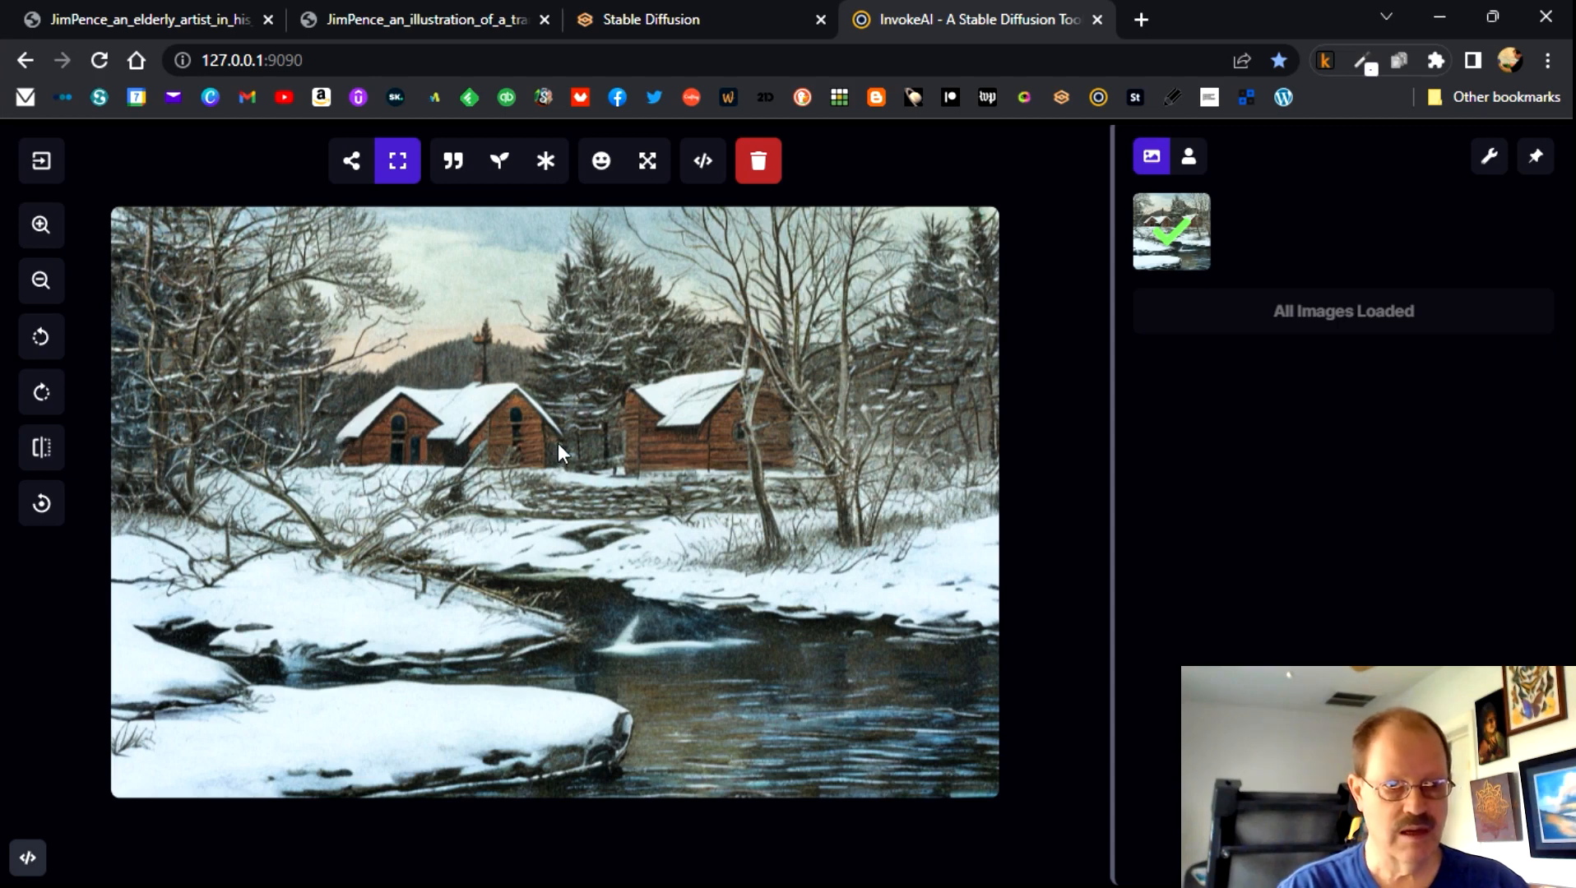
{"action": "mouse_move", "coordinate": [708, 470]}
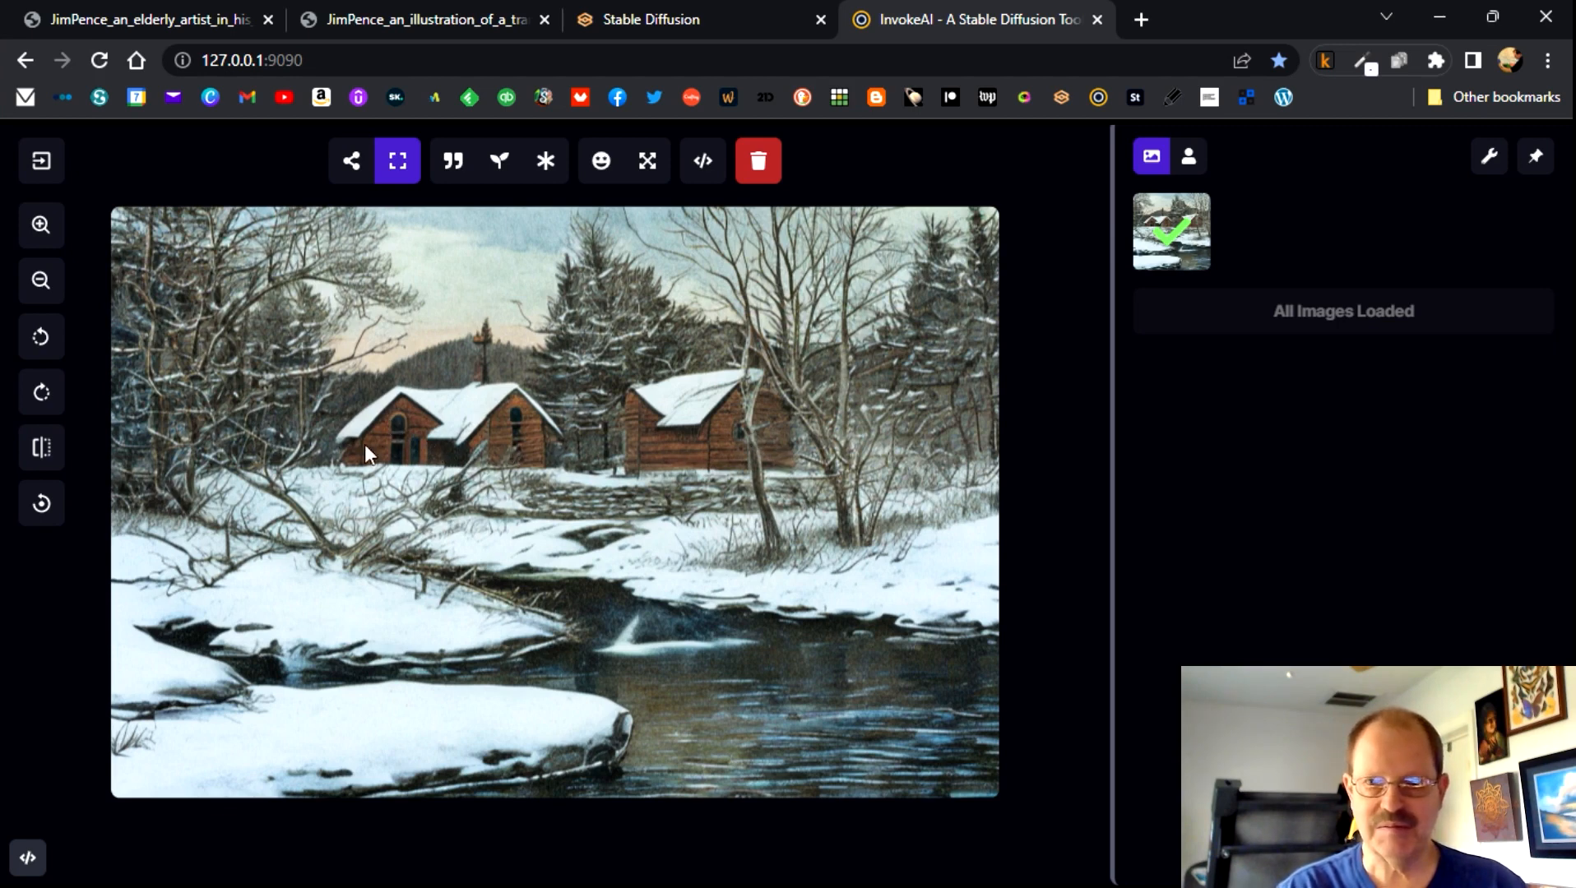
{"action": "mouse_move", "coordinate": [639, 636]}
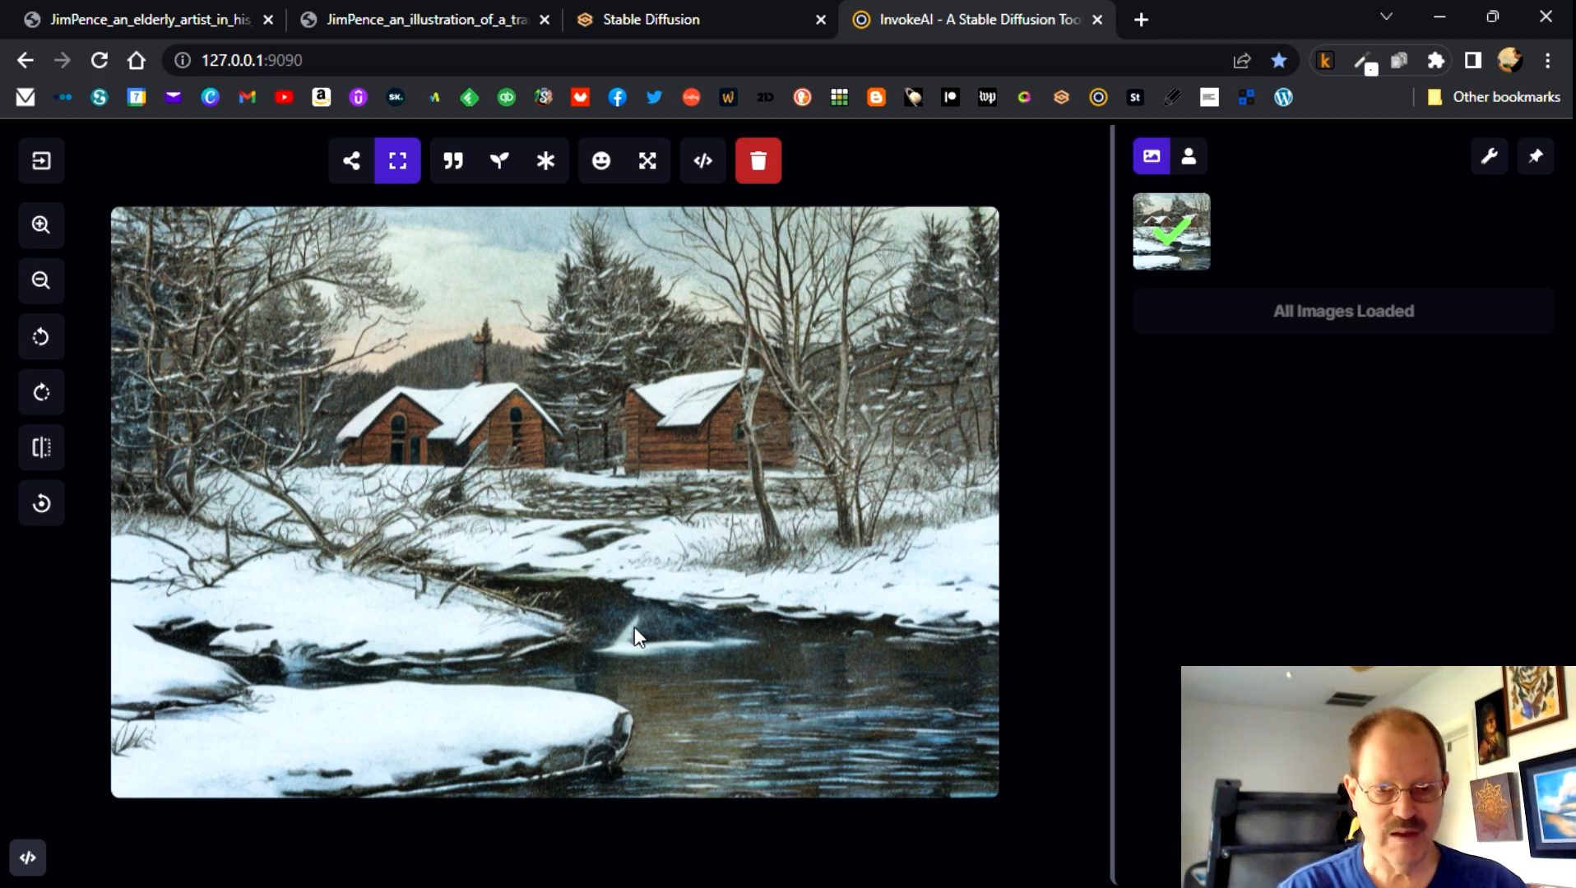
{"action": "mouse_move", "coordinate": [663, 668]}
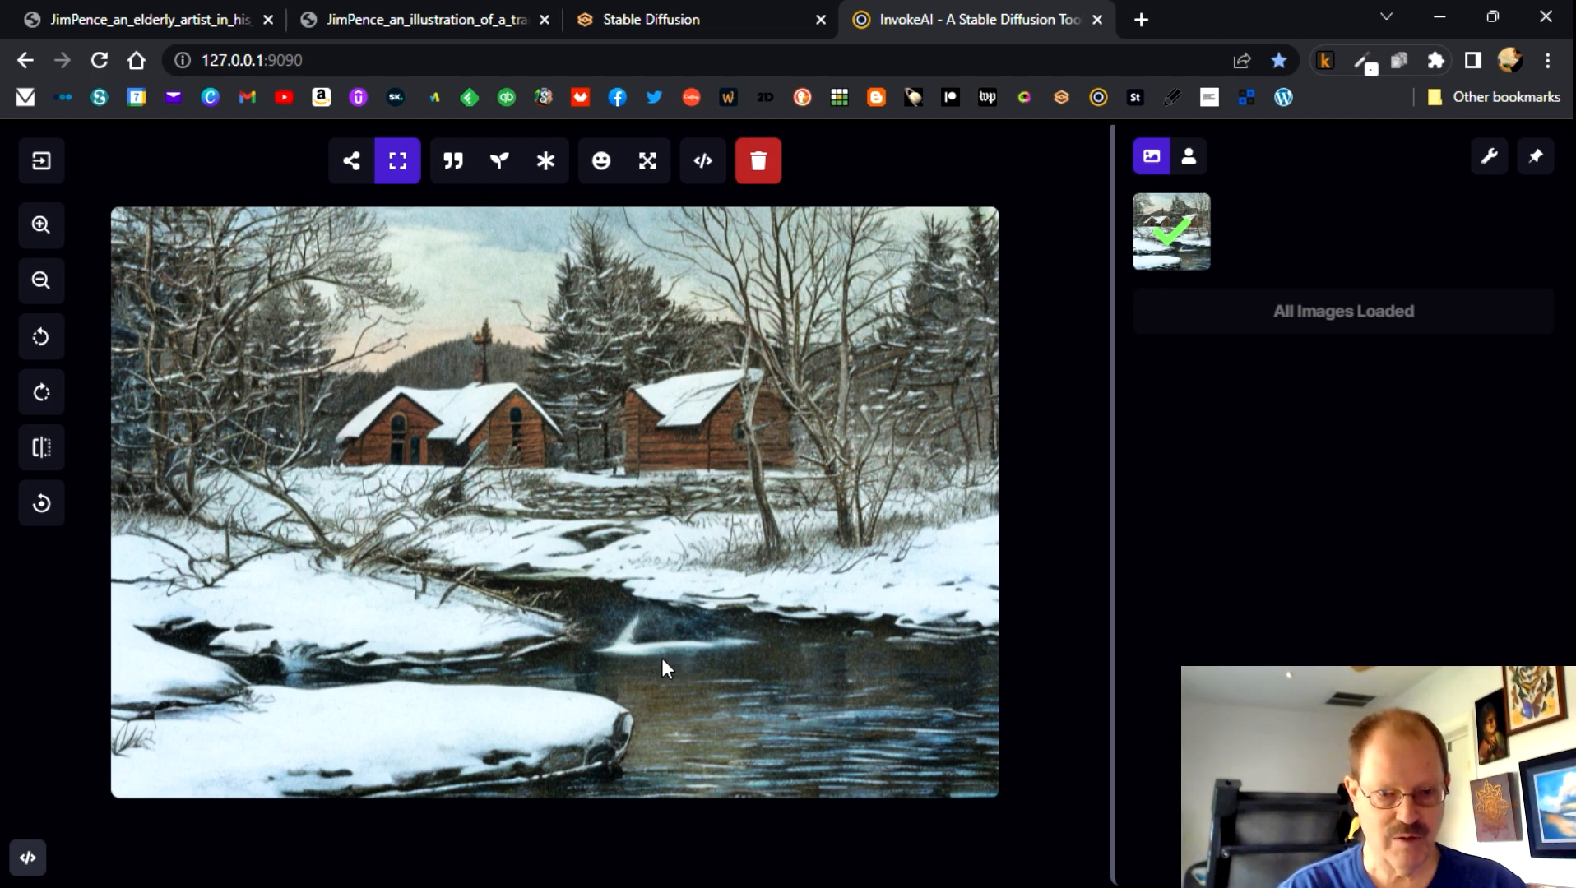
{"action": "mouse_move", "coordinate": [503, 348]}
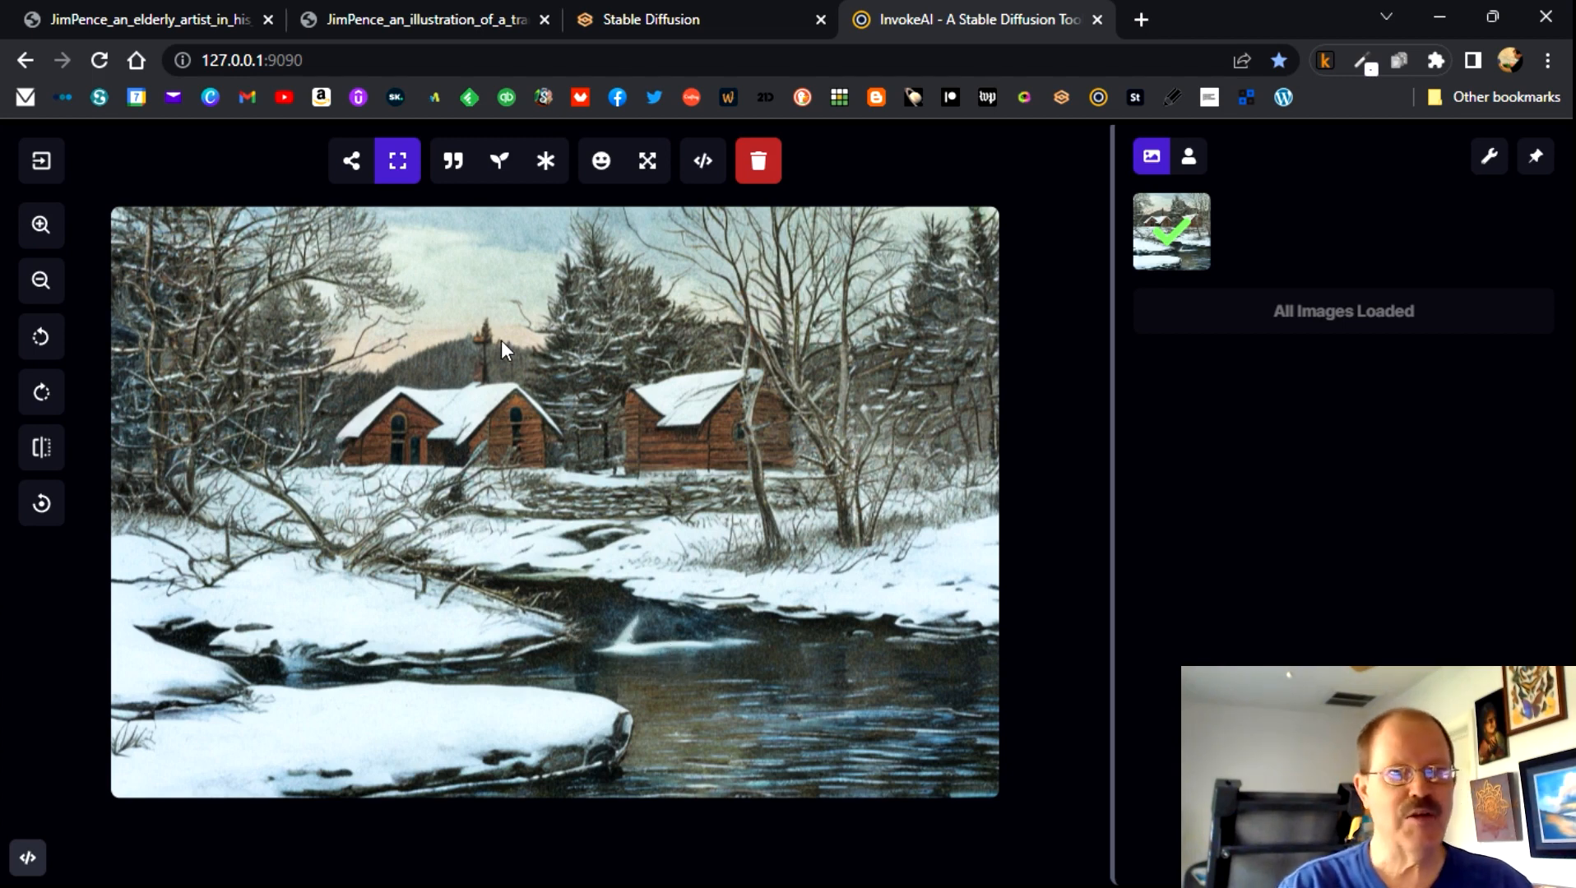
{"action": "mouse_move", "coordinate": [673, 114]}
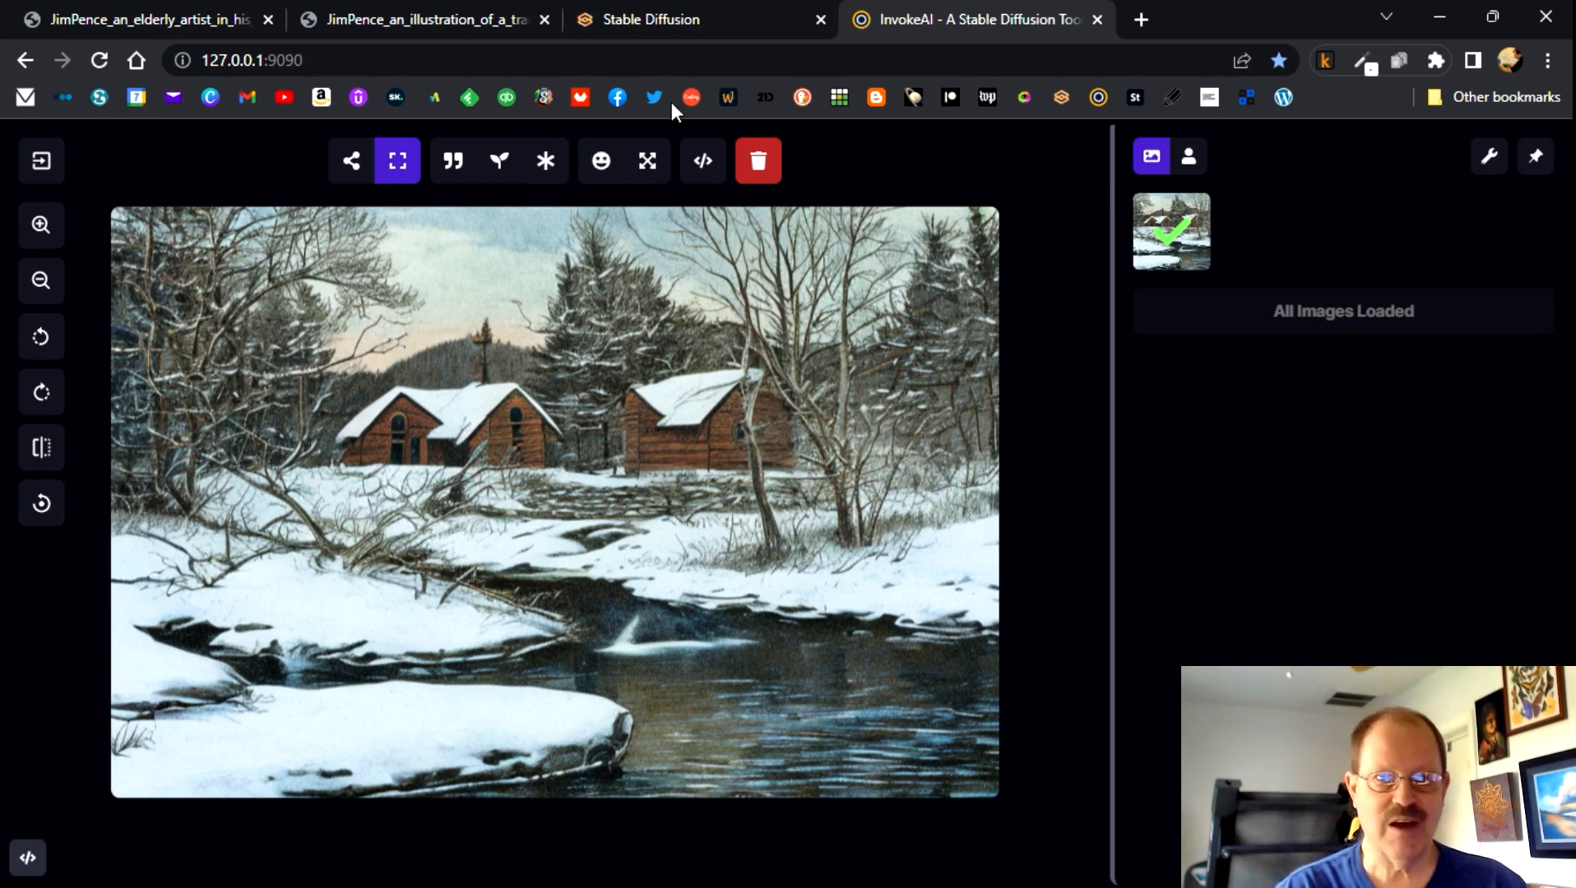
- Return to the AUTOMATIC1111 tab showing its snowy cabin-and-brook result
{"action": "left_click", "coordinate": [663, 19]}
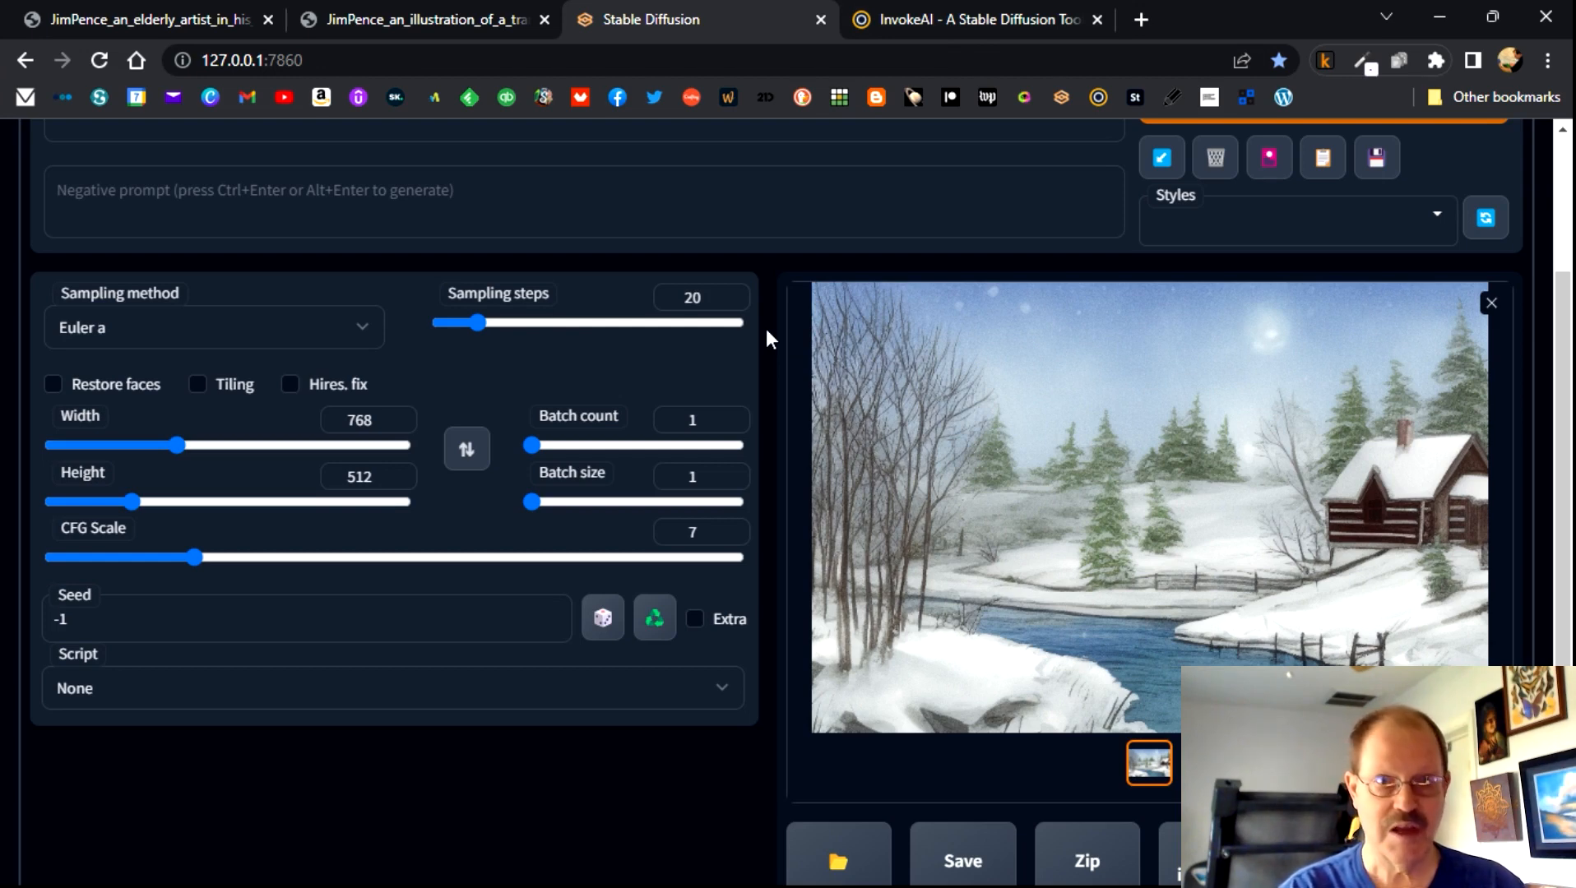
{"action": "mouse_move", "coordinate": [721, 183]}
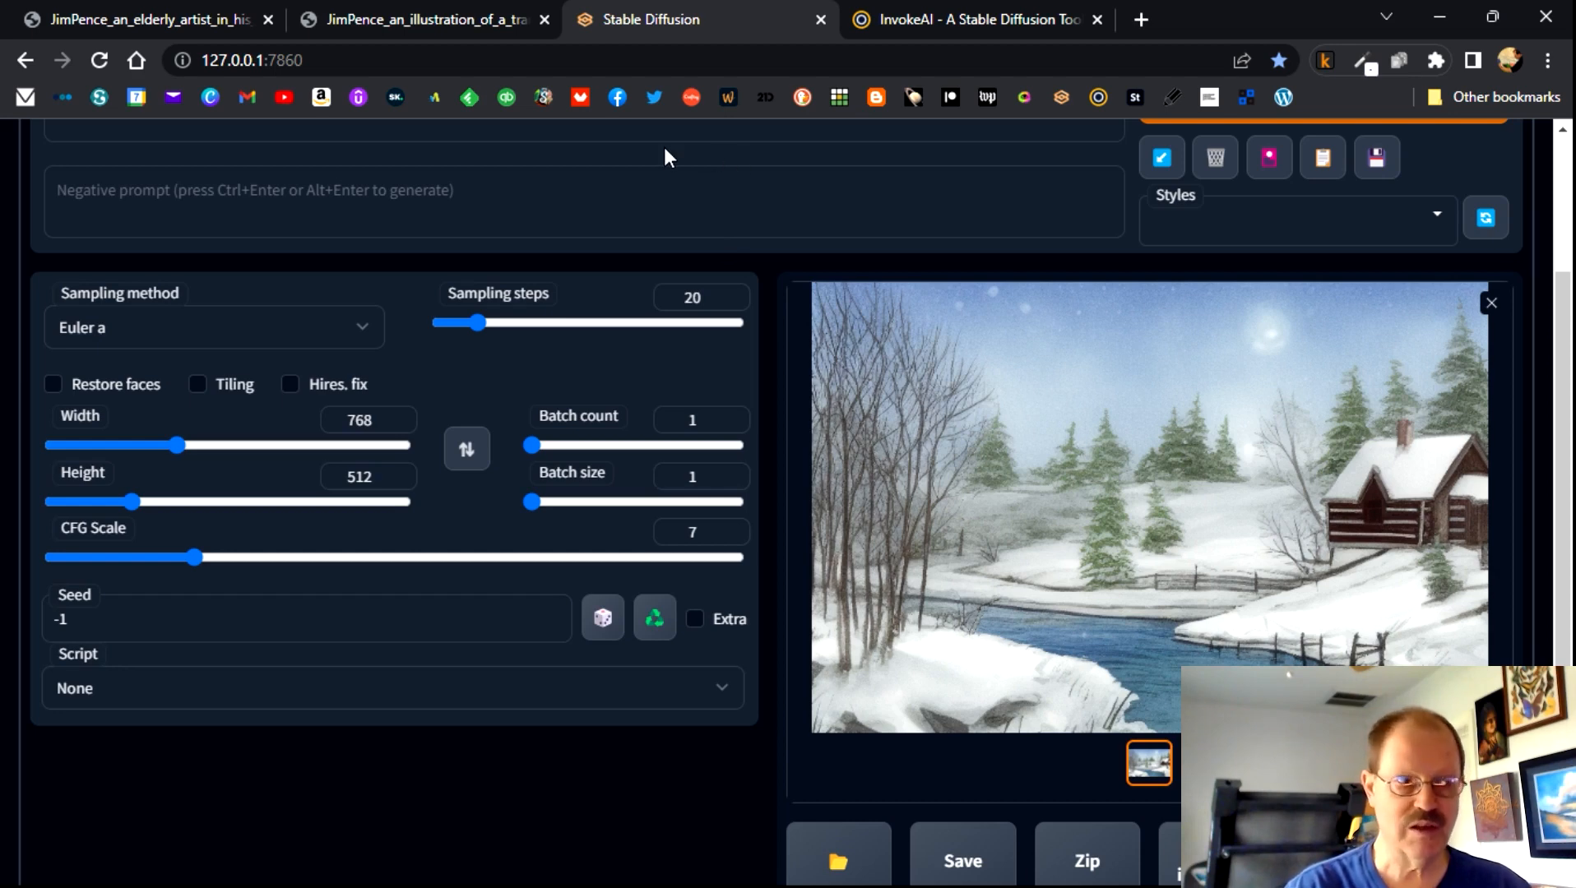
{"action": "mouse_move", "coordinate": [431, 98]}
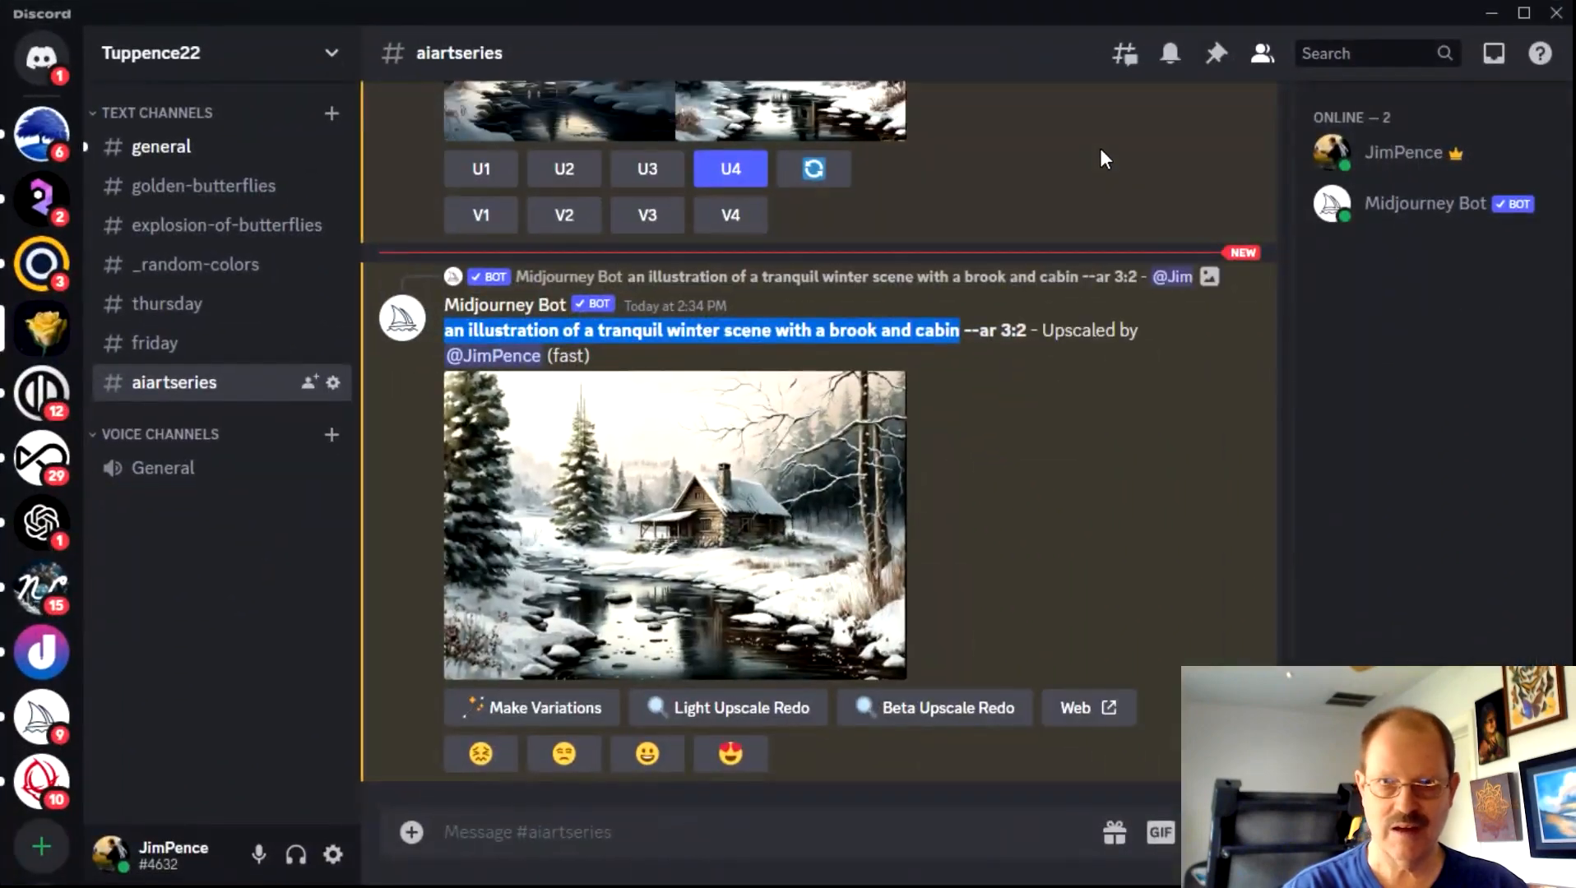
{"action": "mouse_move", "coordinate": [844, 214]}
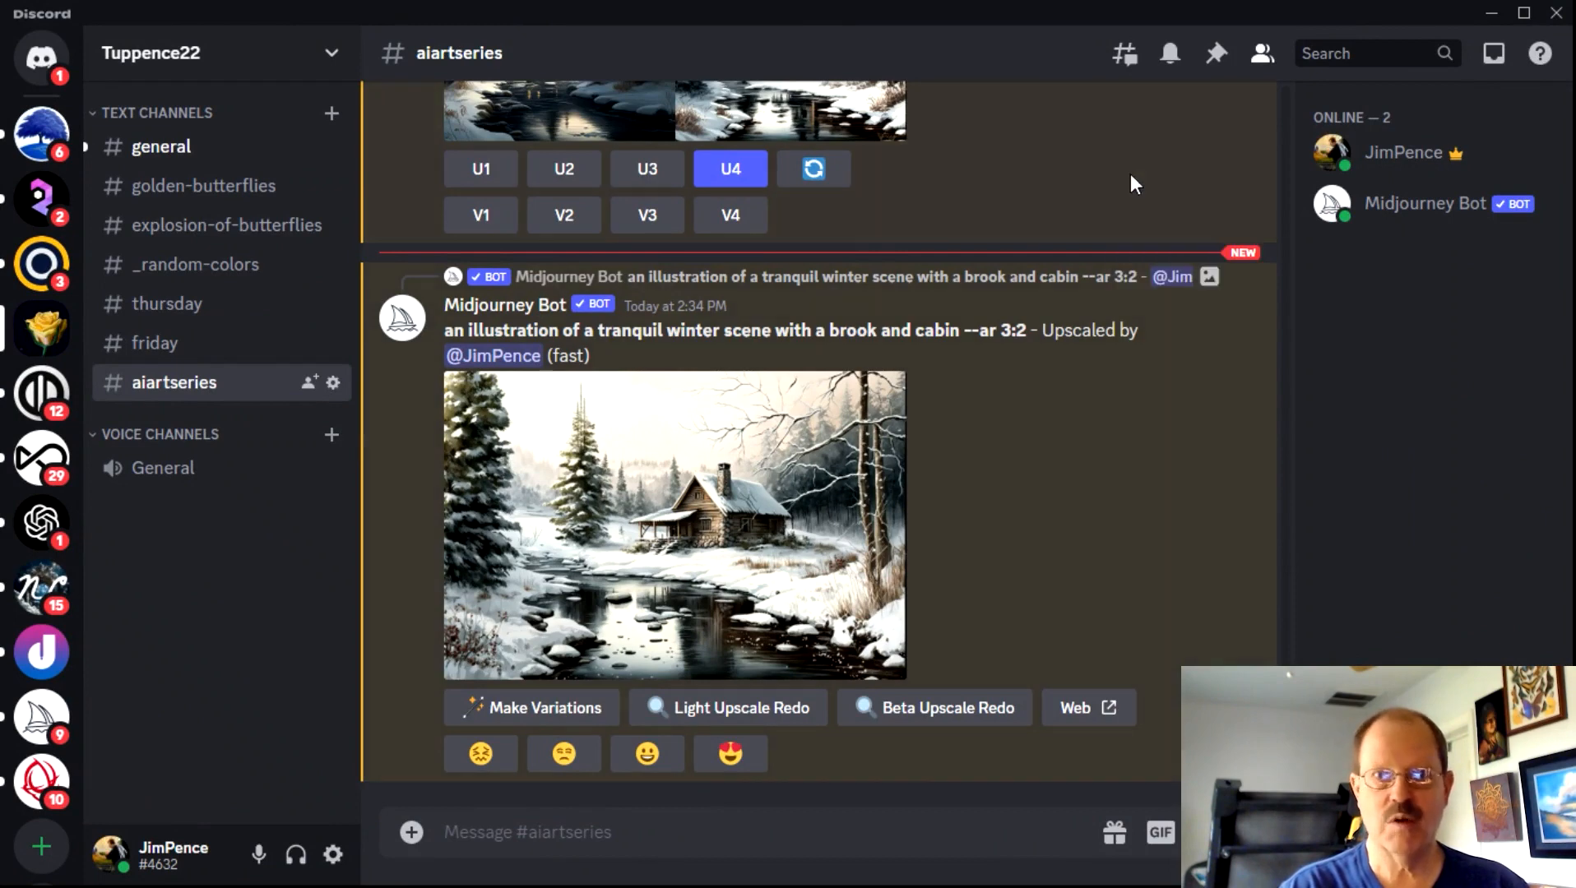
{"action": "mouse_move", "coordinate": [1028, 191]}
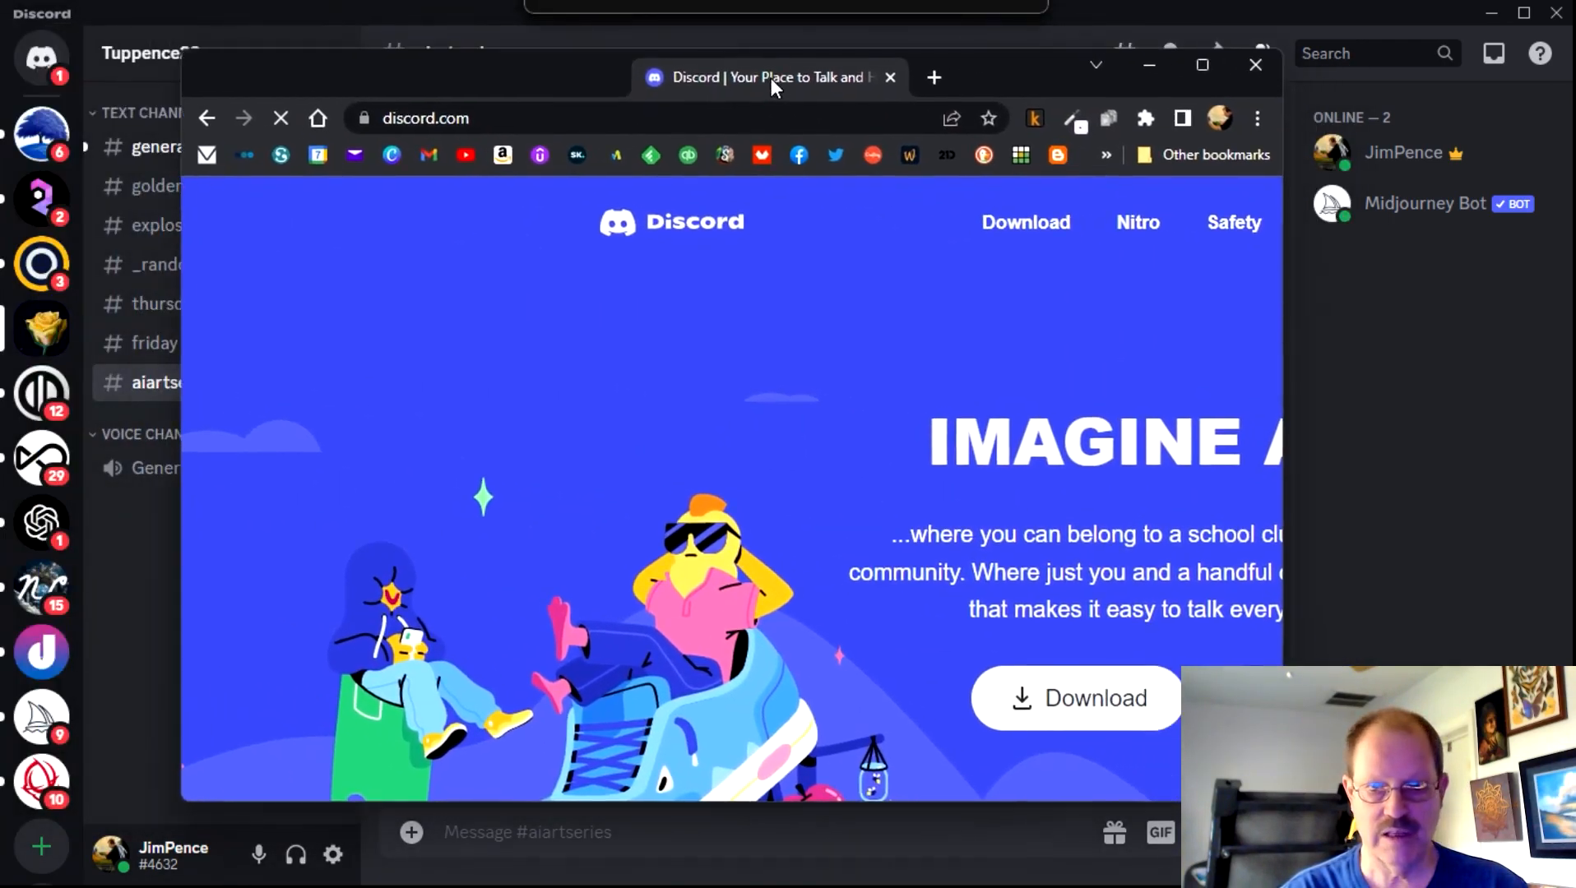
- Maximize the Chrome window showing the discord.com homepage
{"action": "left_click", "coordinate": [1201, 64]}
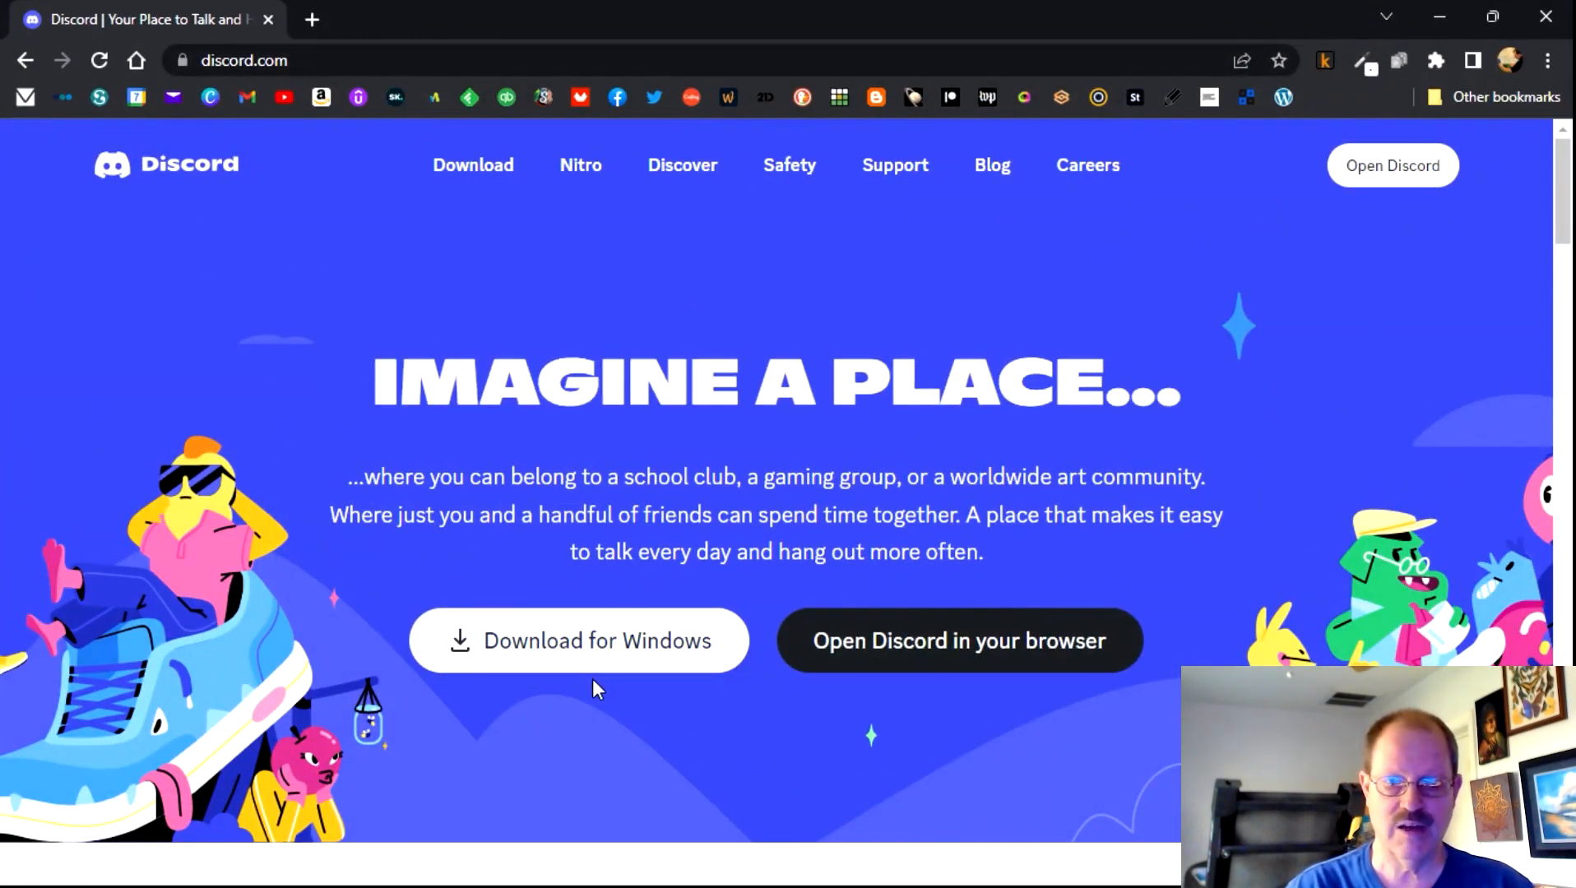
{"action": "mouse_move", "coordinate": [923, 674]}
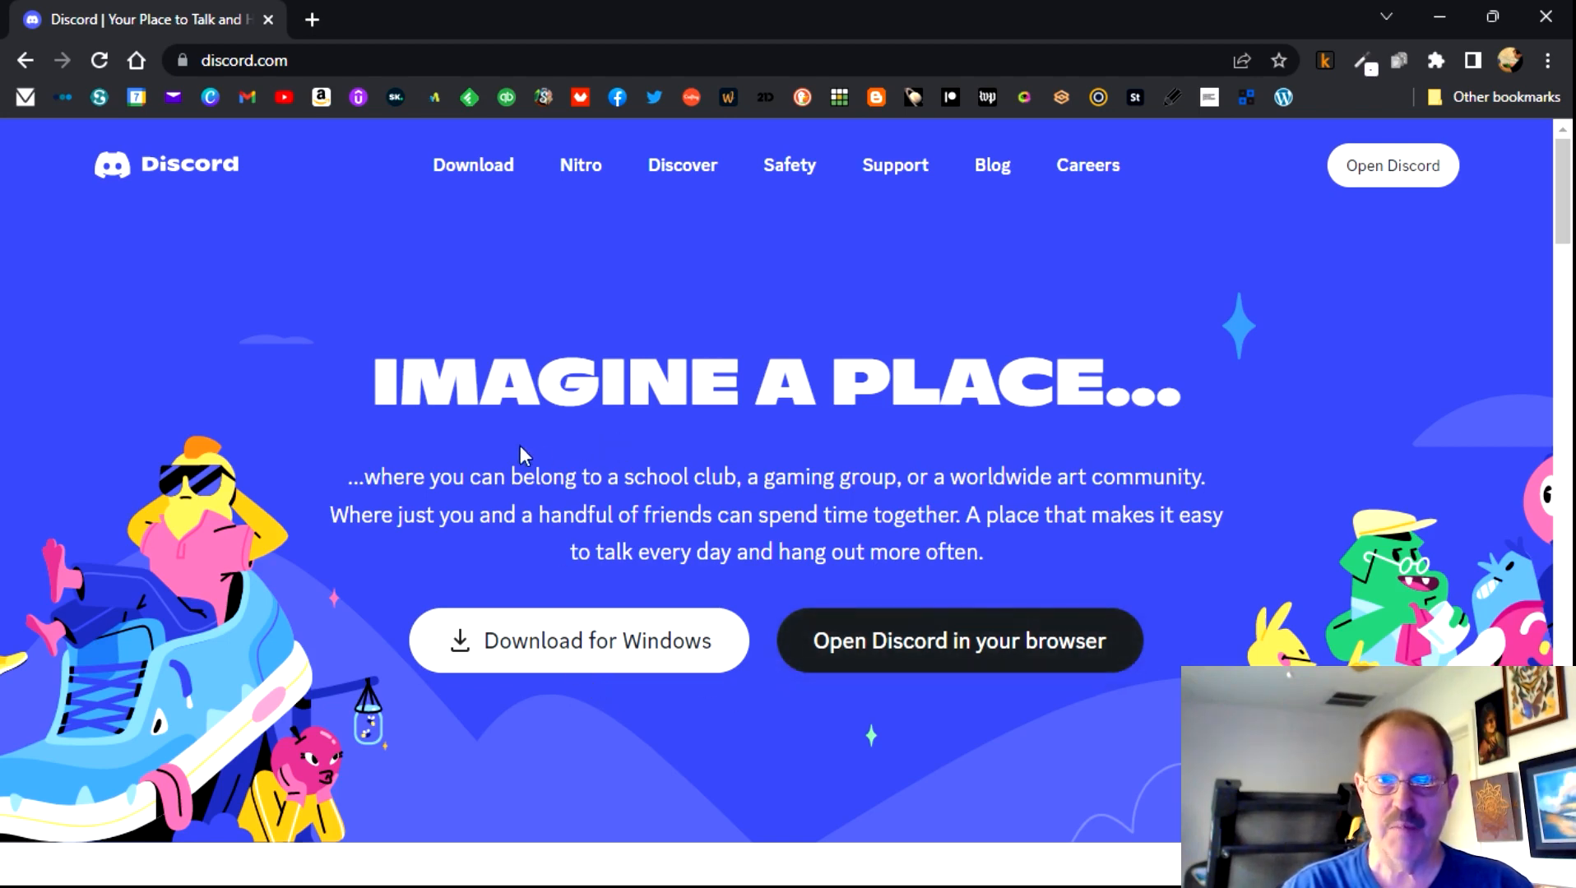
{"action": "mouse_move", "coordinate": [504, 425]}
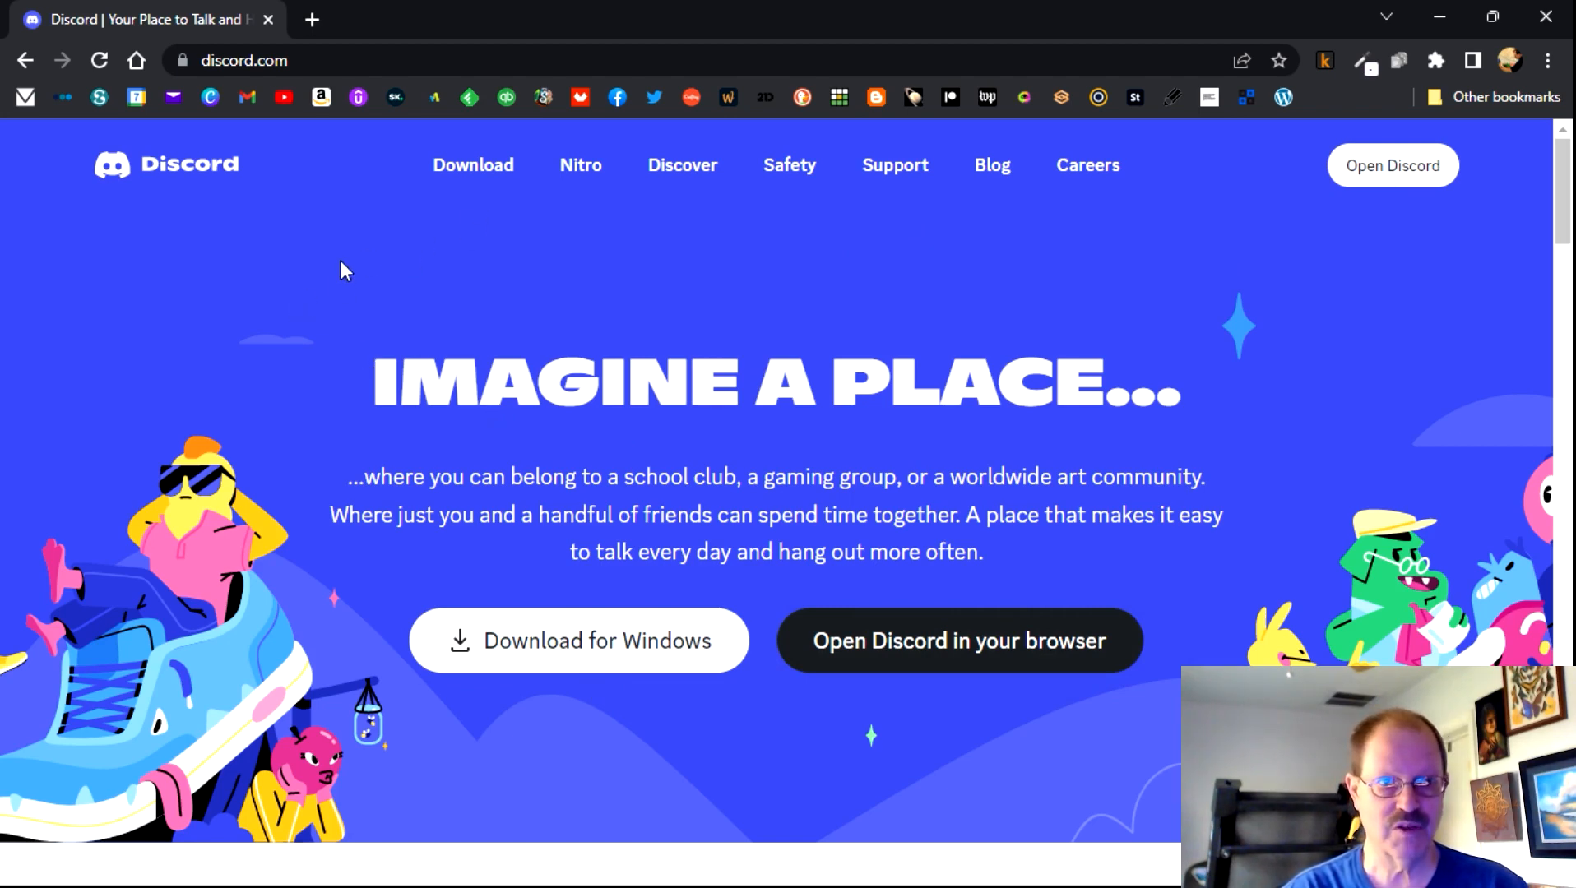
{"action": "mouse_move", "coordinate": [352, 264]}
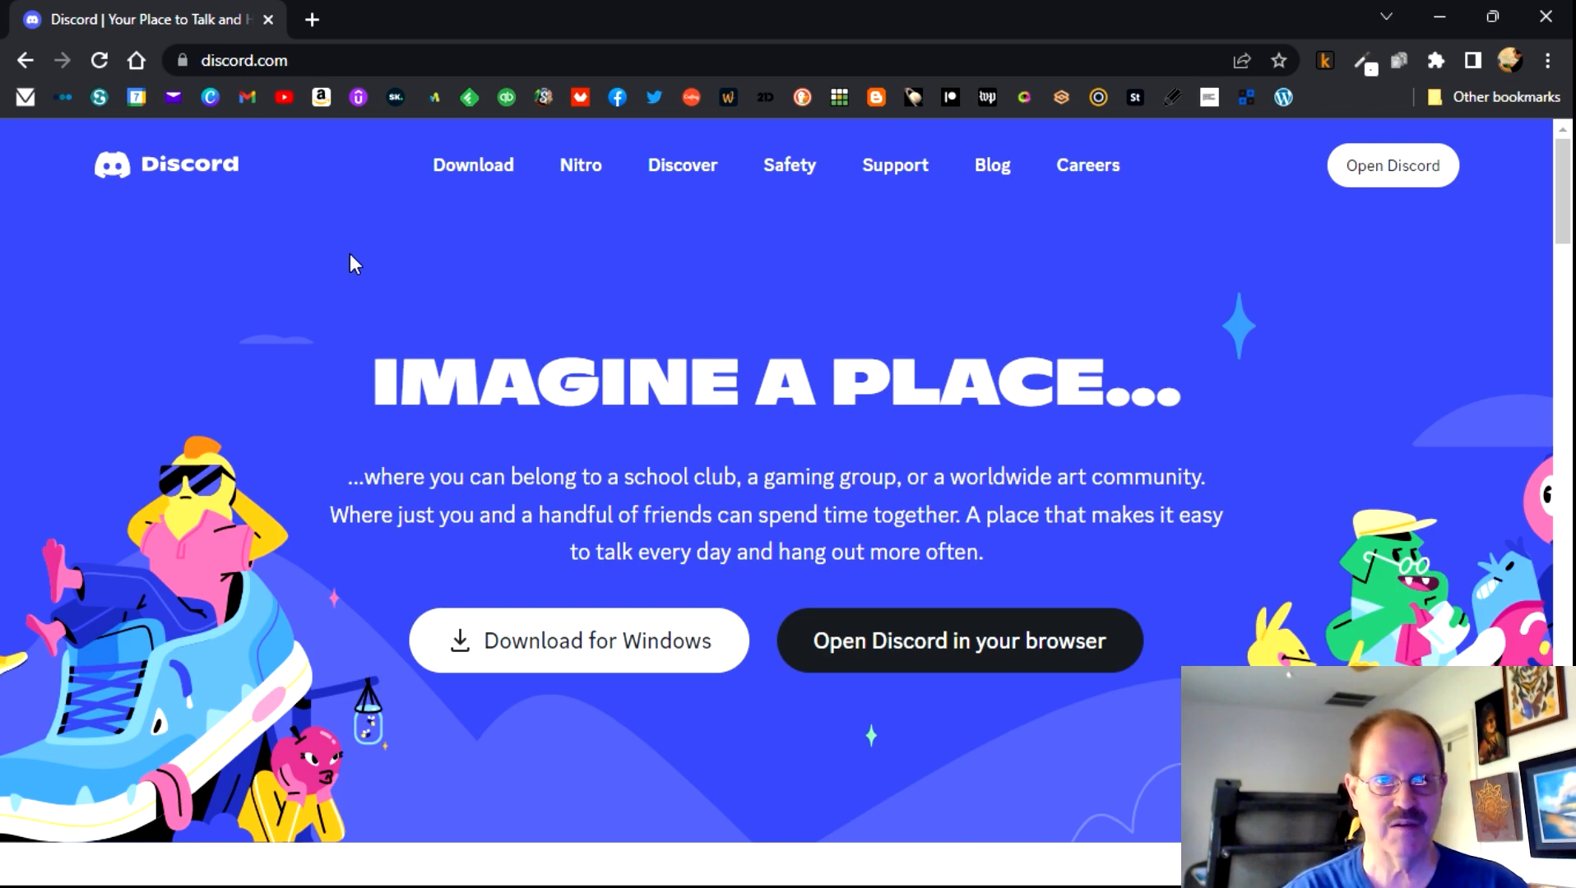
{"action": "mouse_move", "coordinate": [533, 273]}
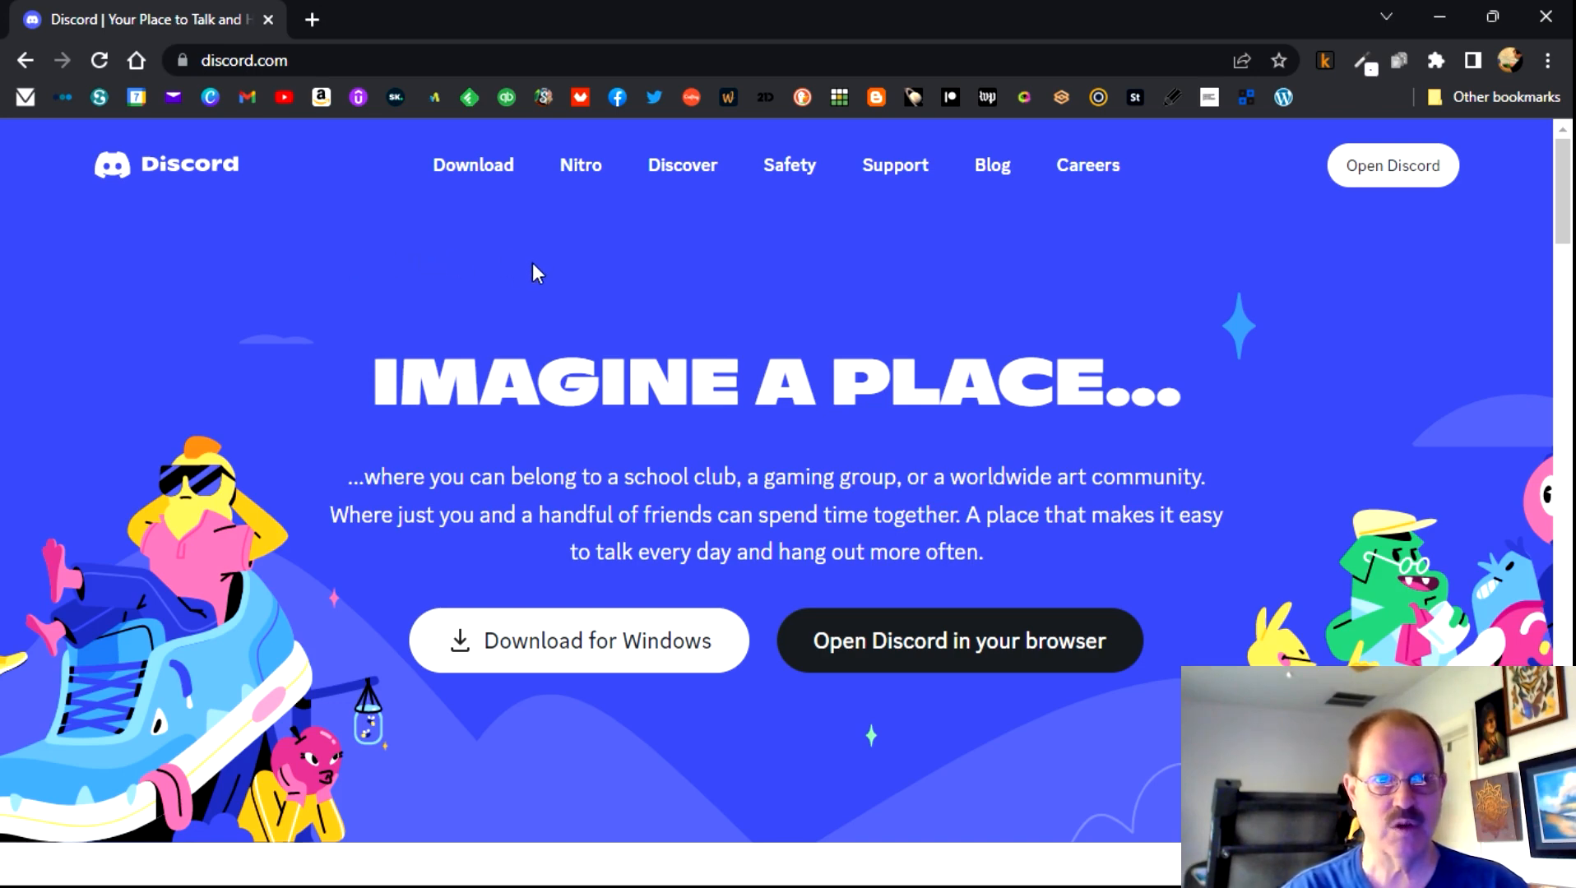
{"action": "mouse_move", "coordinate": [898, 254]}
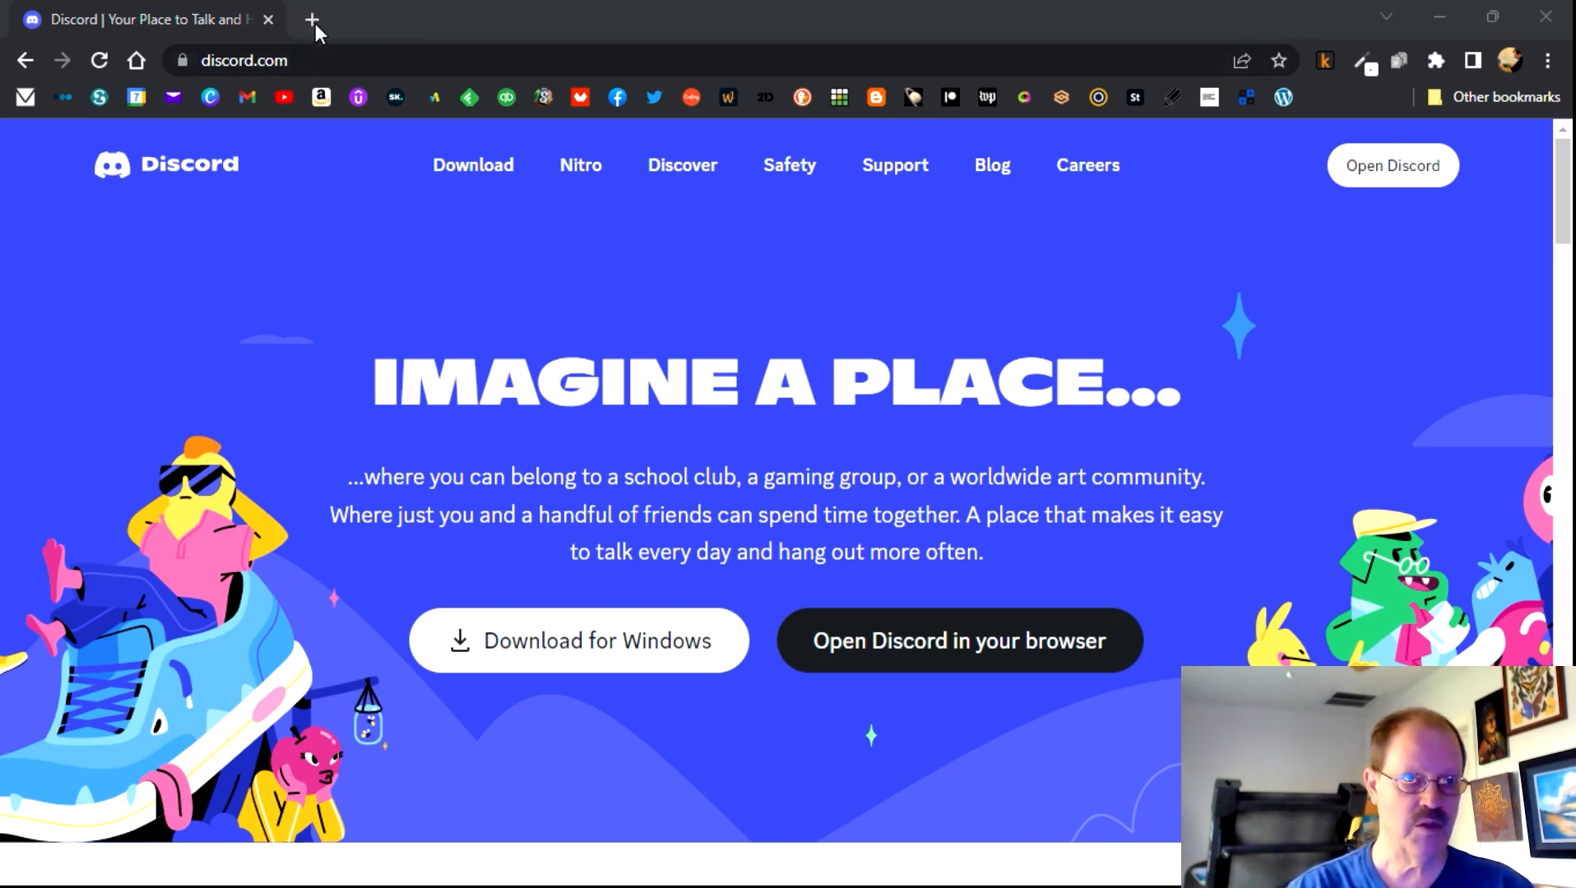
- Search for 'midjourney' in a new browser tab
{"action": "left_click", "coordinate": [313, 18]}
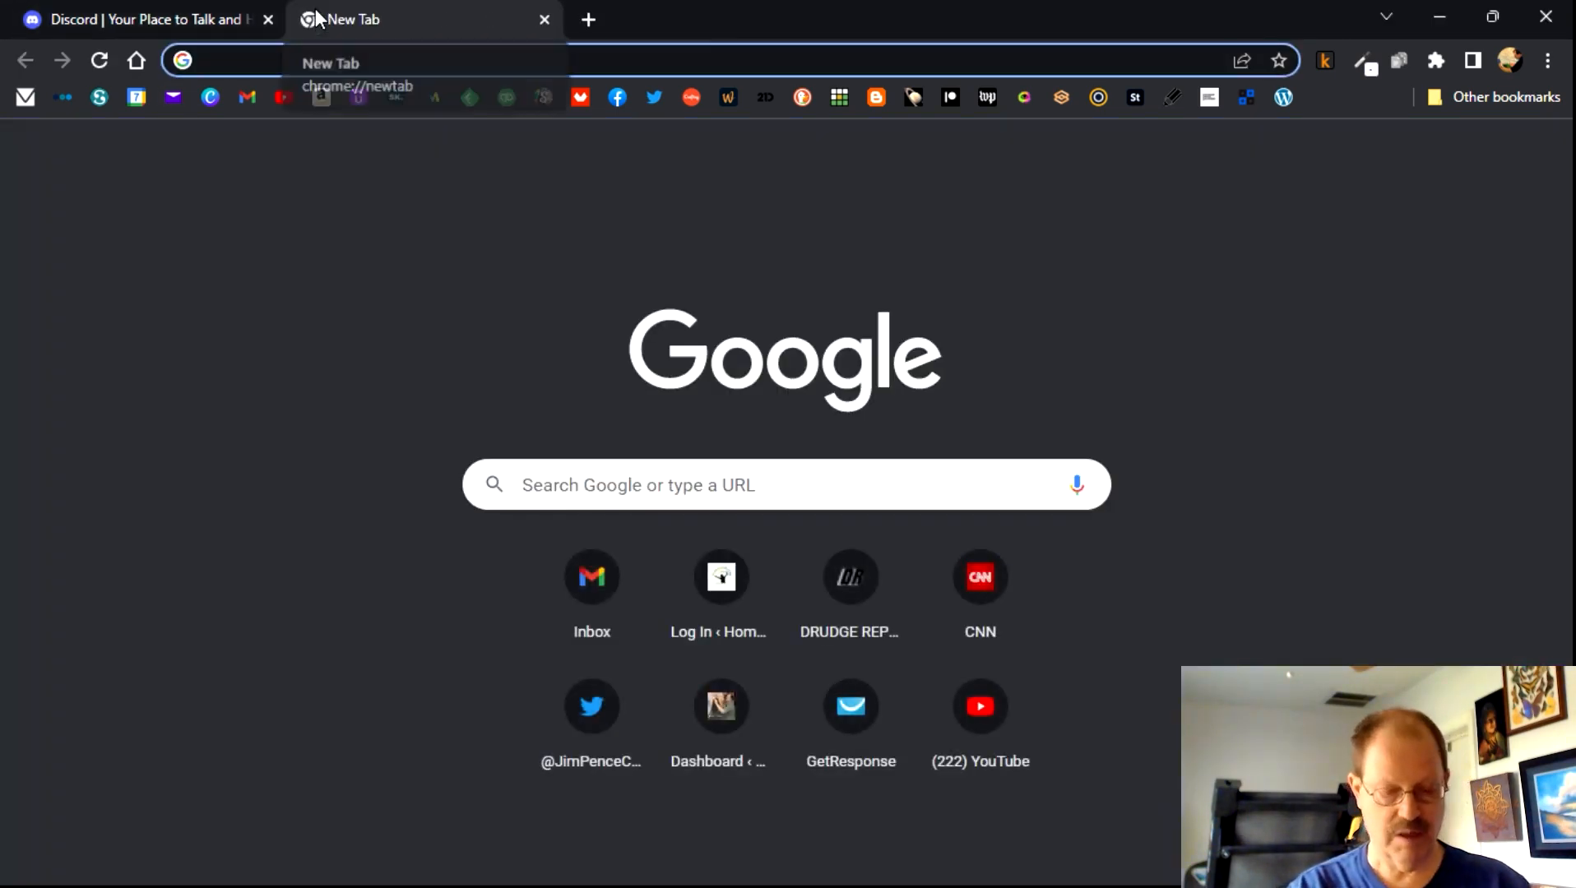
{"action": "type", "text": "midjourney"}
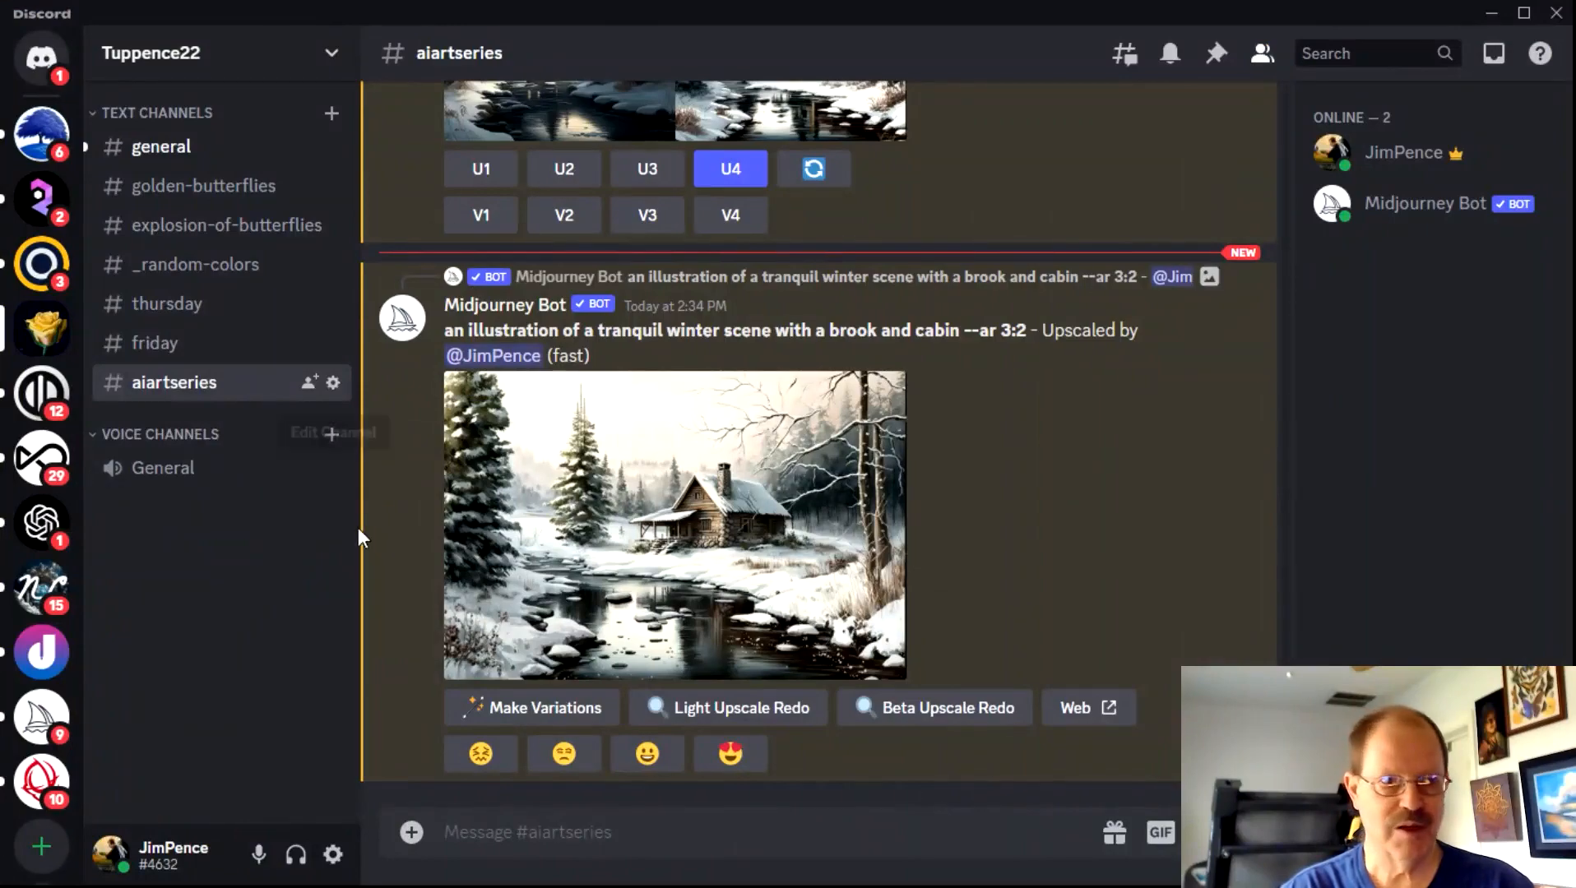
{"action": "mouse_move", "coordinate": [694, 533]}
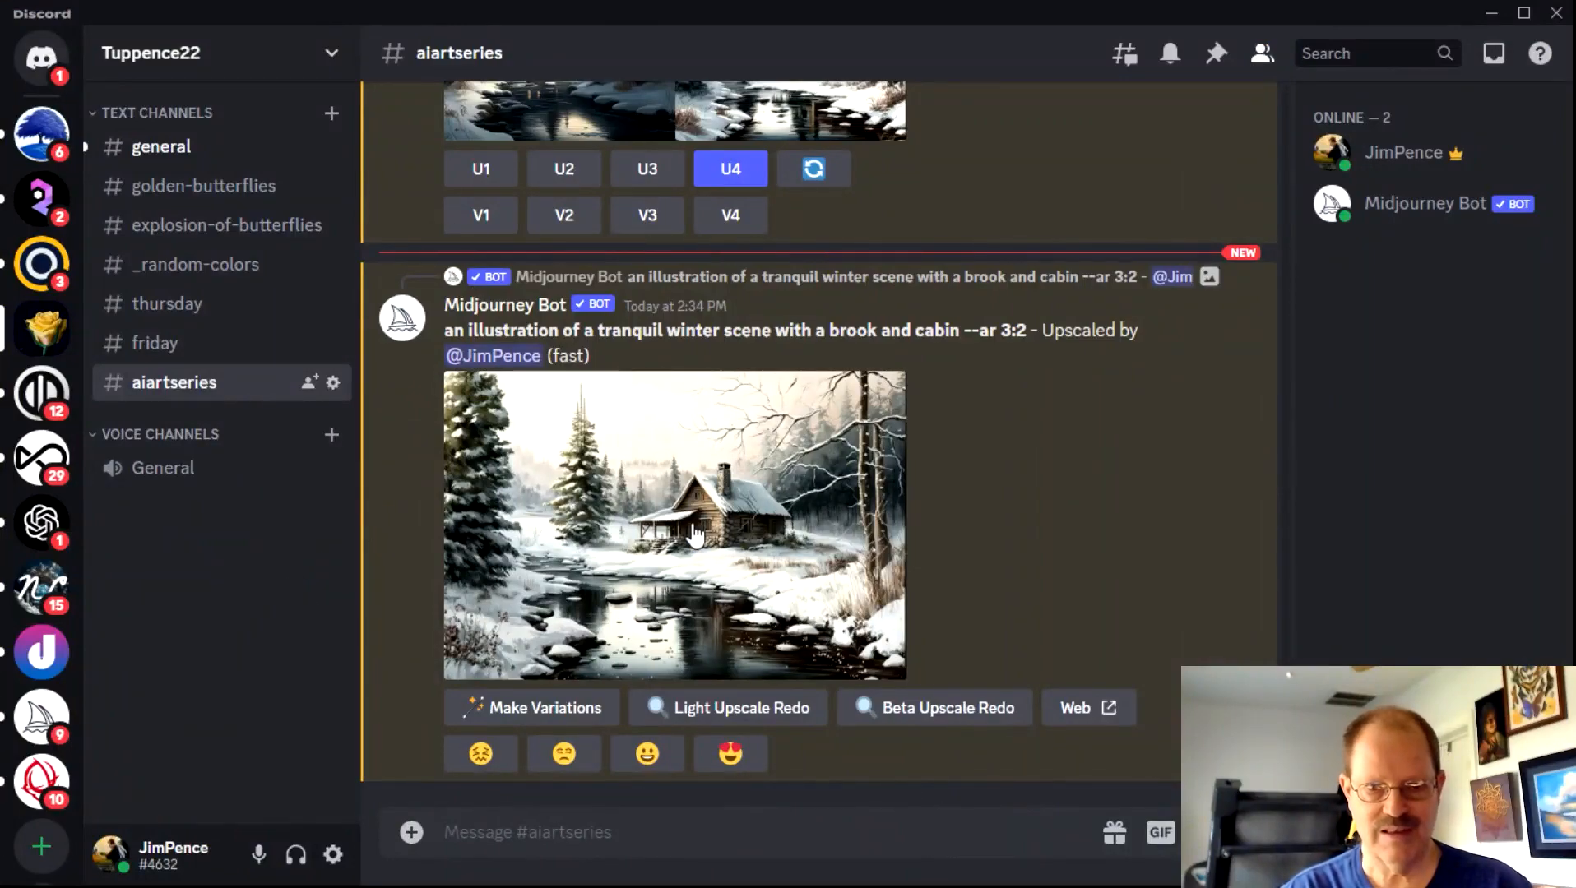
- Enter the Midjourney prompt 'an illustration of a tranquil winter scene with a brook and cabin'
{"action": "left_click", "coordinate": [674, 525]}
{"action": "type", "text": "/imagine"}
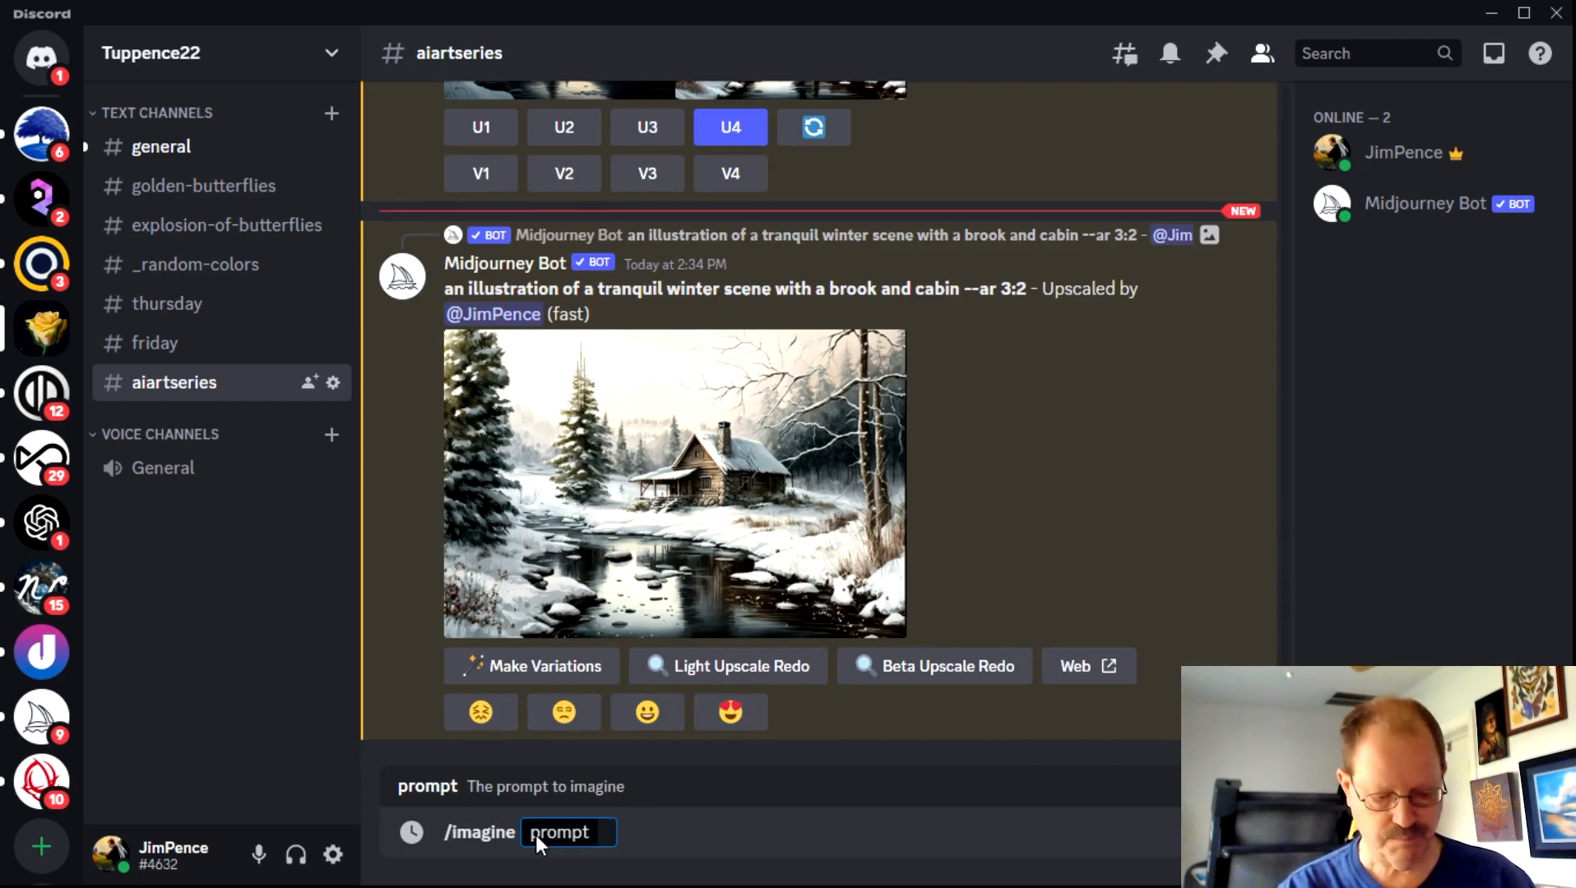
{"action": "type", "text": "an illustration of a tranquil winter scene with a brook and cabin --ar 3:2"}
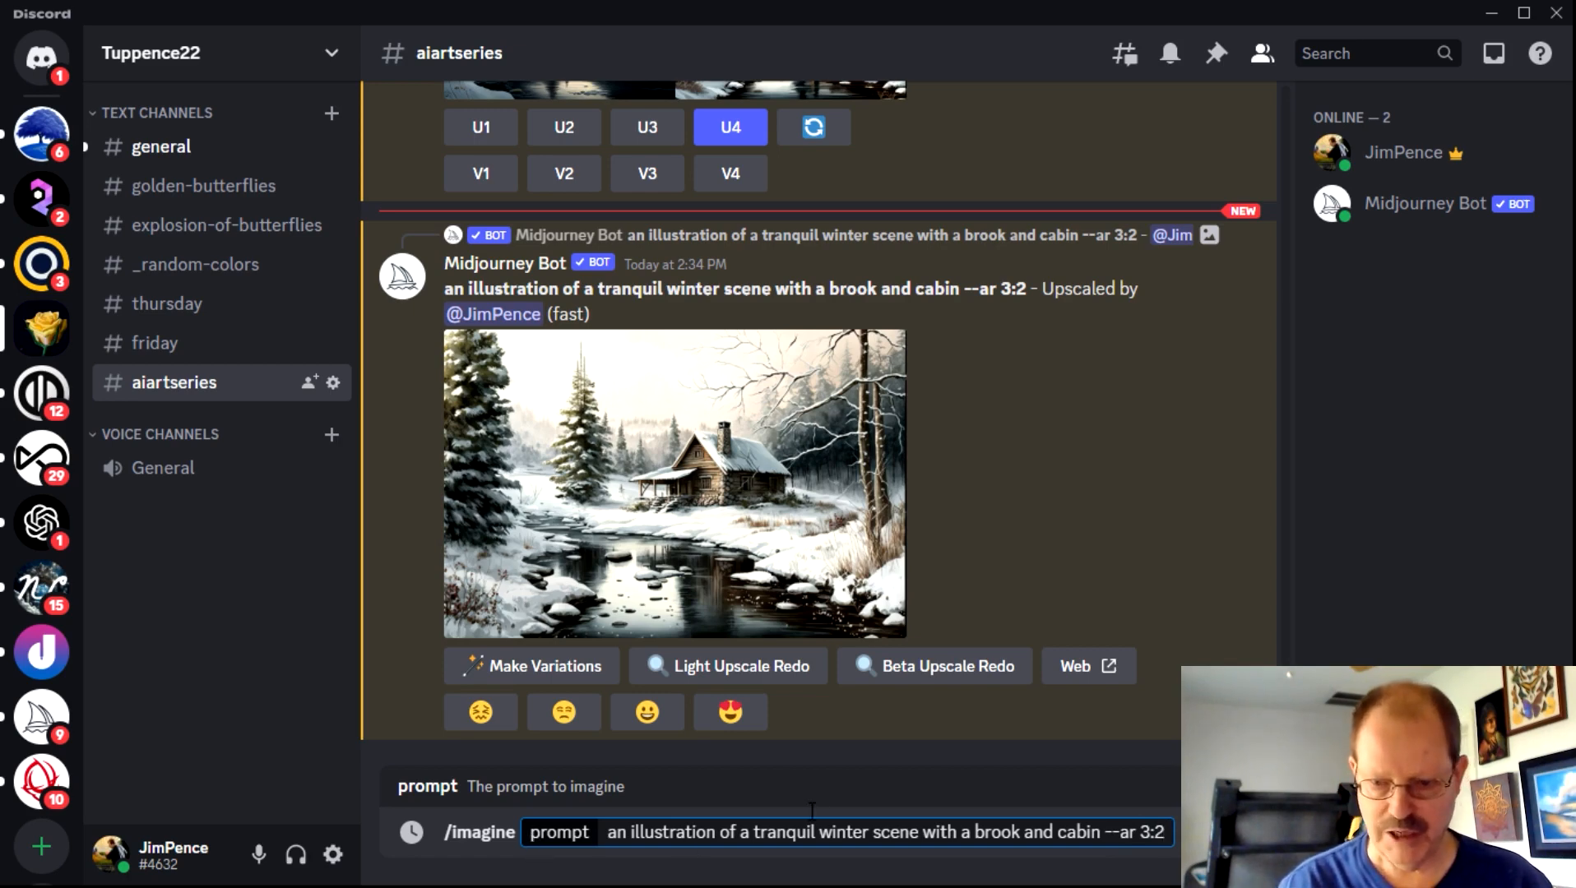
- Send the winter brook-and-cabin request and follow the four-image grid as it generates
{"action": "key", "text": "Enter"}
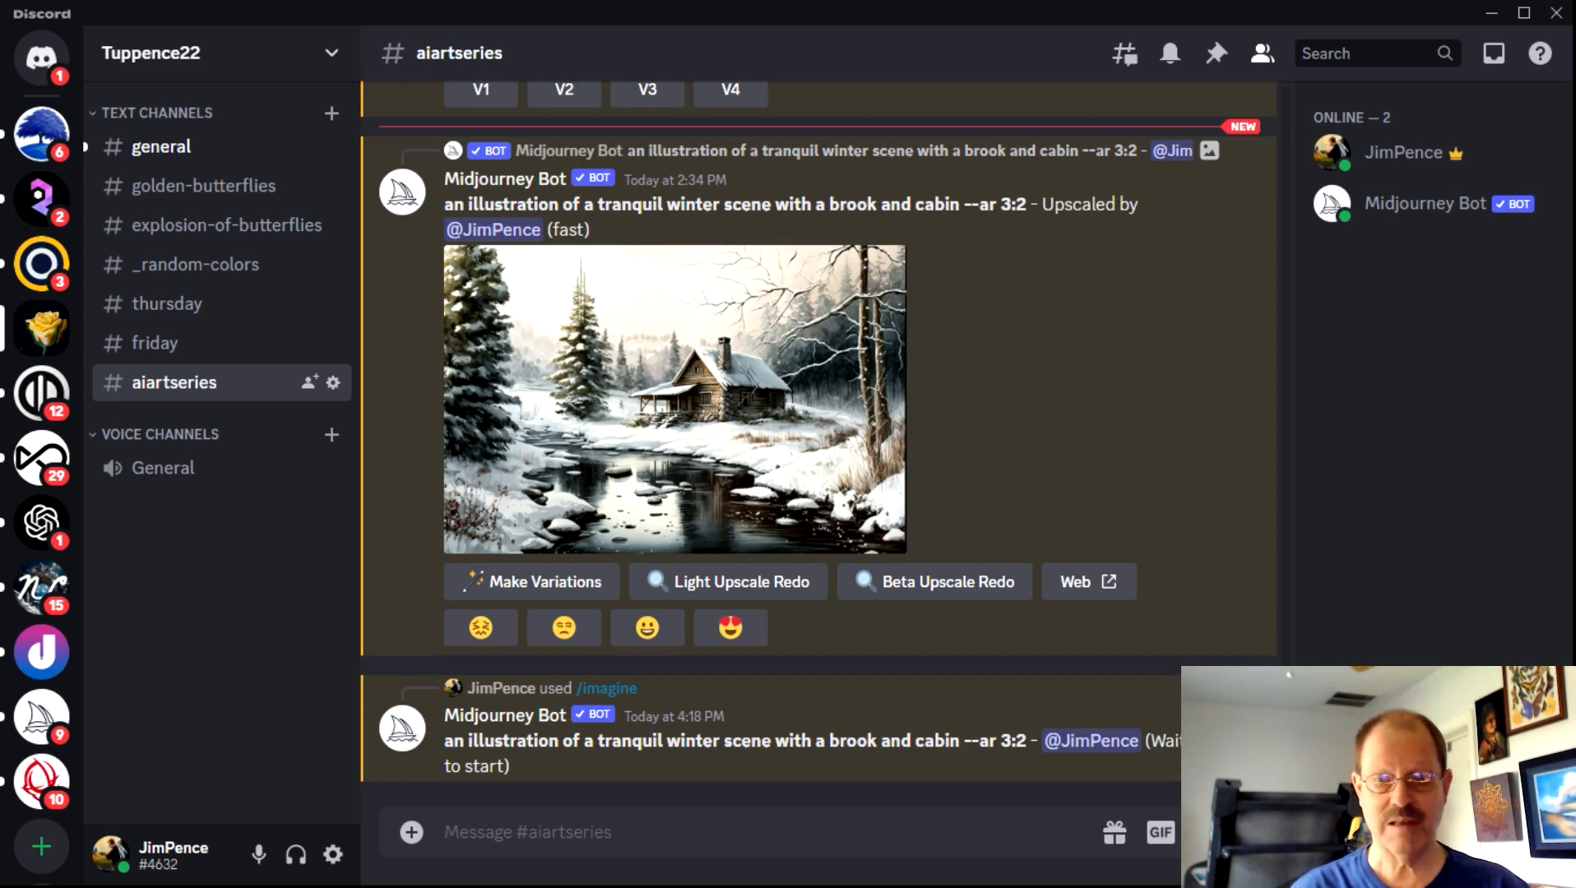
{"action": "scroll", "scroll_direction": "down", "scroll_amount": 3}
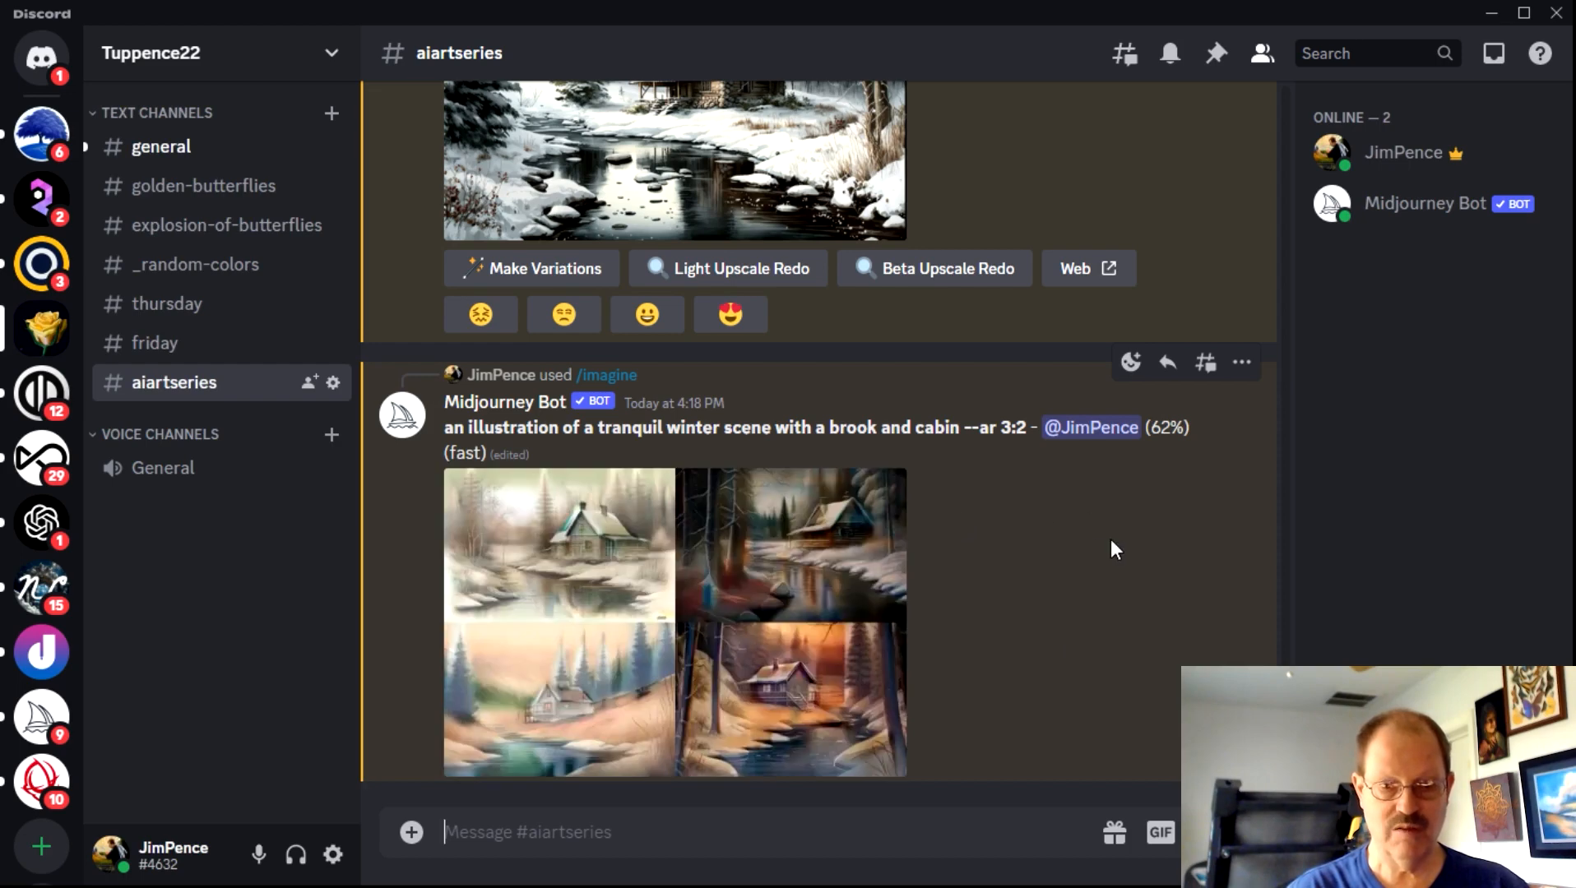
{"action": "mouse_move", "coordinate": [1083, 536]}
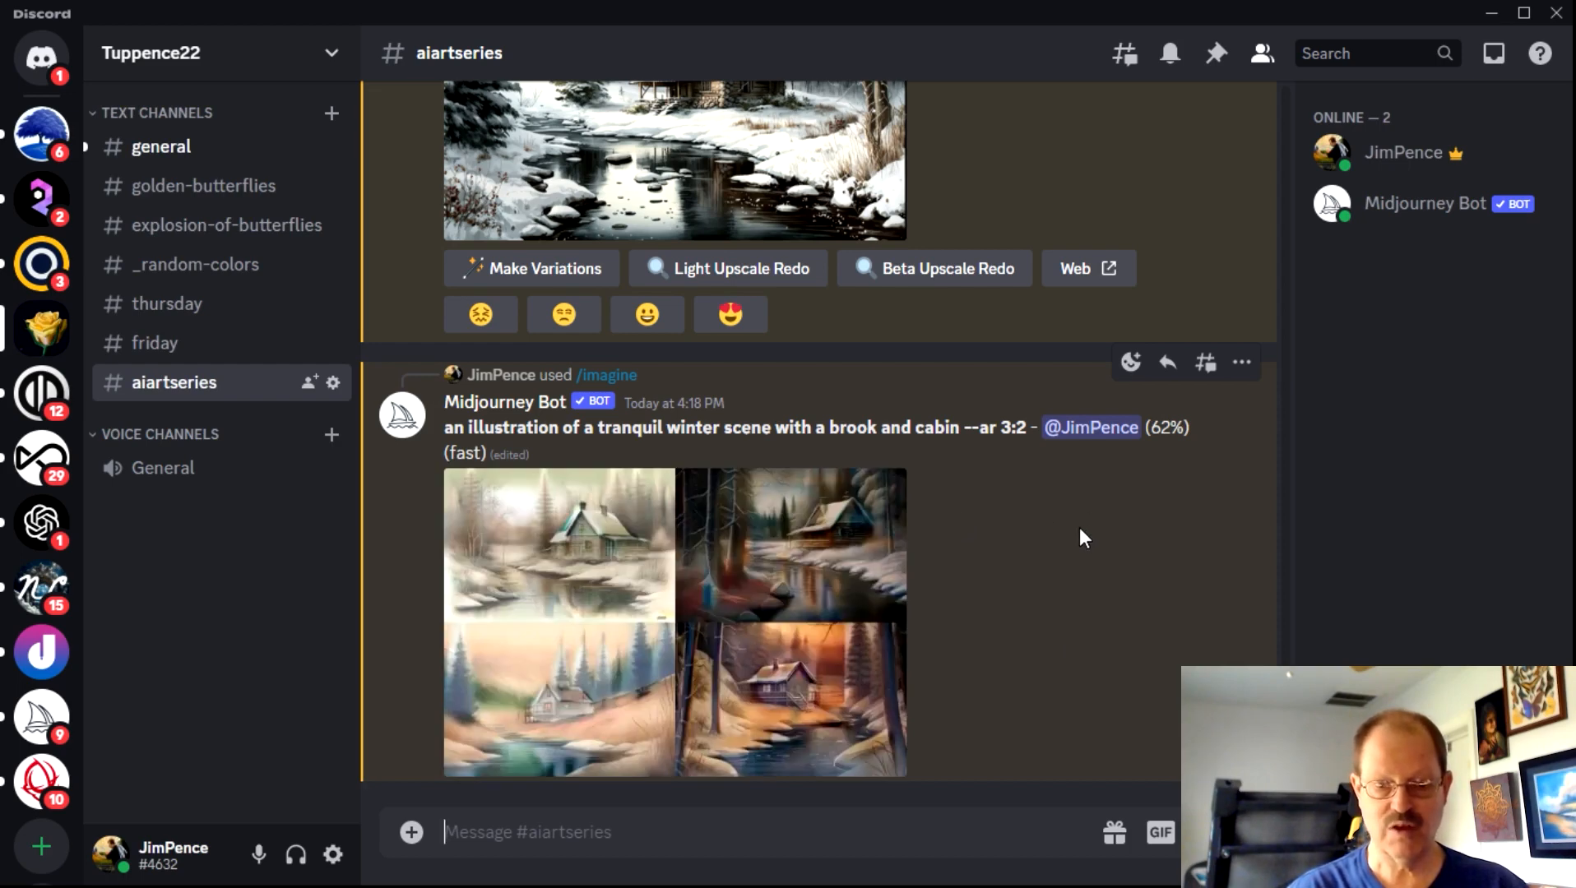
{"action": "mouse_move", "coordinate": [1042, 530]}
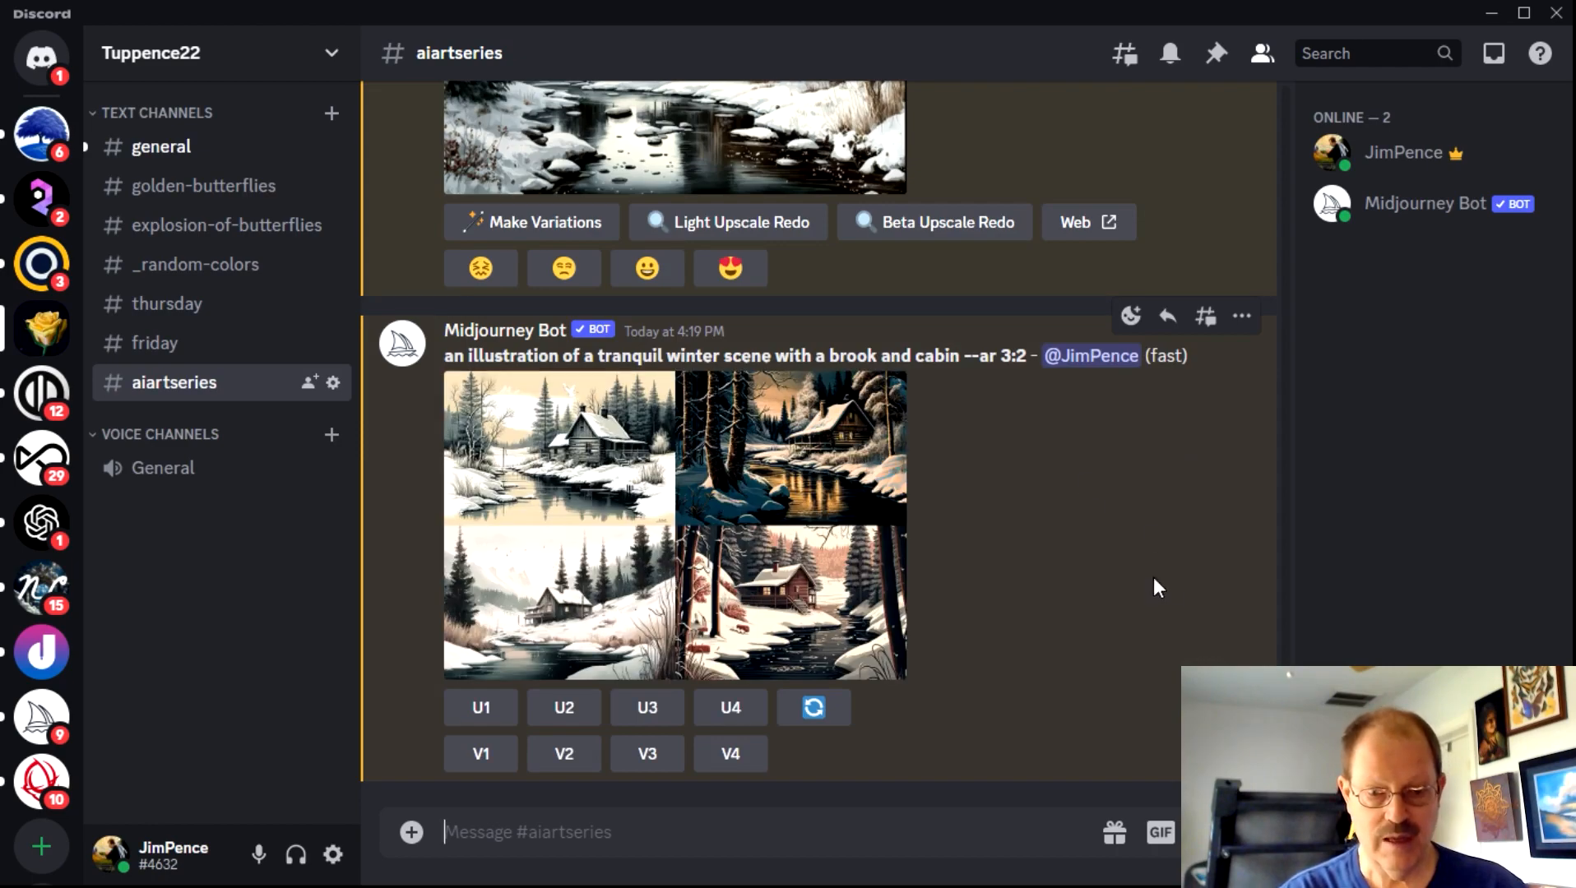
- Enlarge the finished four-image winter brook-and-cabin grid in the viewer
{"action": "left_click", "coordinate": [674, 522]}
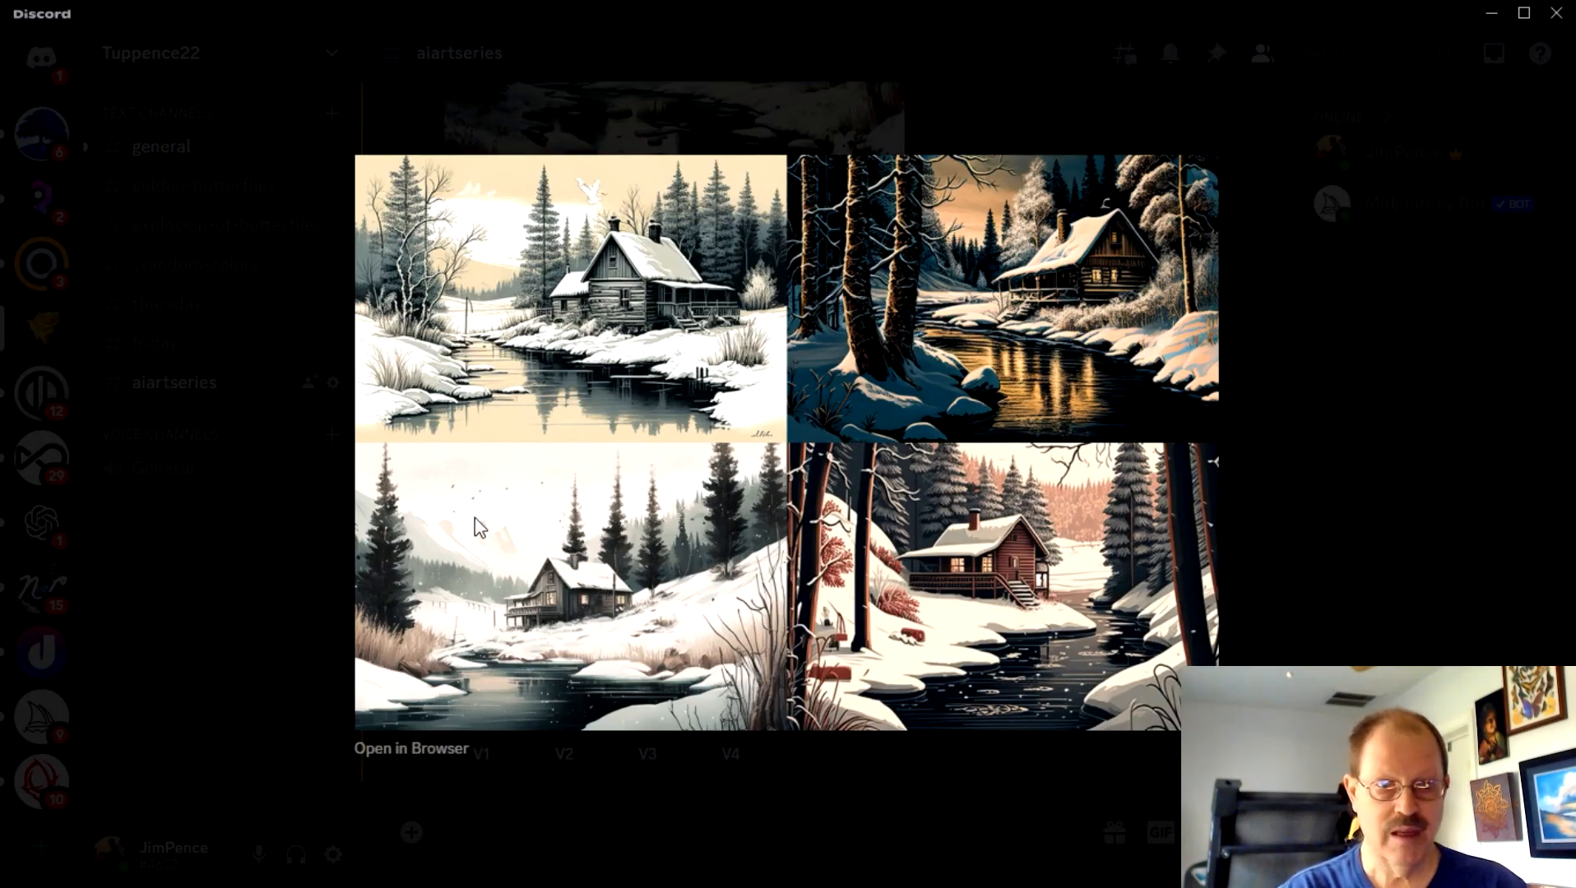
{"action": "mouse_move", "coordinate": [494, 561]}
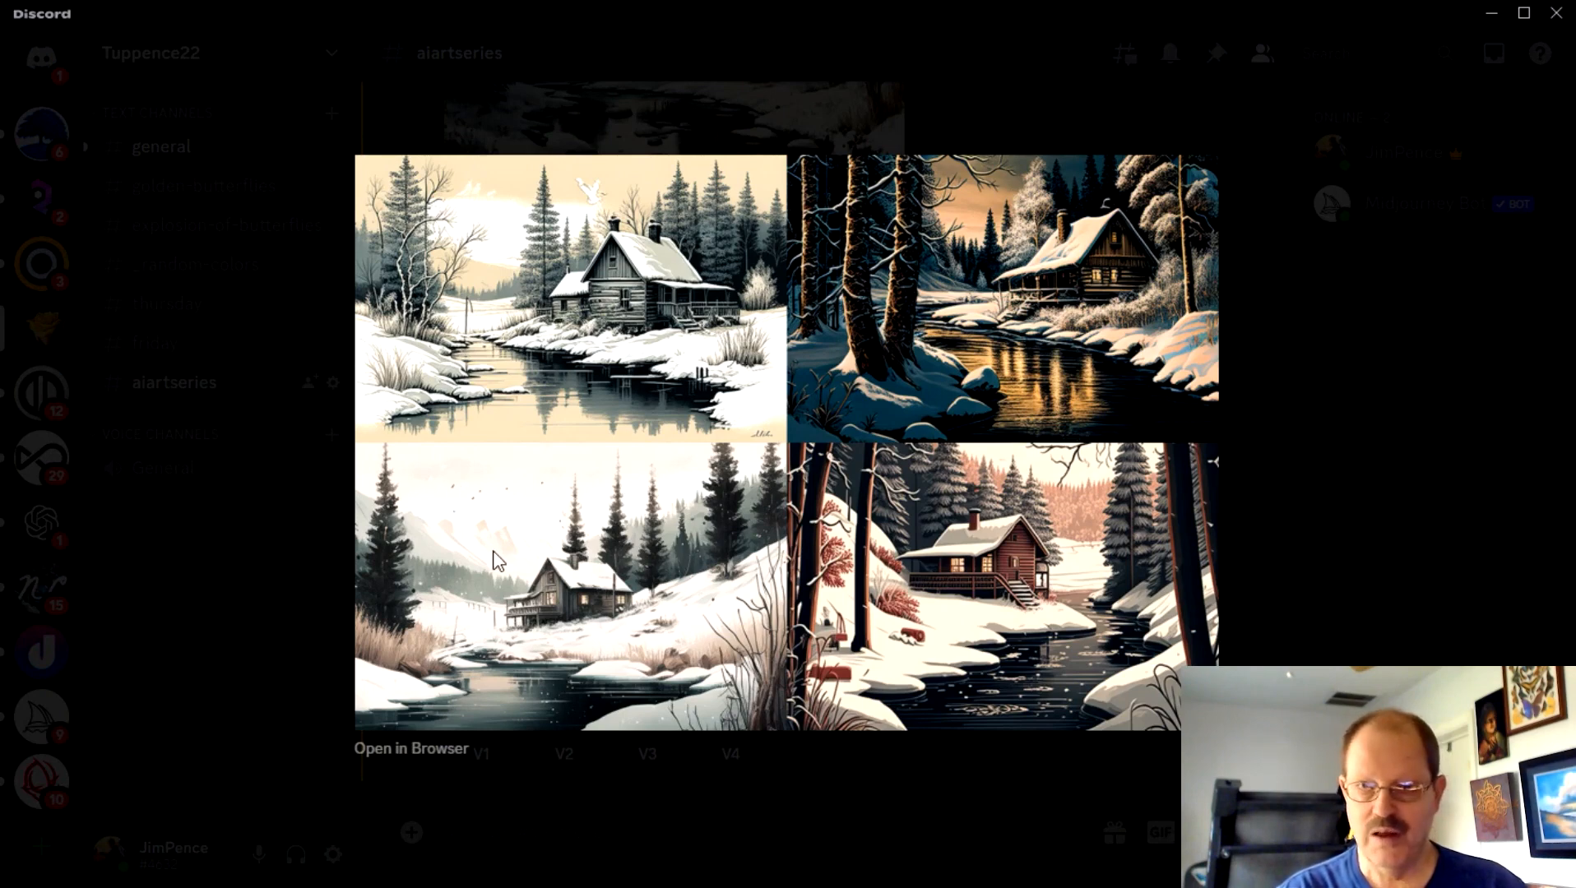
{"action": "mouse_move", "coordinate": [642, 802]}
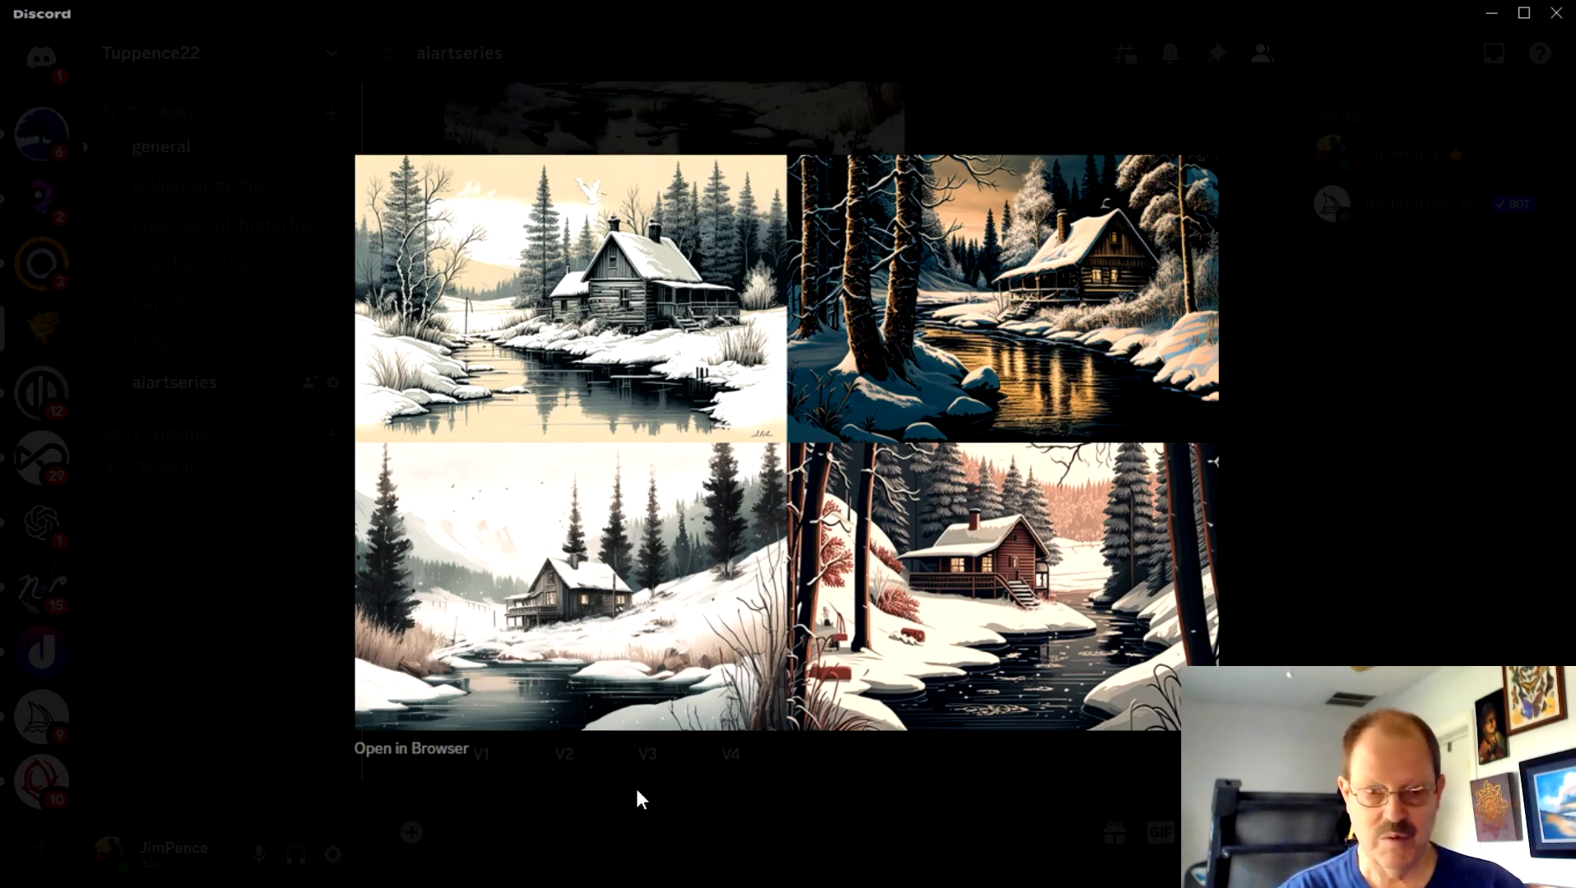
{"action": "mouse_move", "coordinate": [437, 326]}
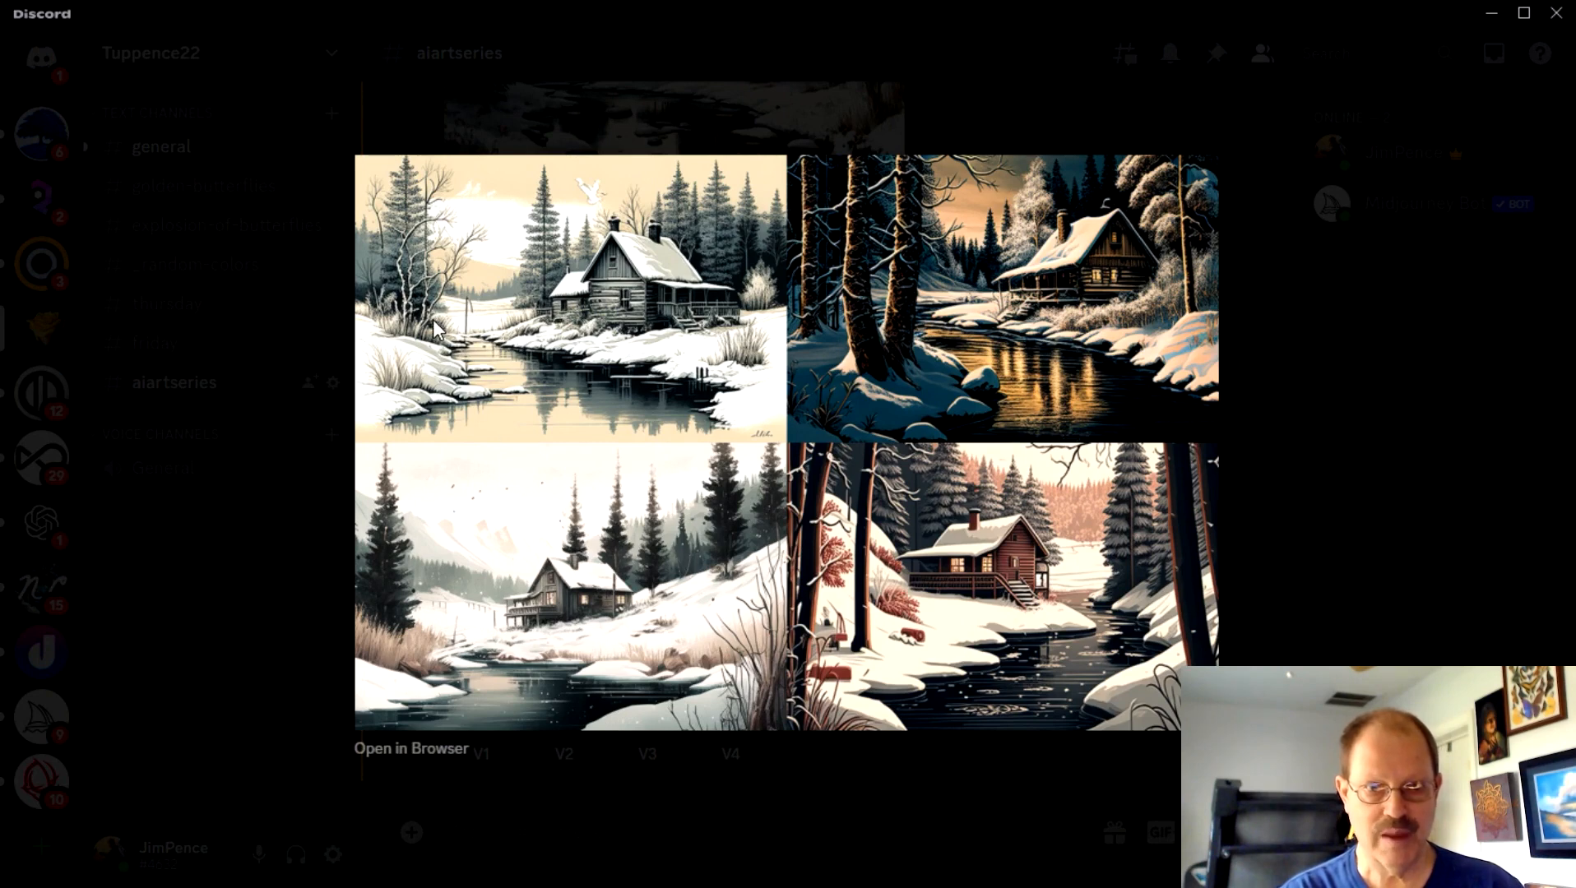
{"action": "mouse_move", "coordinate": [477, 297]}
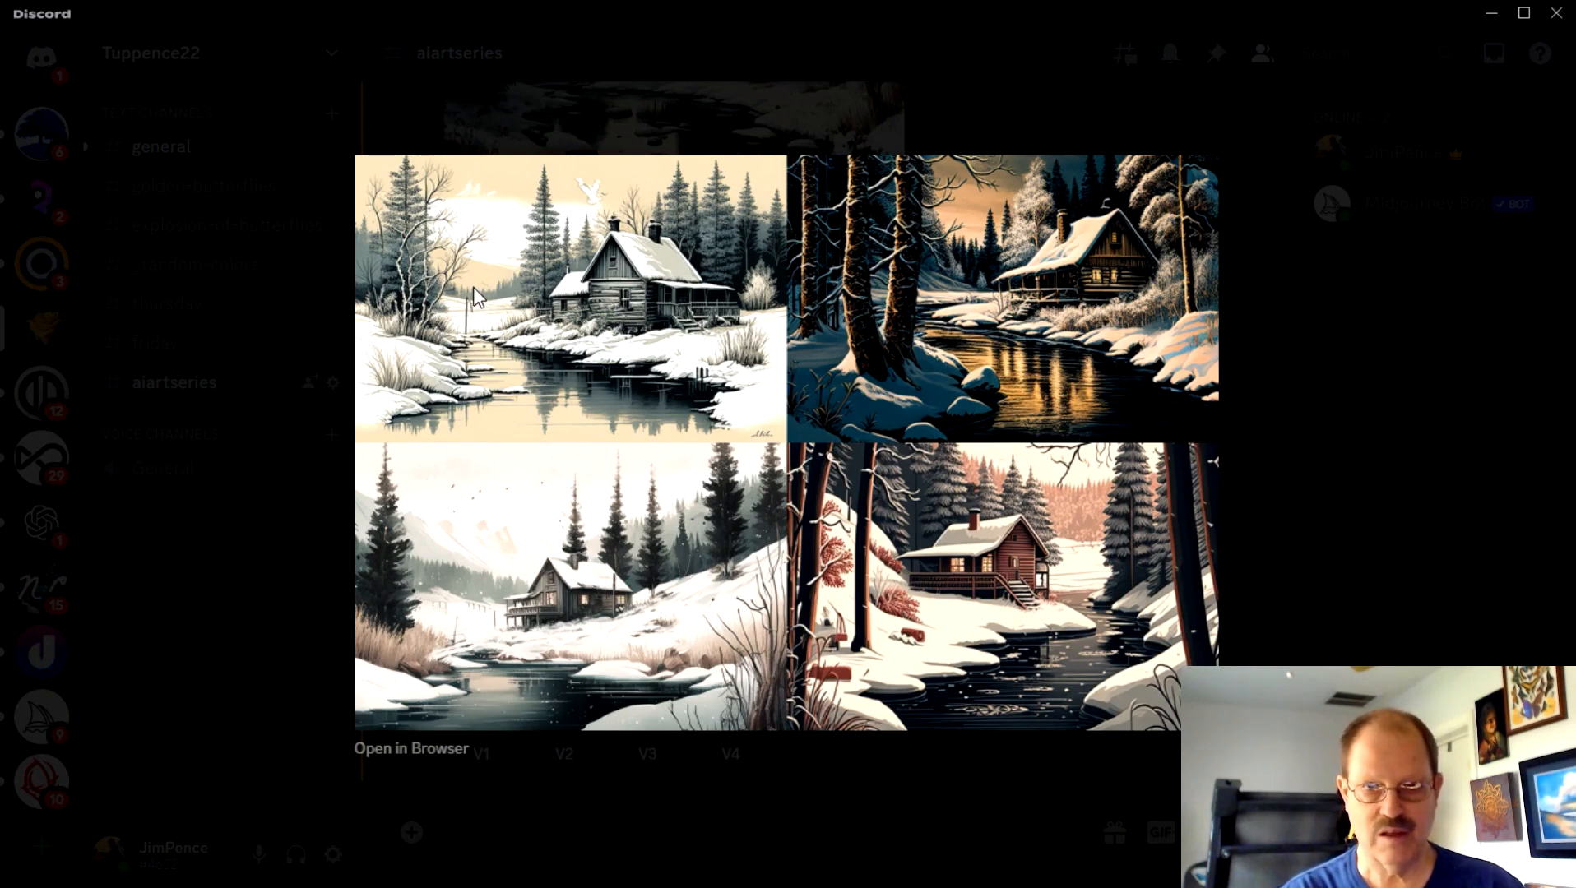
{"action": "mouse_move", "coordinate": [506, 545]}
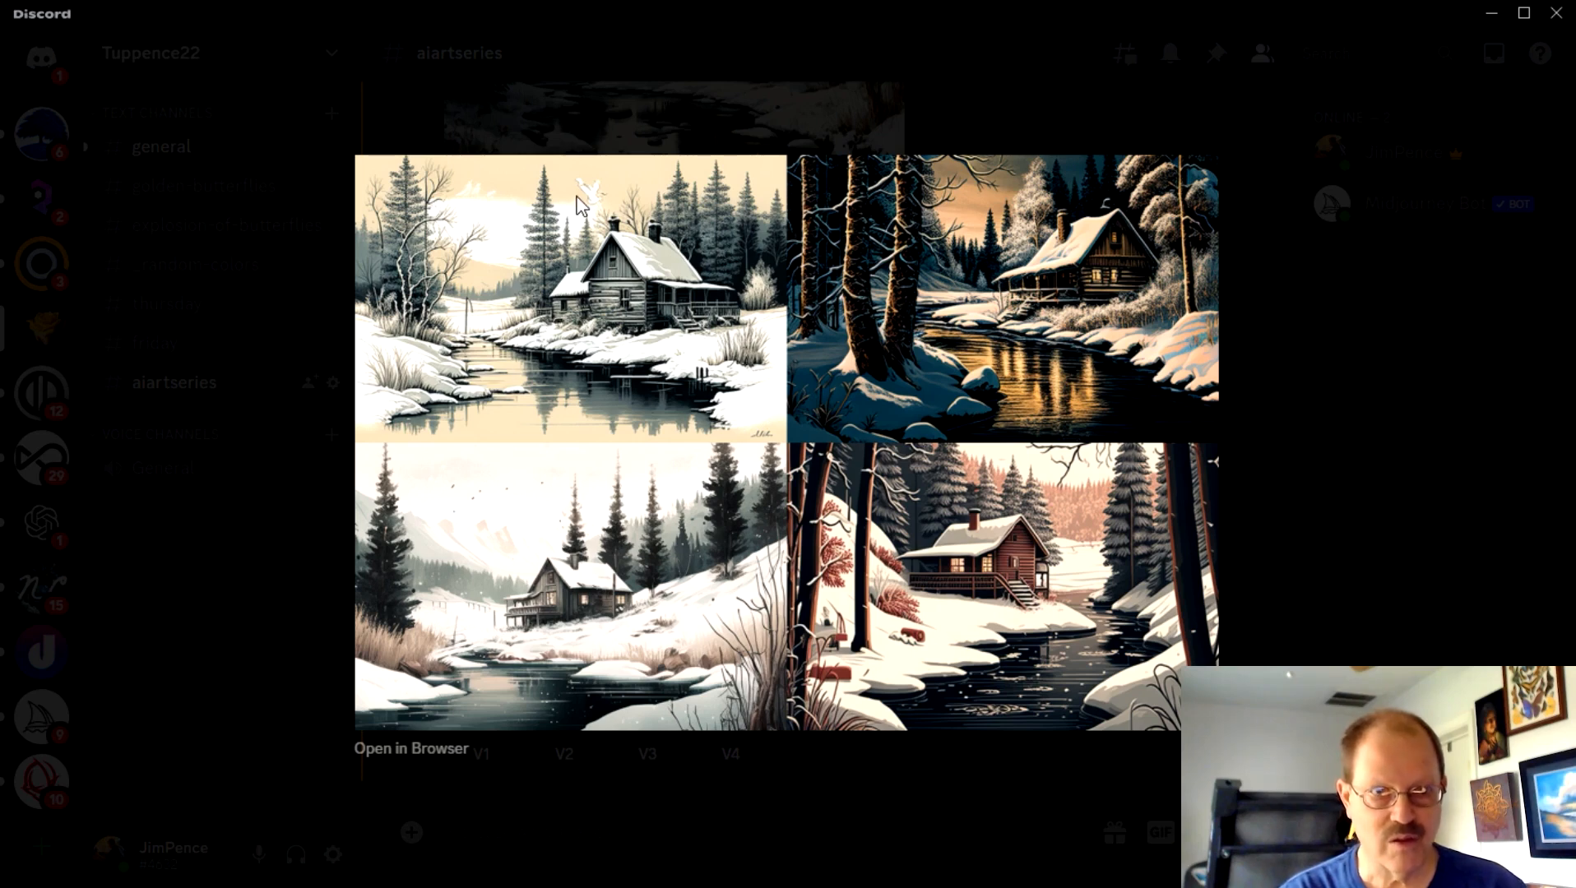
{"action": "mouse_move", "coordinate": [811, 817]}
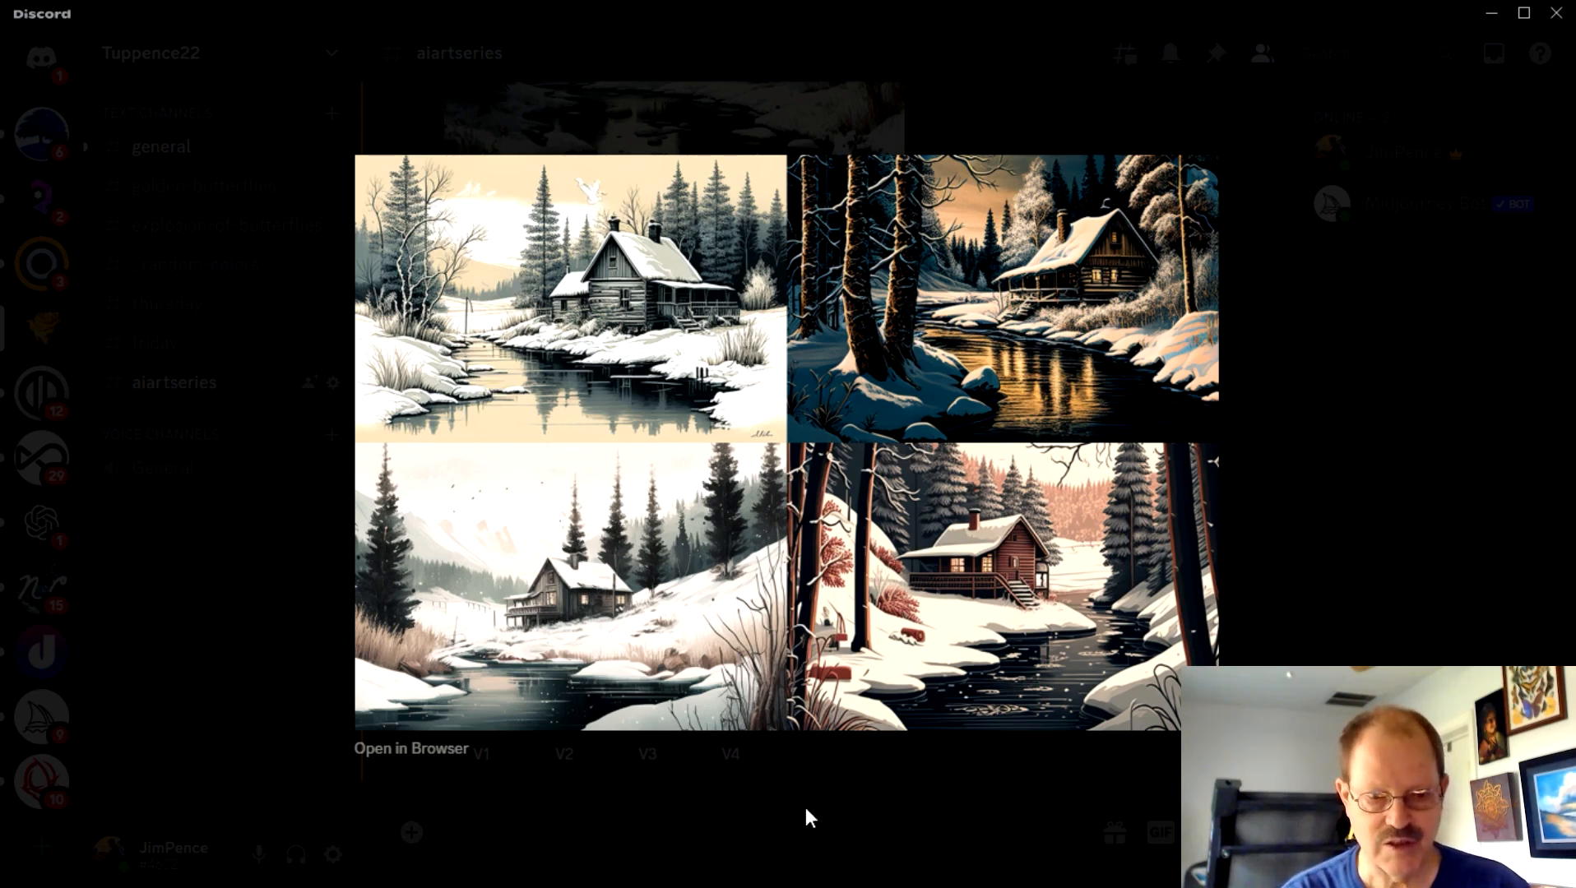
{"action": "mouse_move", "coordinate": [819, 787]}
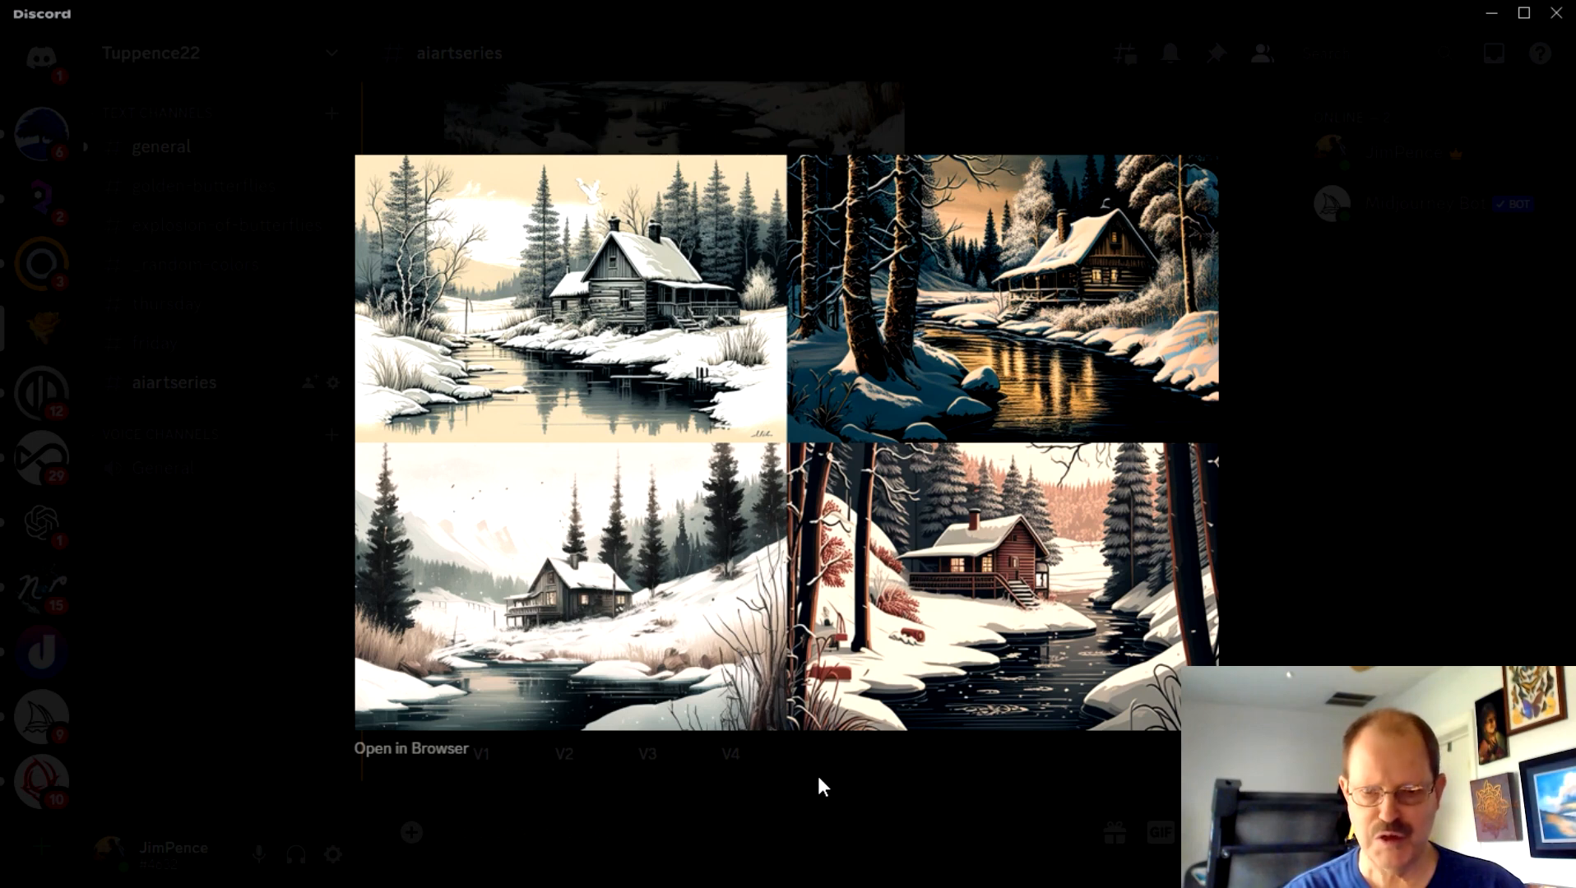
{"action": "mouse_move", "coordinate": [586, 254]}
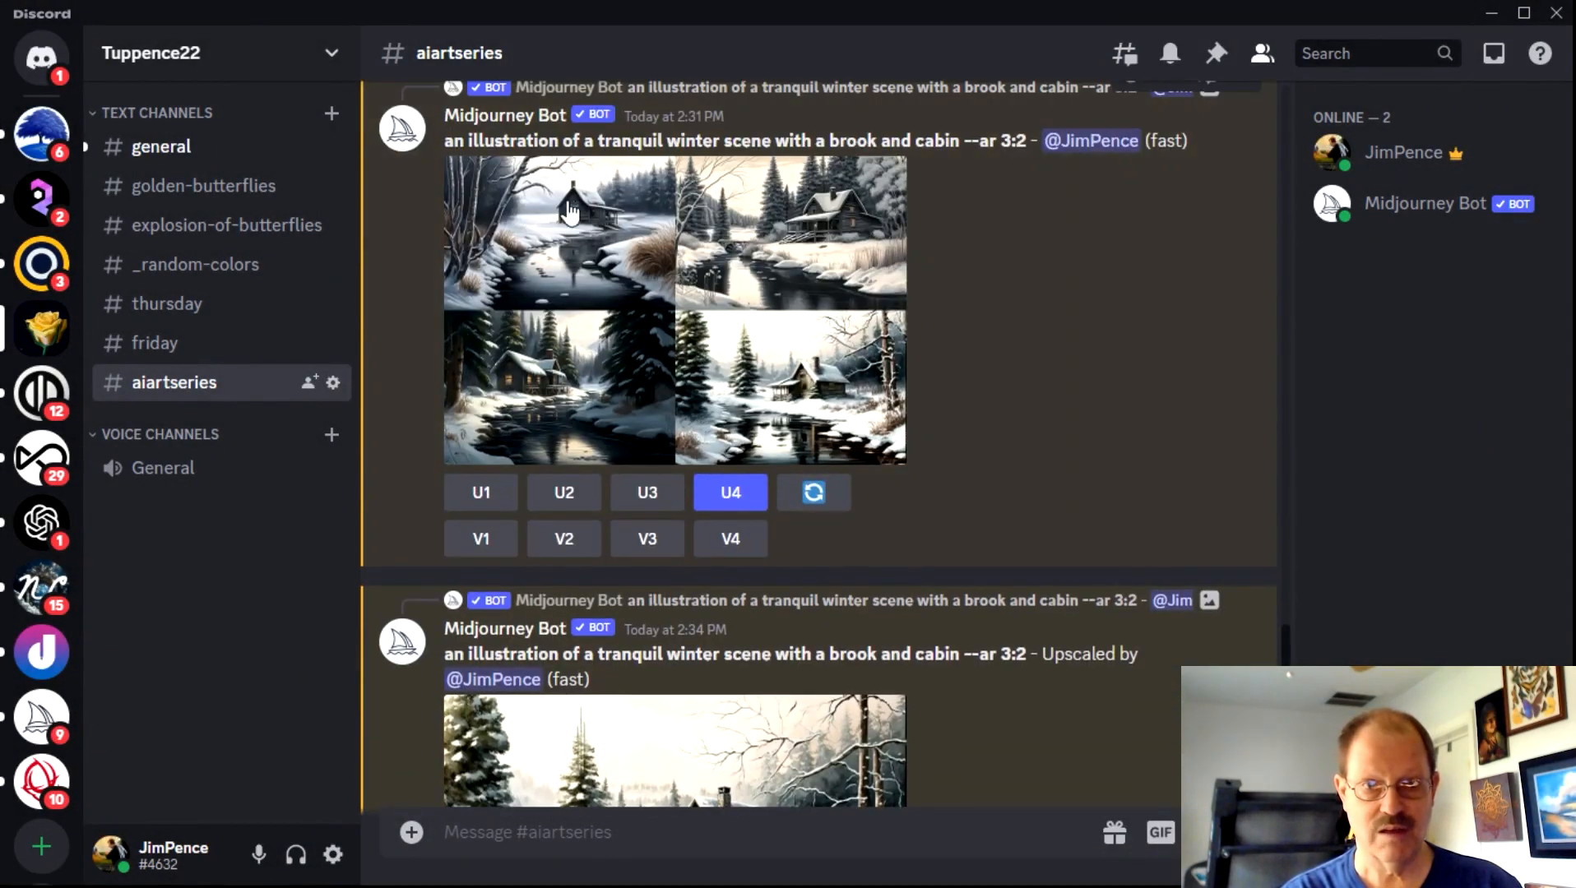
{"action": "mouse_move", "coordinate": [600, 331]}
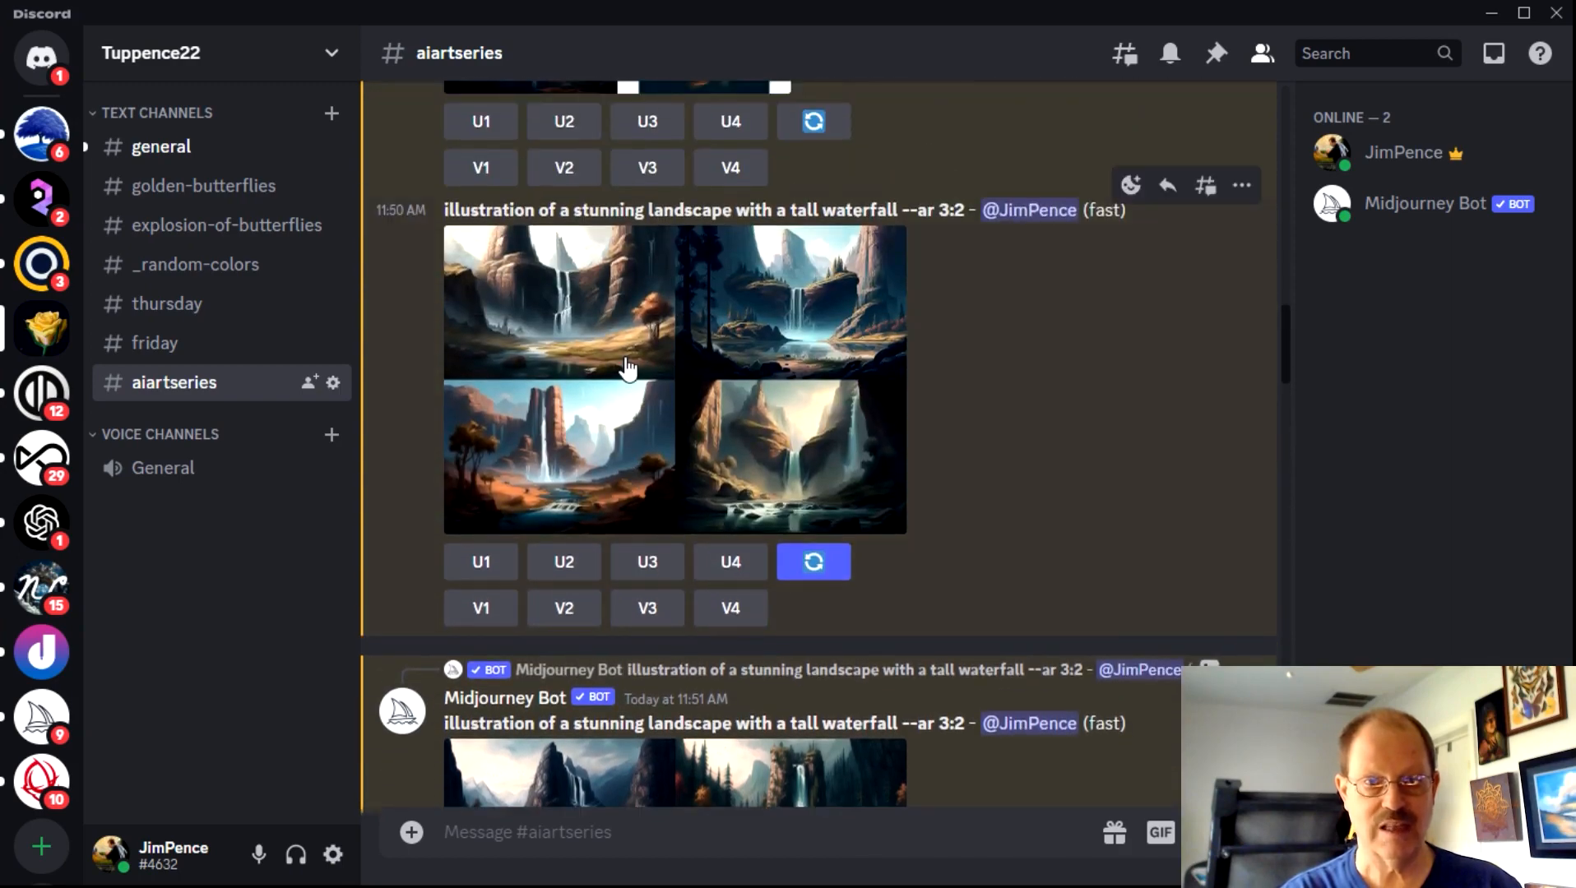
- Scroll the channel to the upscaled tall-waterfall landscape image
{"action": "scroll", "scroll_direction": "down", "scroll_amount": 3}
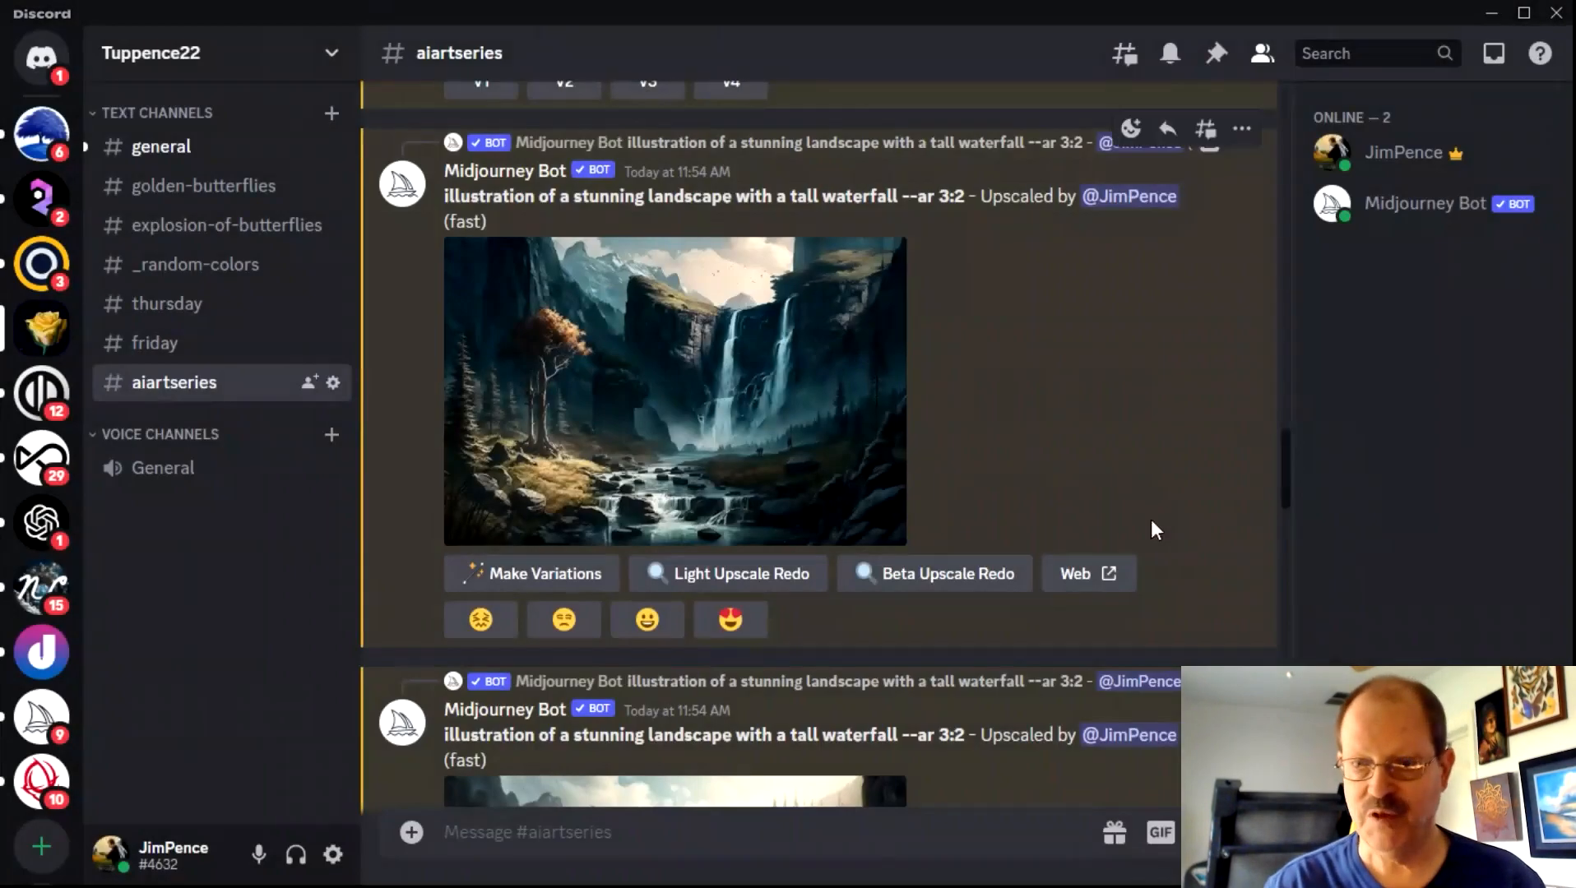
{"action": "mouse_move", "coordinate": [1098, 404]}
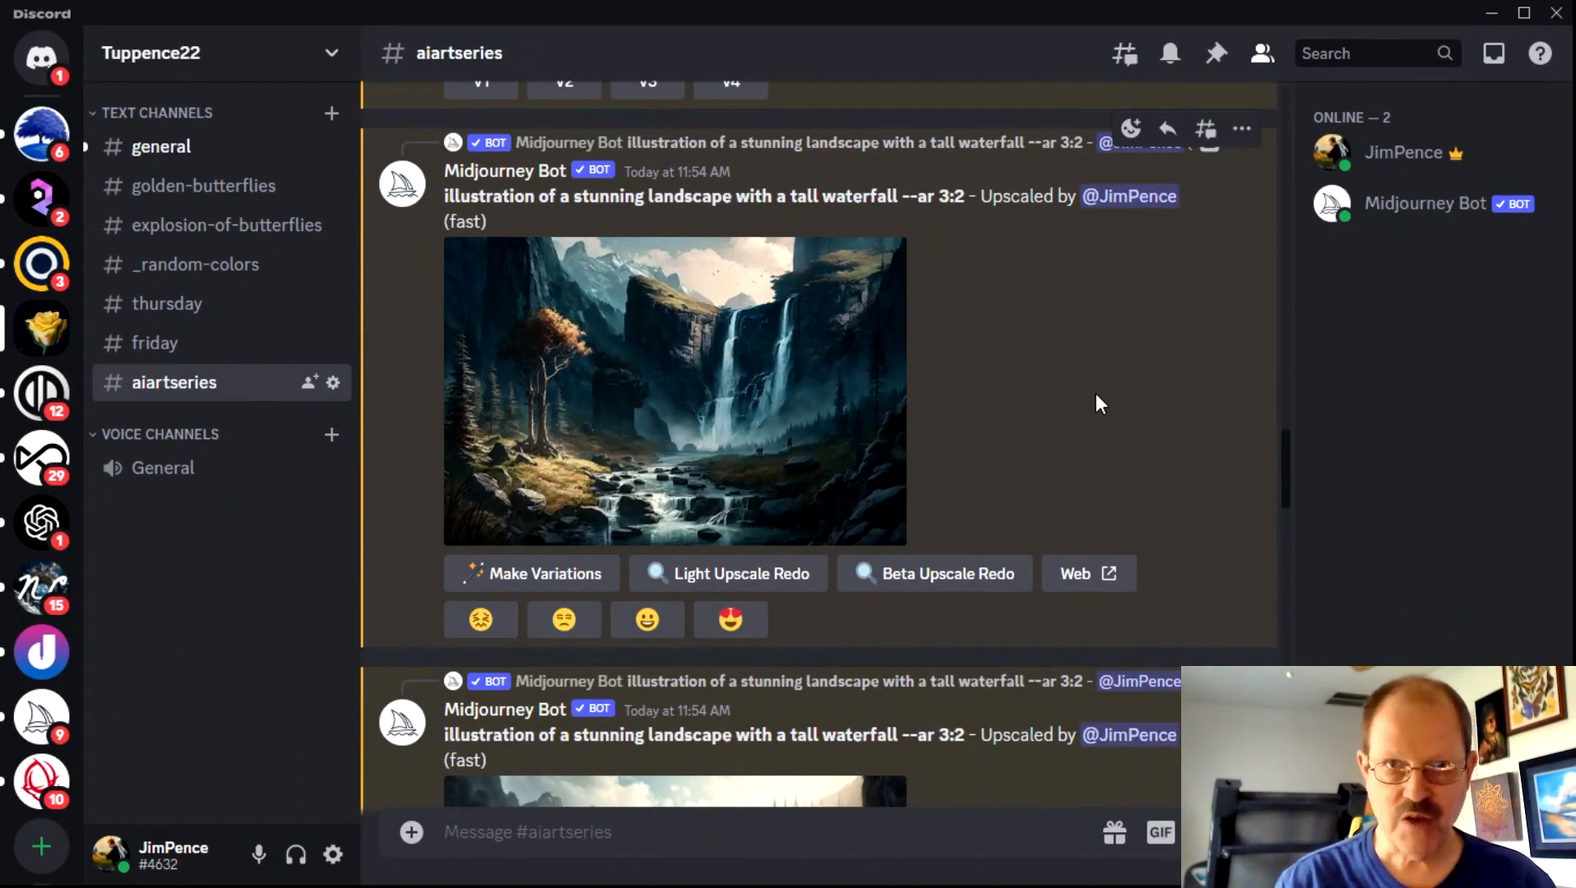